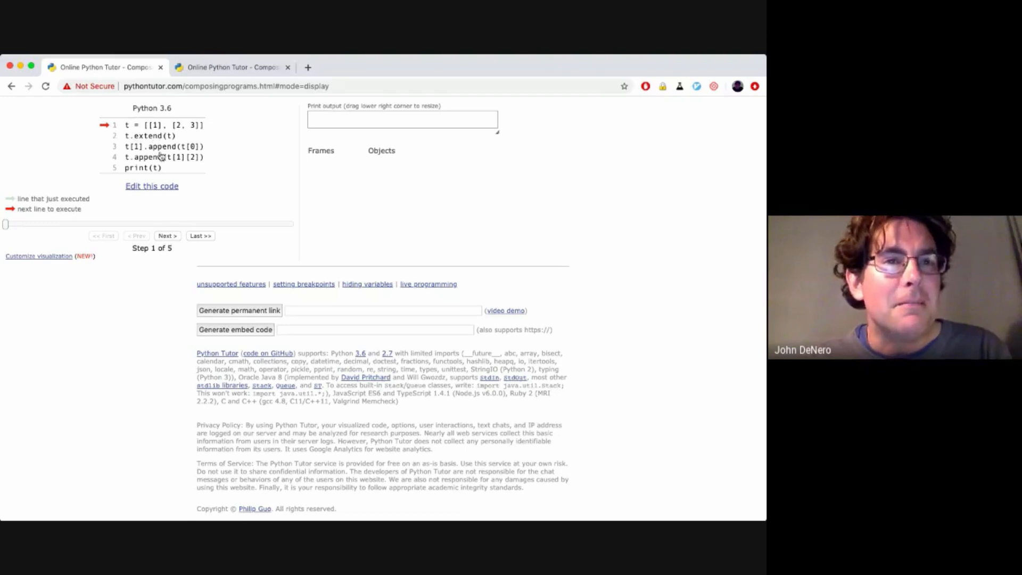
mouse_move(177, 147)
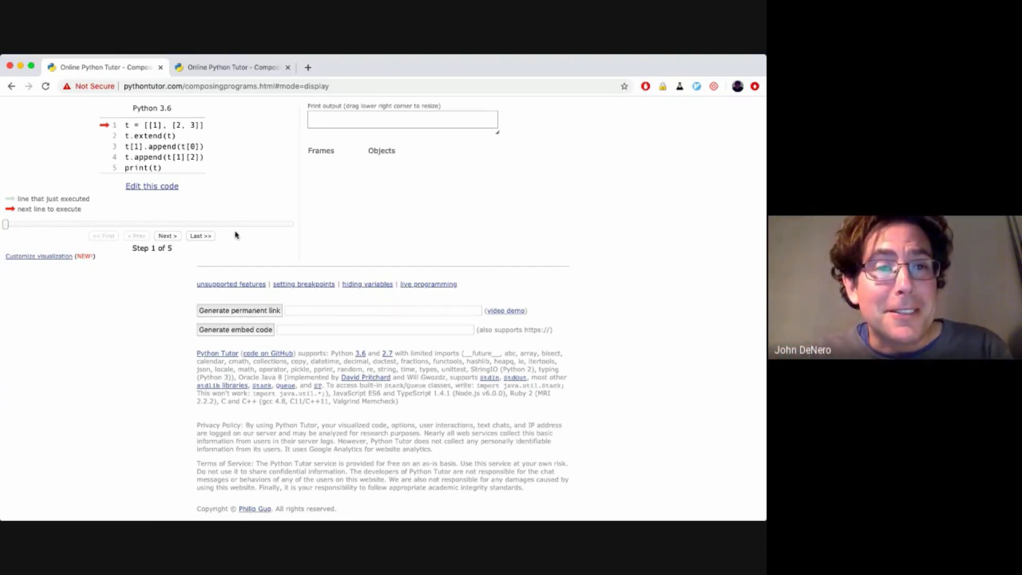
mouse_move(230, 207)
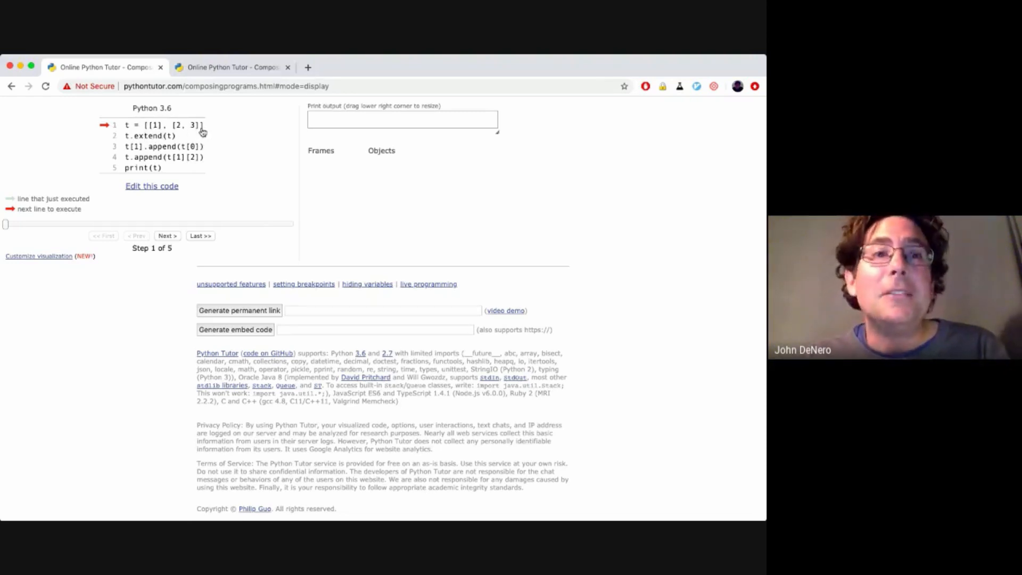
mouse_move(375, 185)
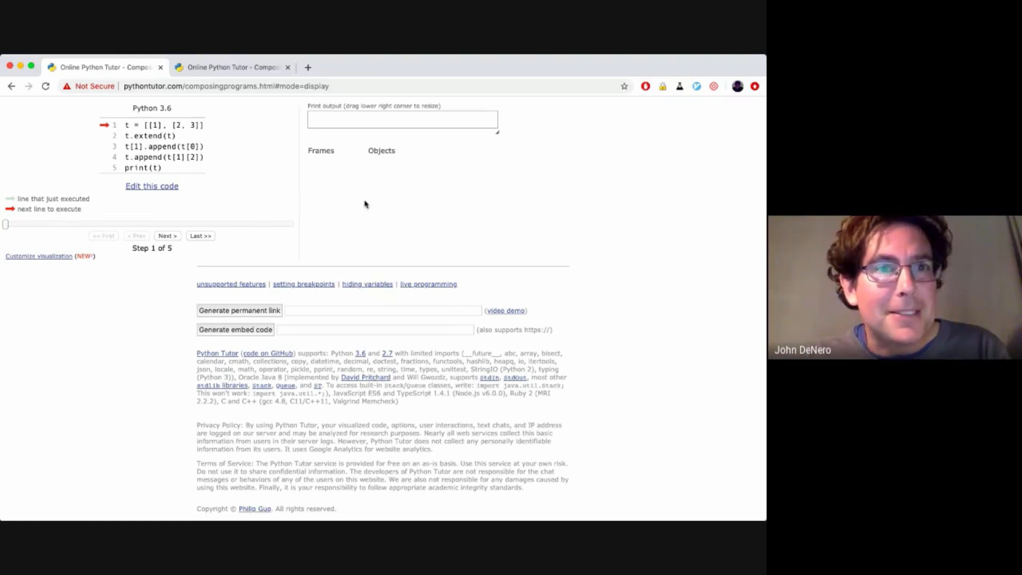
mouse_move(401, 181)
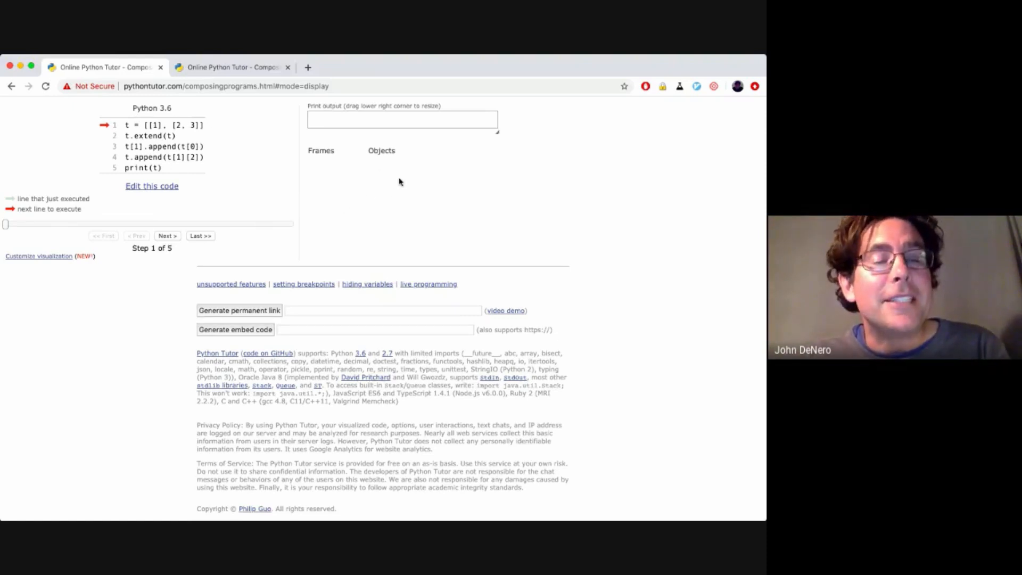
mouse_move(214, 196)
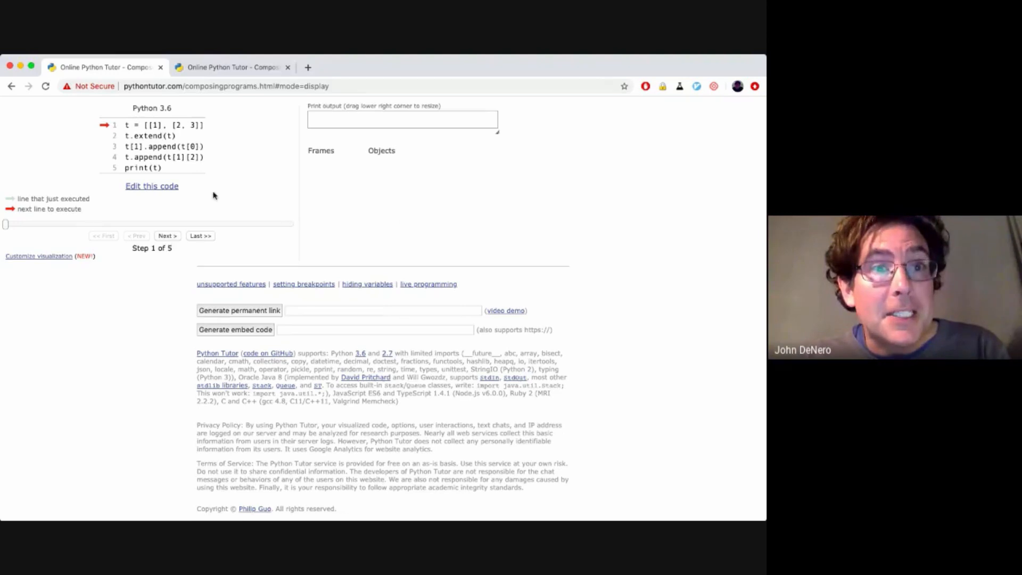
Execute line 1 so t holds the lists [1] and [2, 3].
left_click(167, 235)
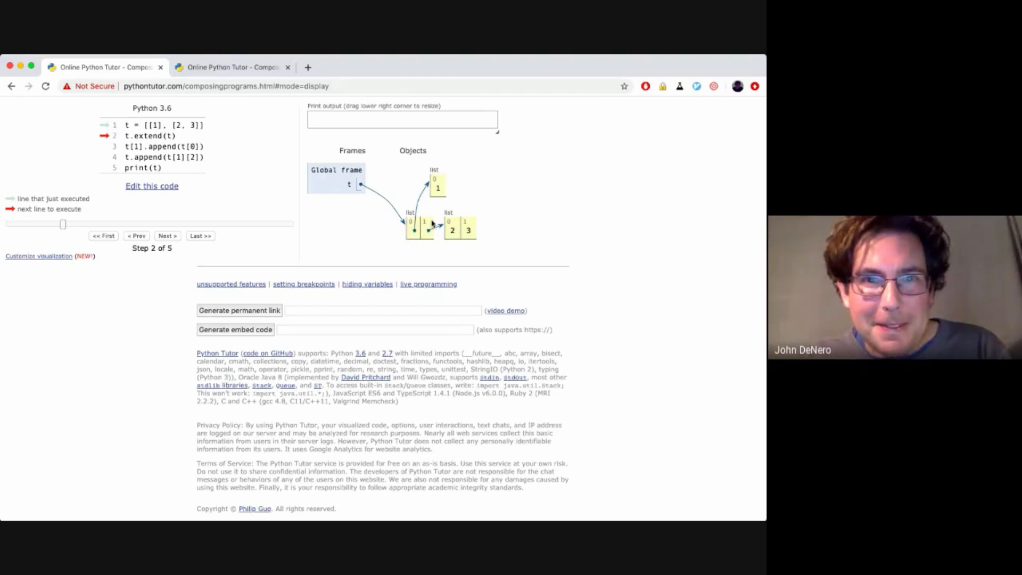
mouse_move(391, 209)
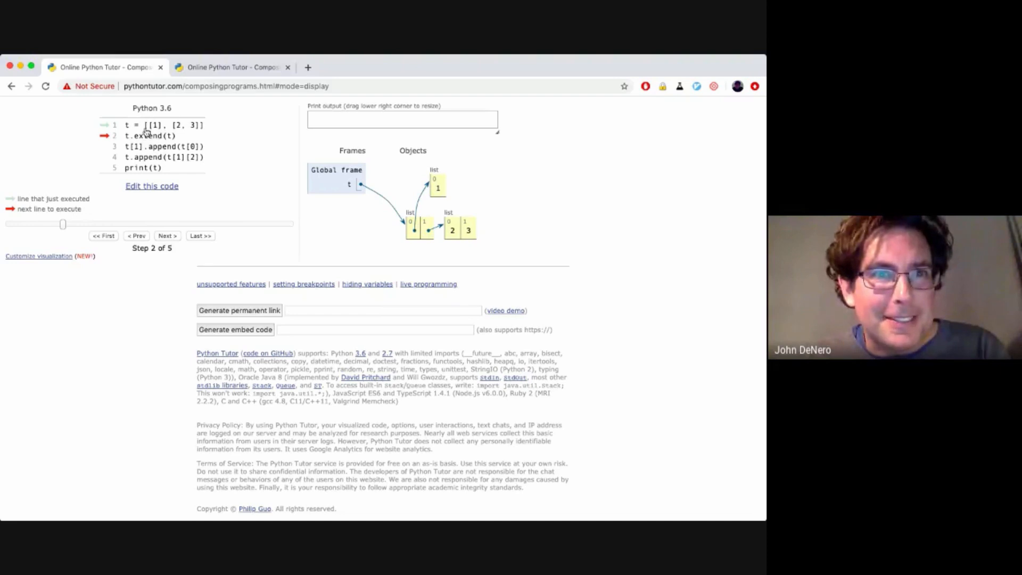
mouse_move(196, 133)
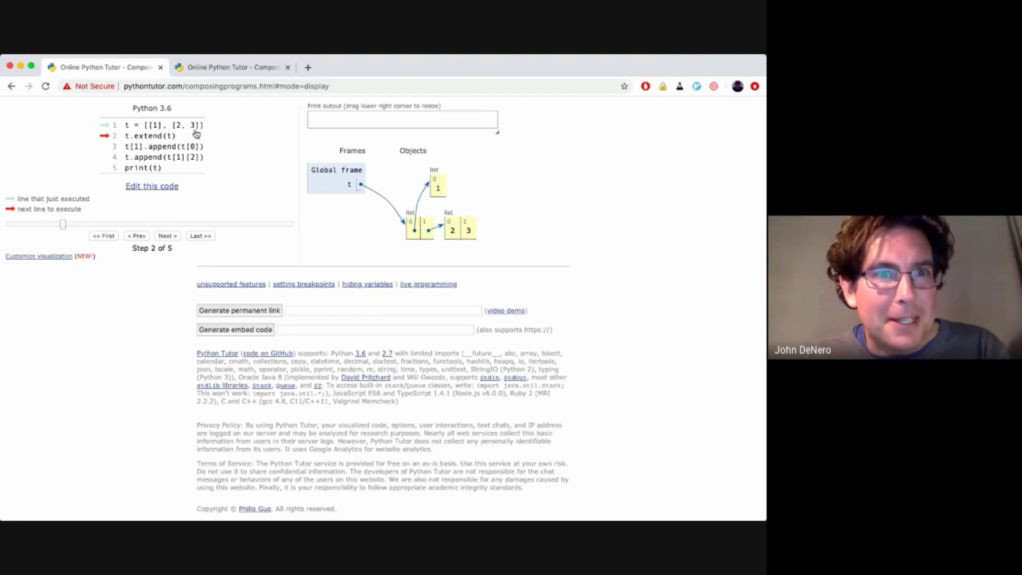
mouse_move(203, 132)
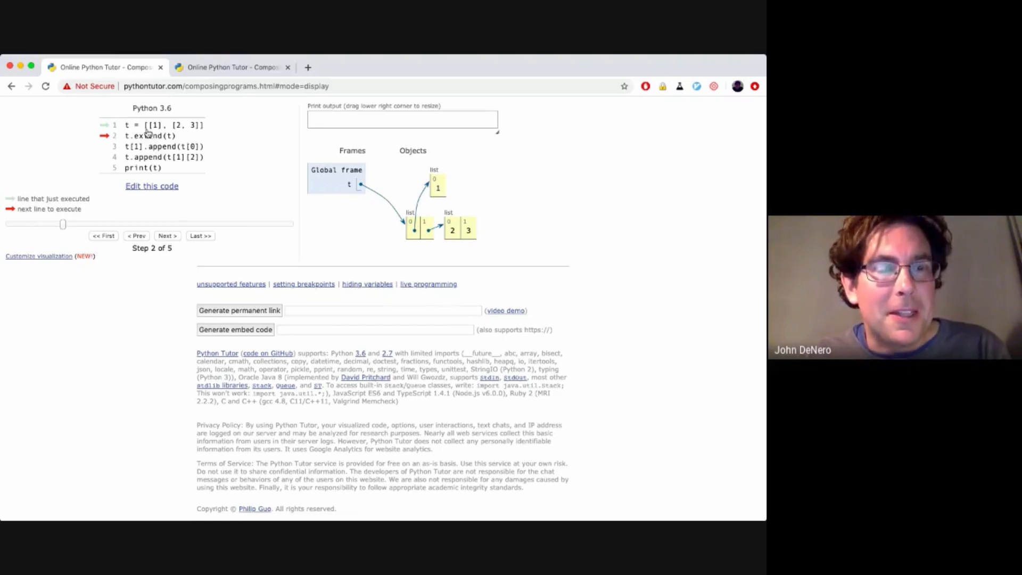
mouse_move(183, 134)
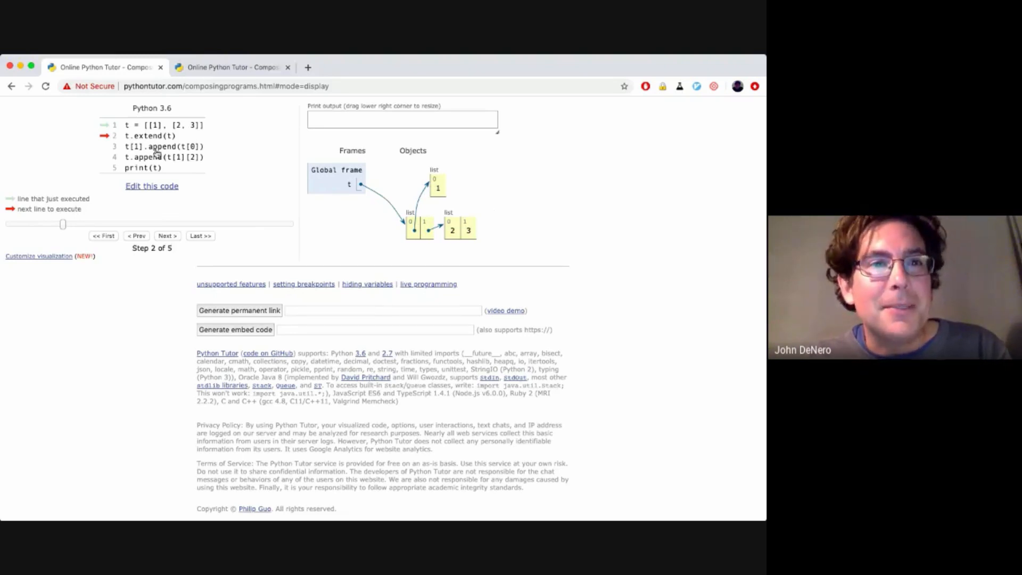
mouse_move(171, 139)
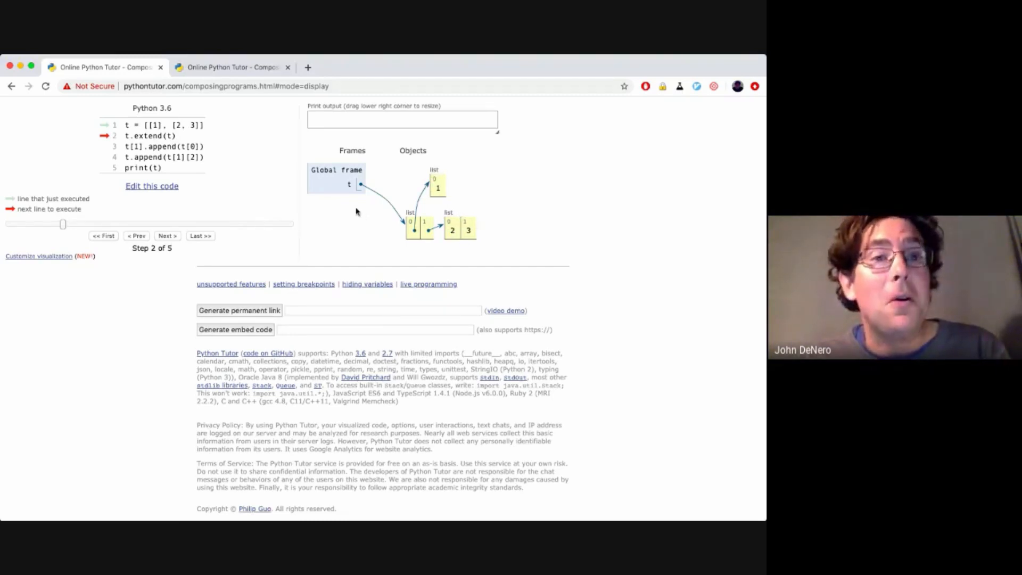
mouse_move(390, 251)
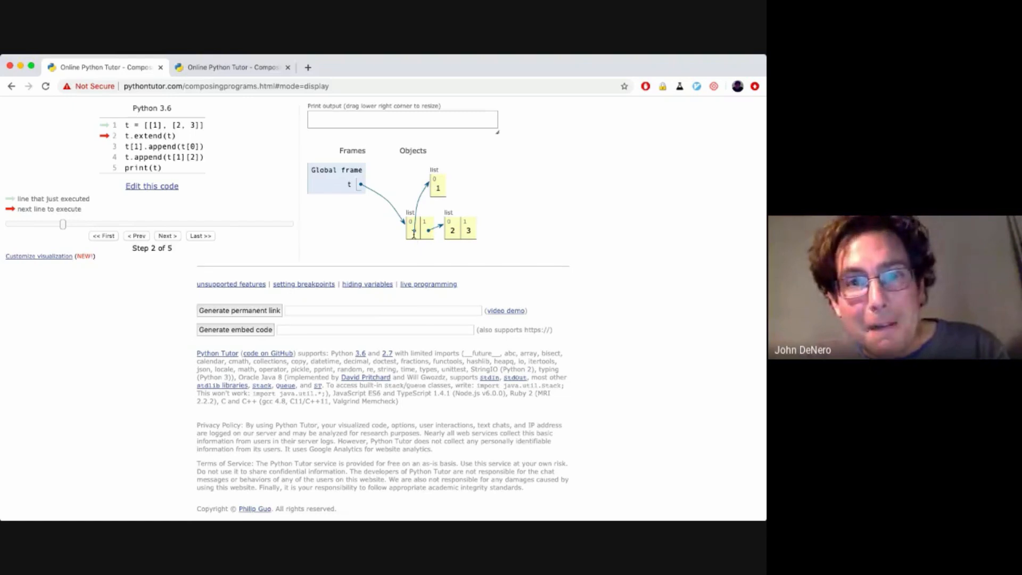
mouse_move(439, 194)
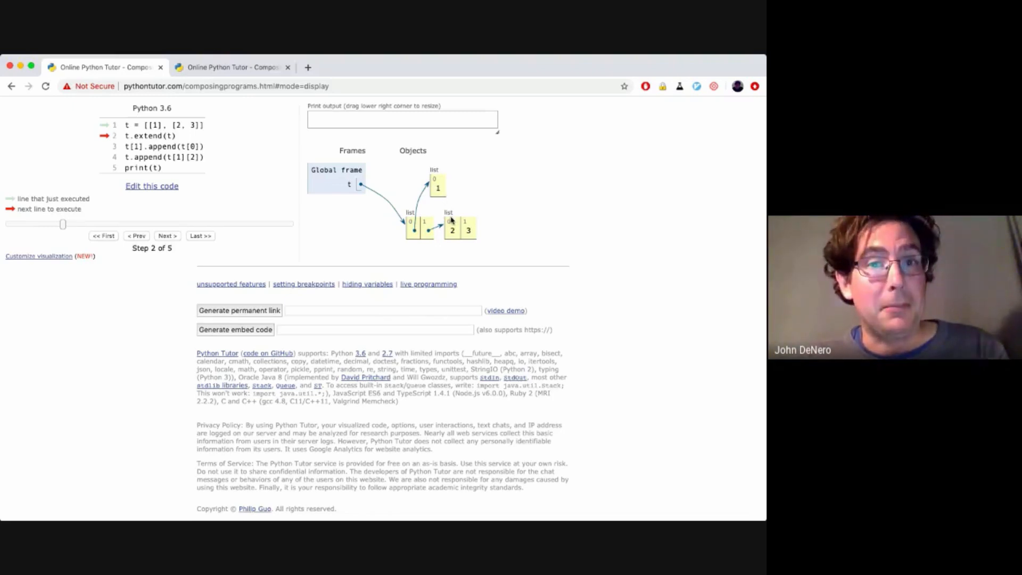
Execute t.extend(t) so t holds four elements repeating [1] and [2, 3].
left_click(167, 235)
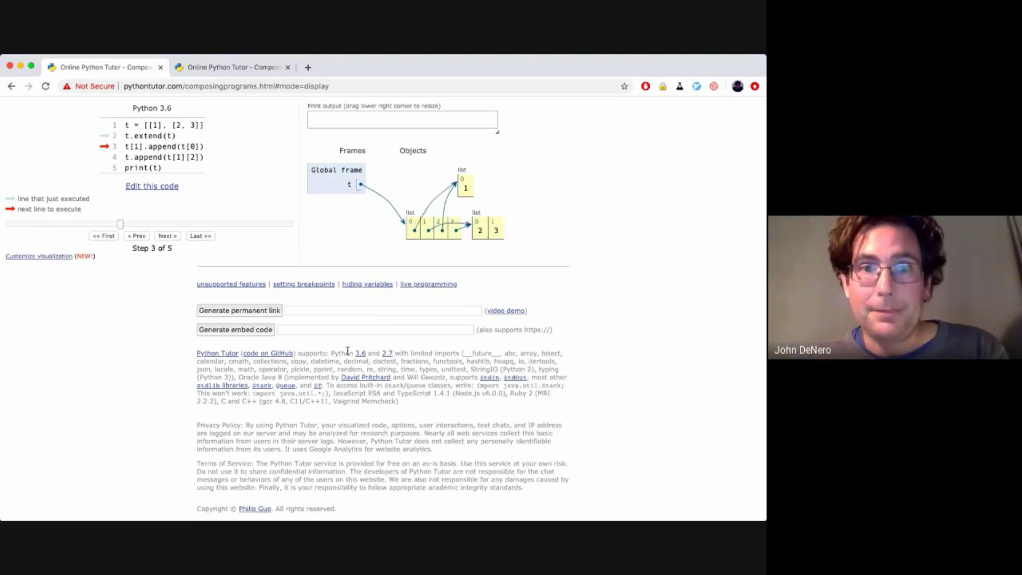
mouse_move(371, 241)
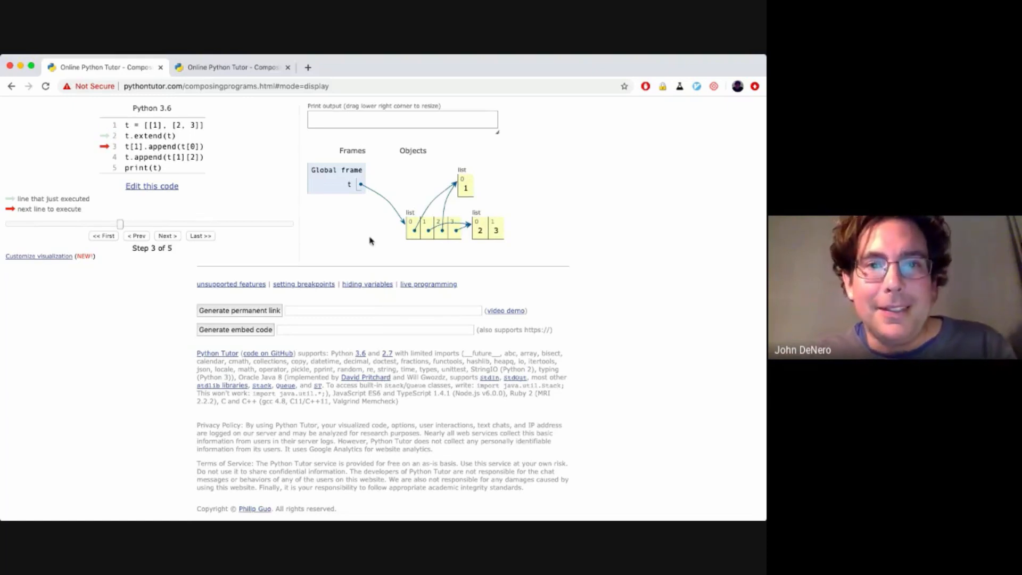
mouse_move(467, 203)
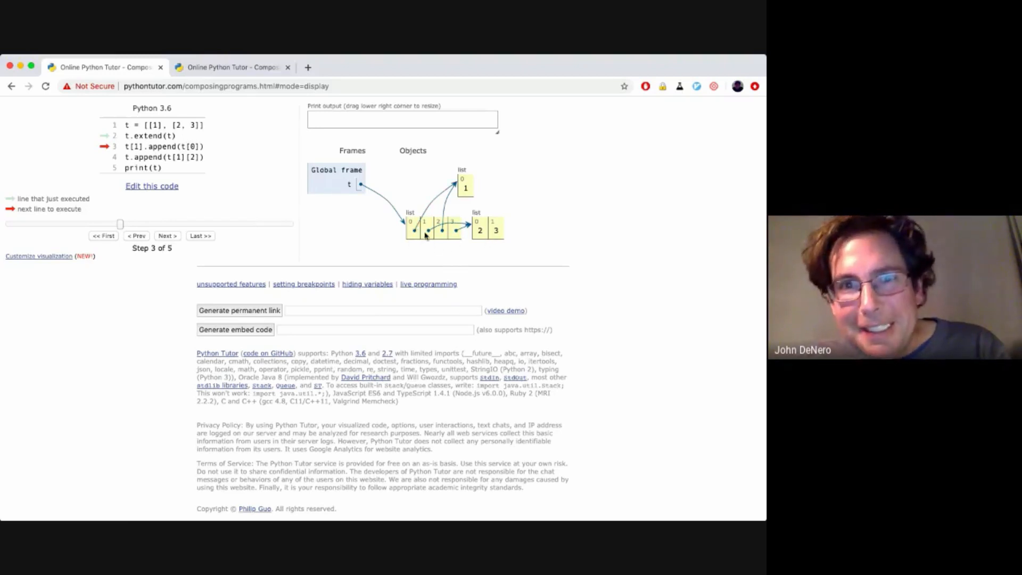
mouse_move(437, 251)
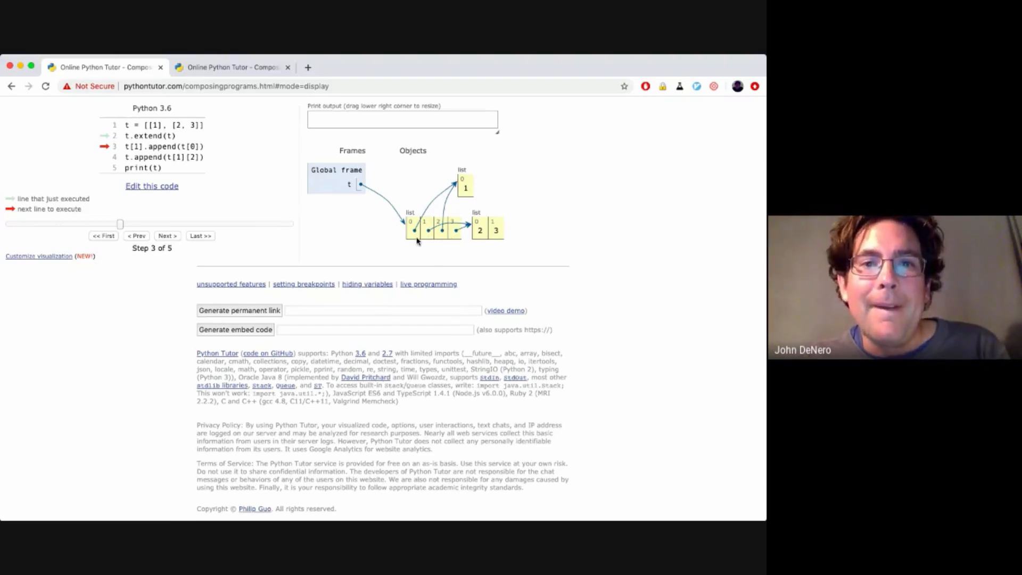
mouse_move(429, 239)
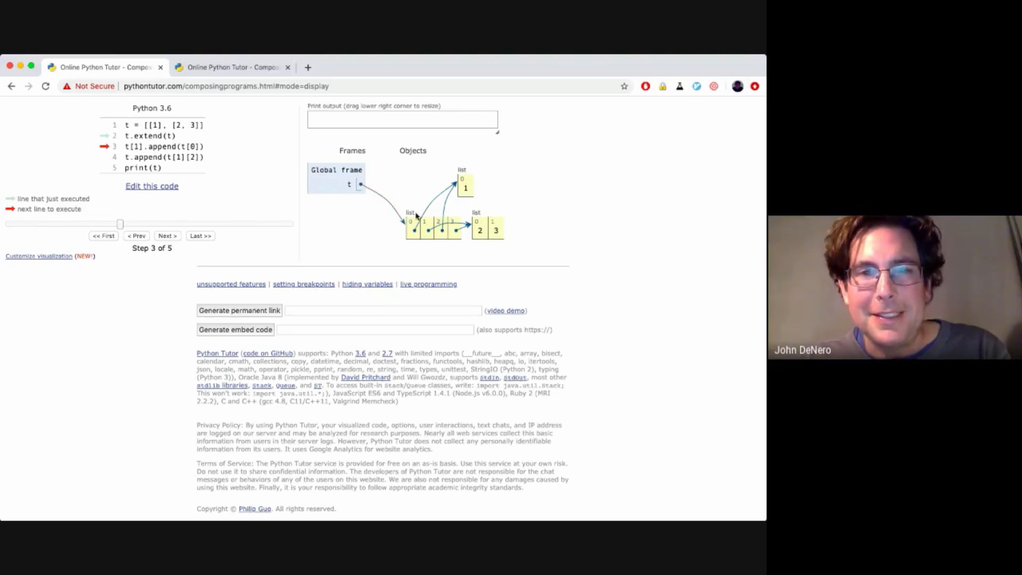
mouse_move(433, 232)
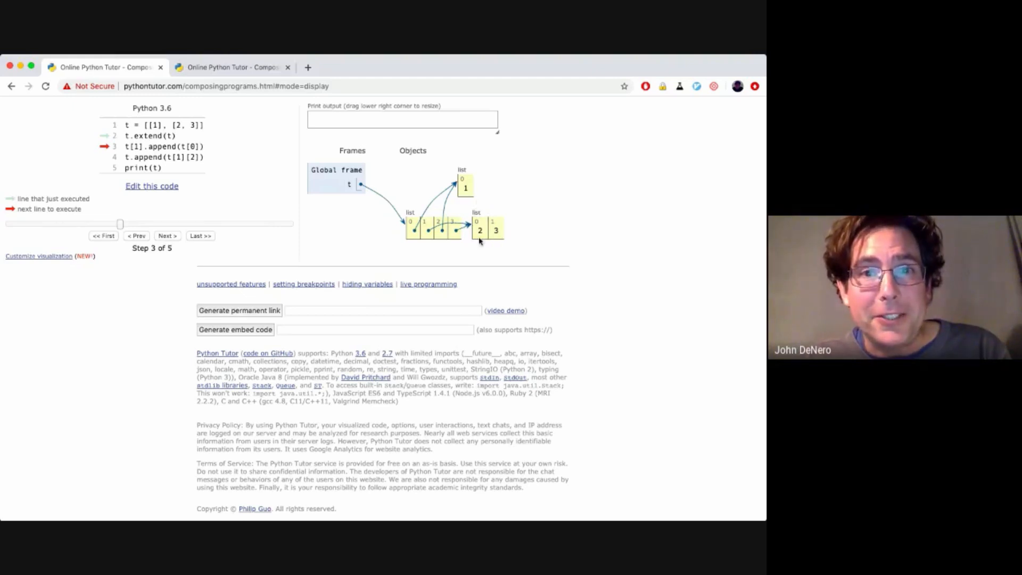
mouse_move(481, 245)
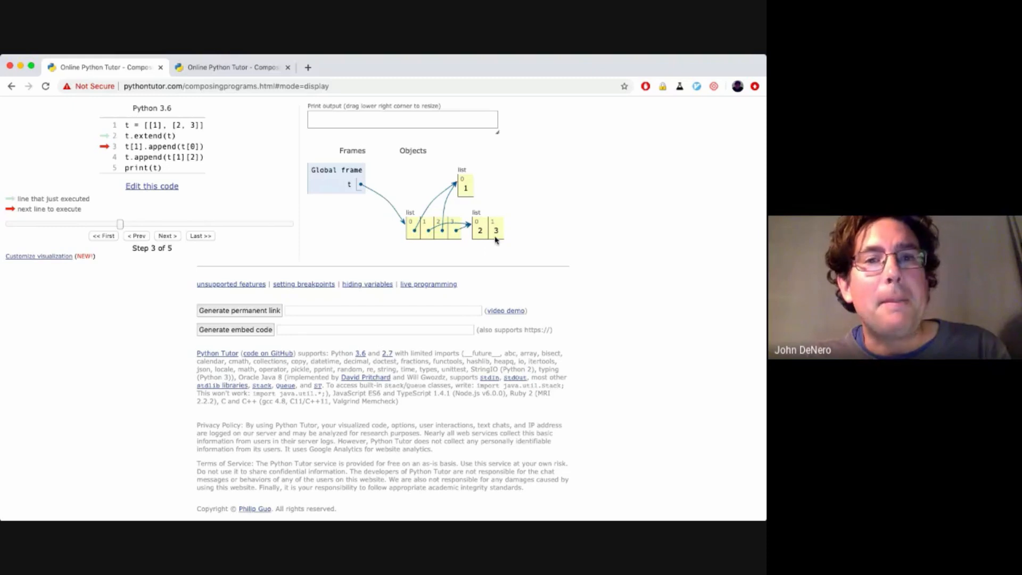
mouse_move(509, 219)
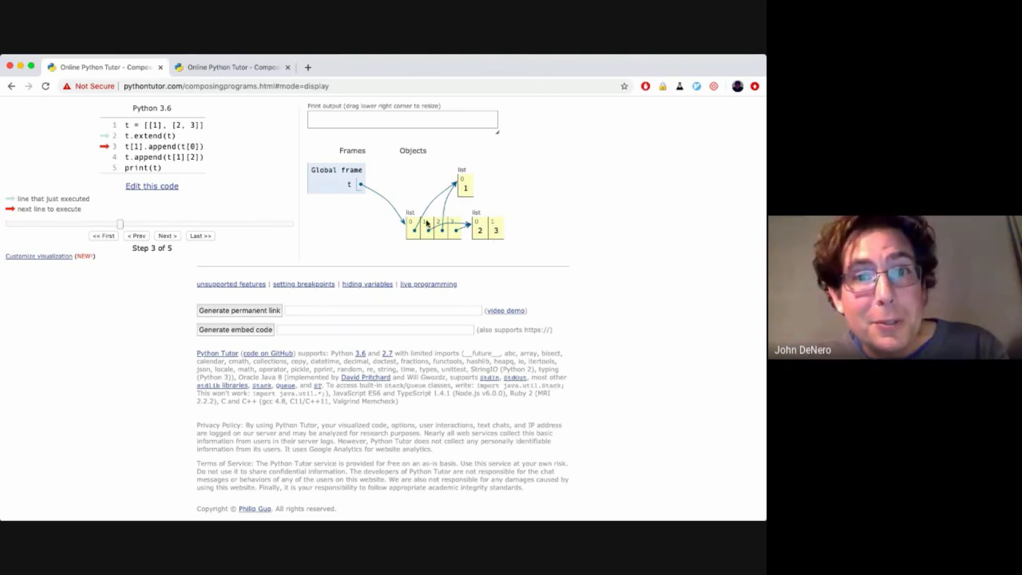
Execute t[1].append(t[0]) so [2, 3] gains a reference to [1].
left_click(167, 236)
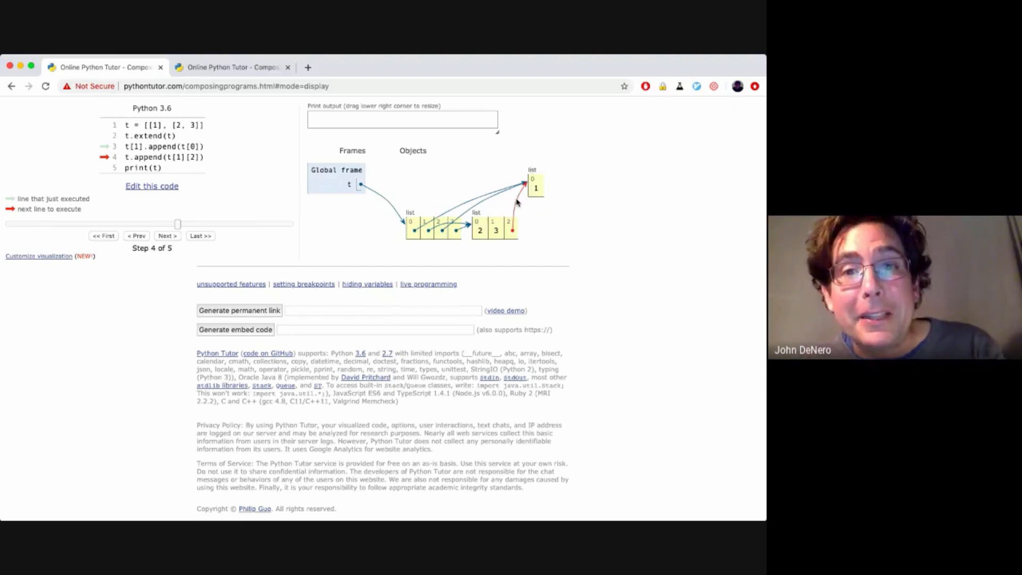
mouse_move(406, 213)
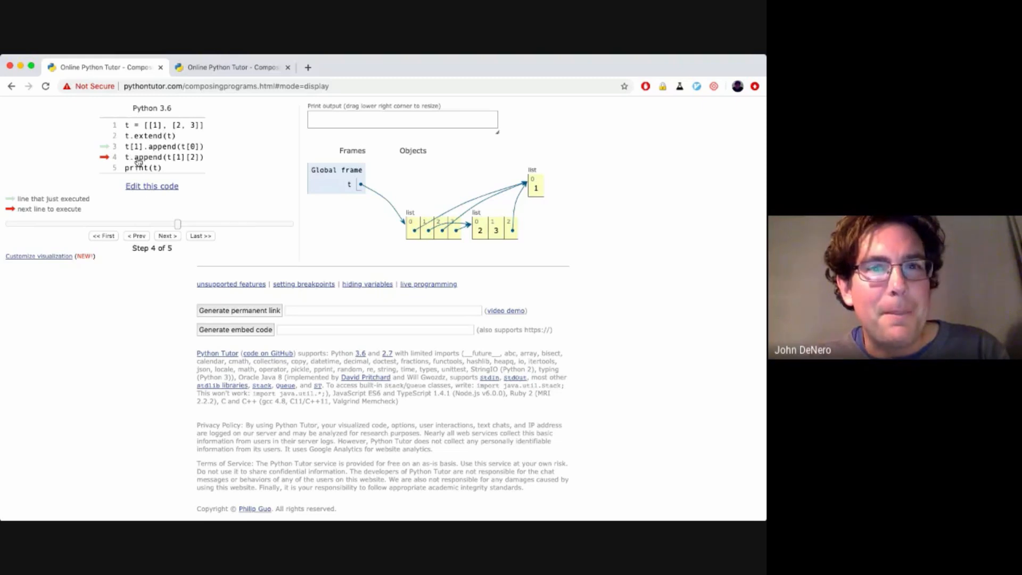
mouse_move(463, 242)
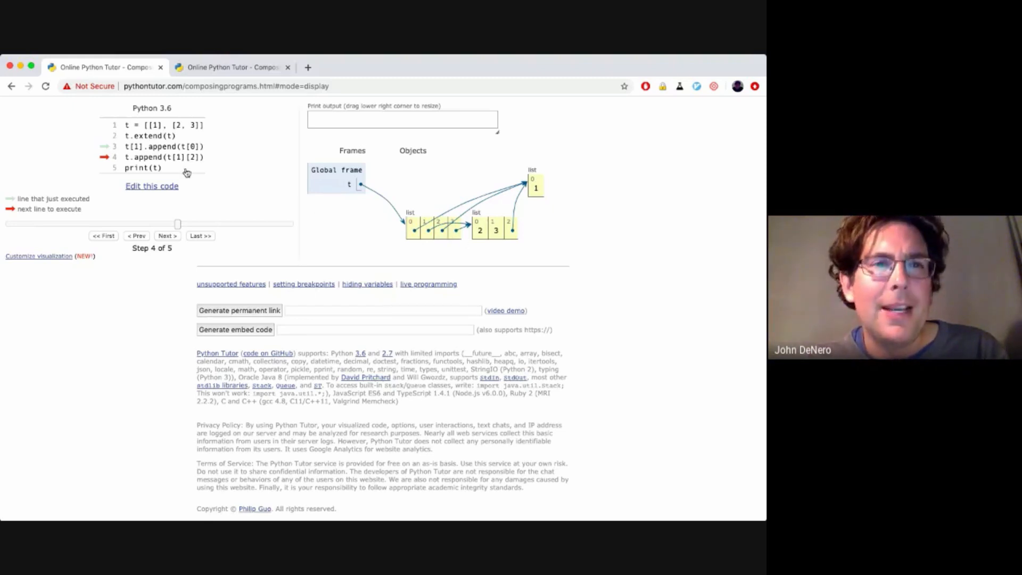
mouse_move(367, 218)
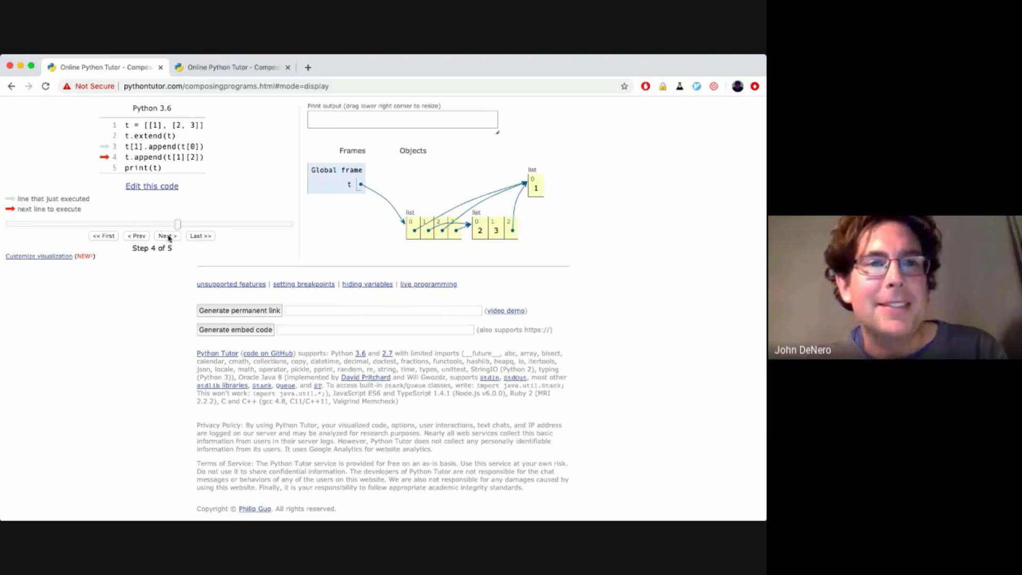
Execute t.append(t[1][2]), adding a fifth element to t referencing [1].
left_click(167, 236)
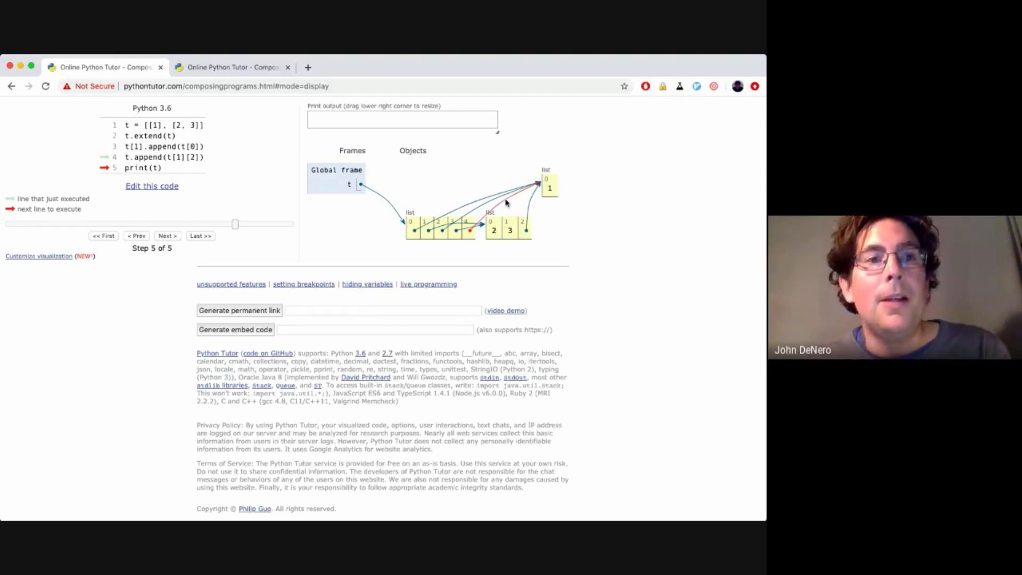
mouse_move(400, 261)
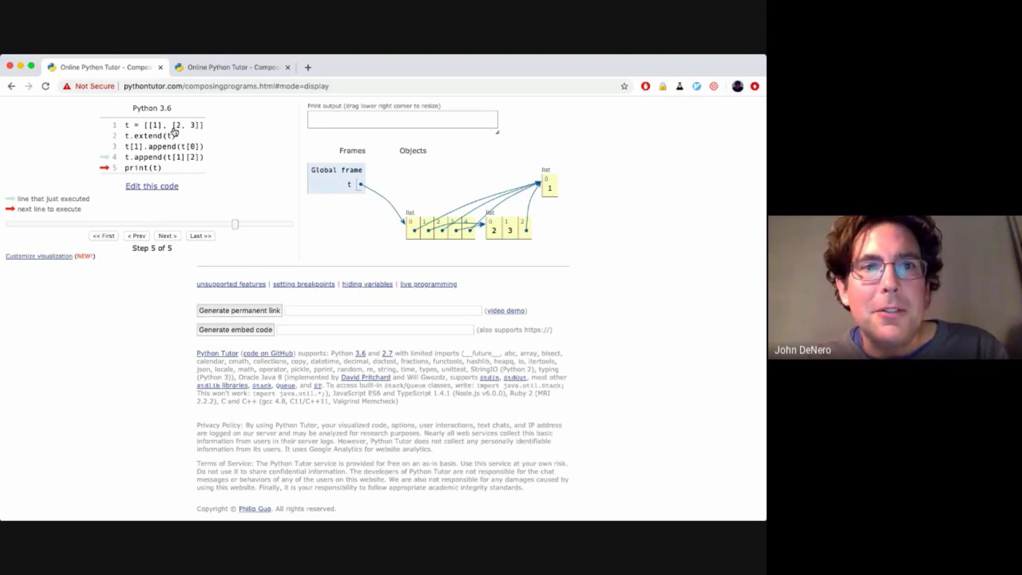
mouse_move(198, 129)
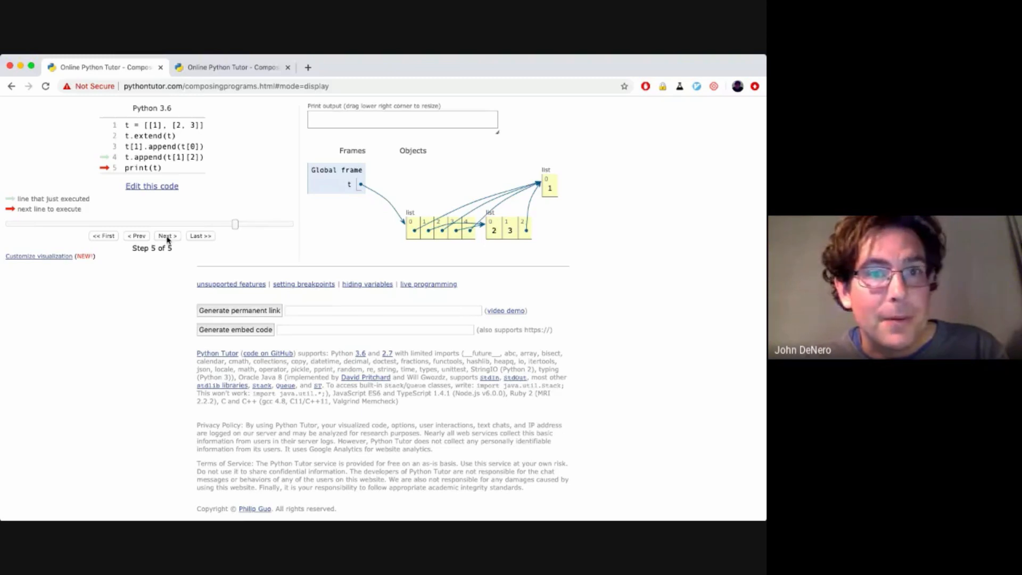
Run the final print, outputting [[1], [2, 3, [1]], [1], [2, 3, [1]], [1]].
left_click(167, 235)
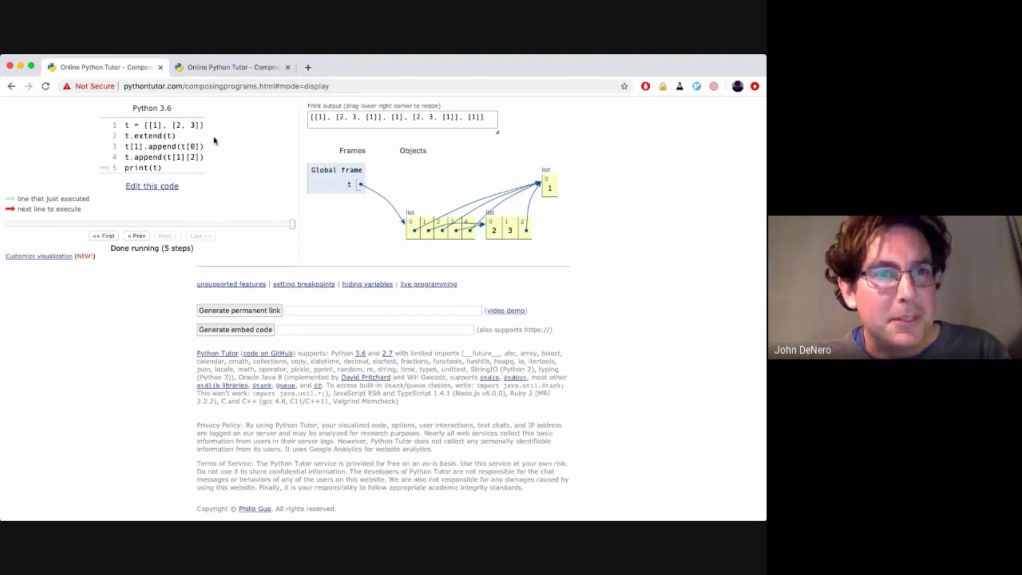
mouse_move(562, 230)
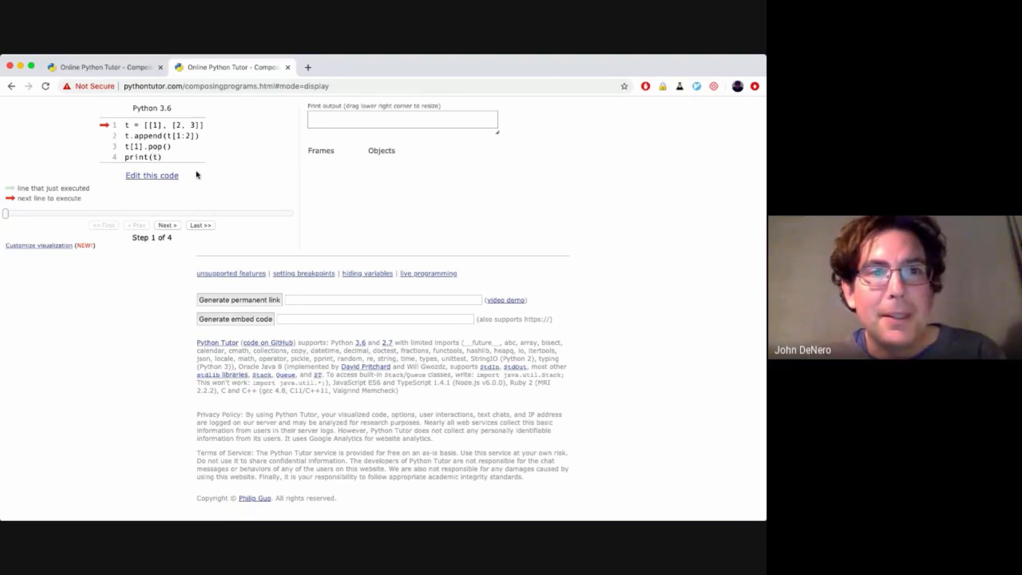
Execute the slice-and-pop program's first line so t holds [1] and [2, 3].
left_click(167, 226)
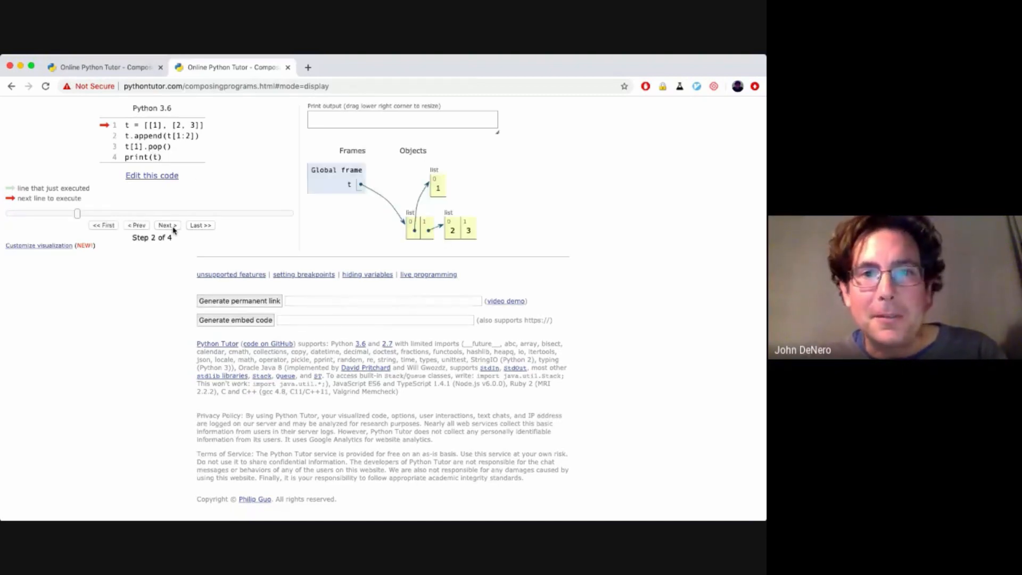
left_click(167, 226)
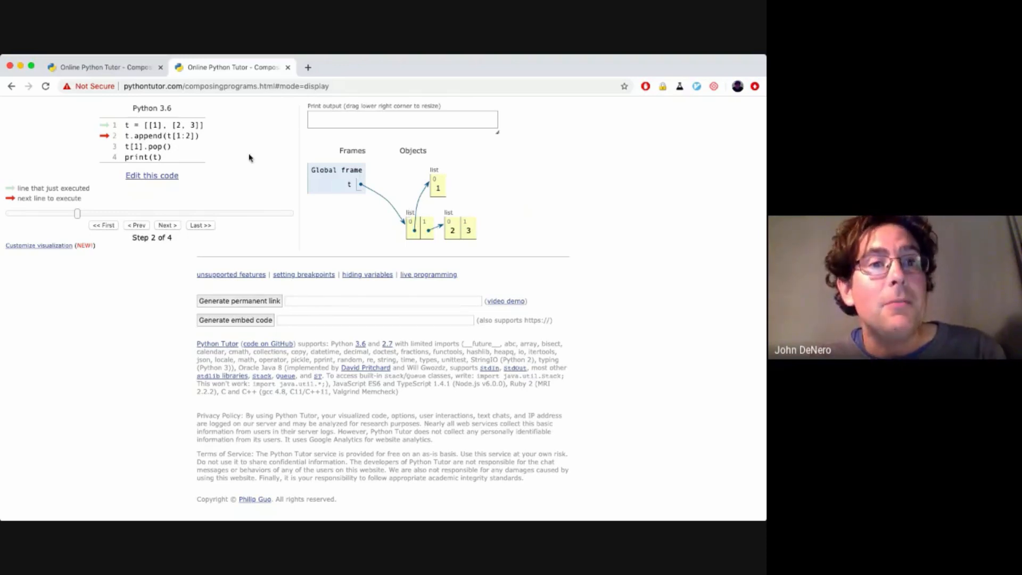
mouse_move(174, 147)
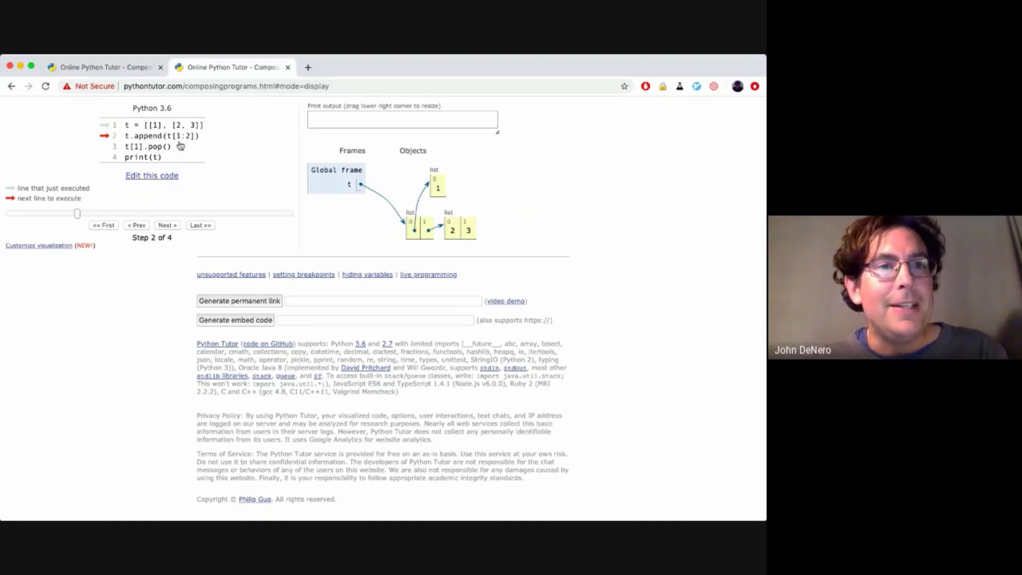
mouse_move(190, 143)
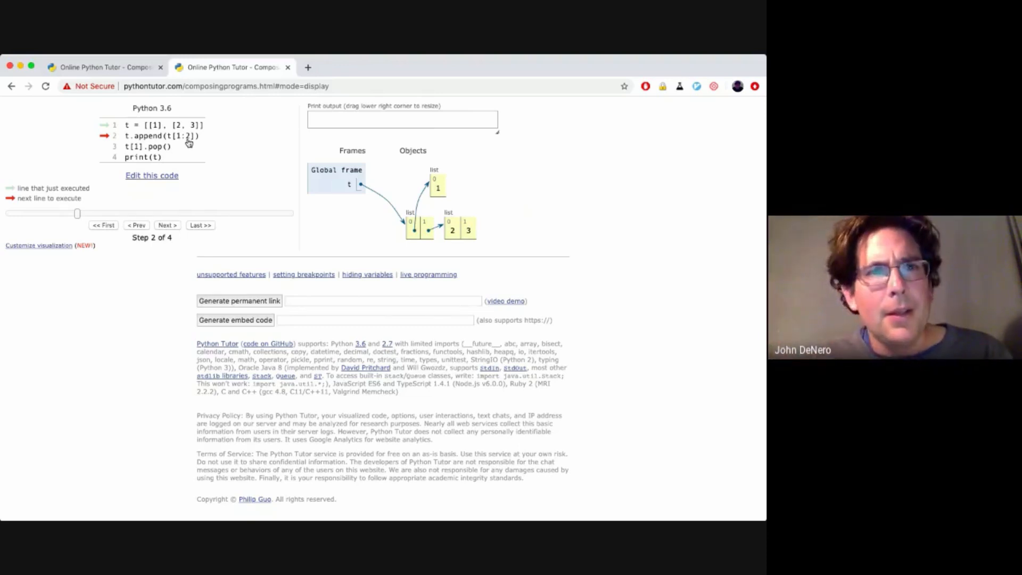
mouse_move(229, 175)
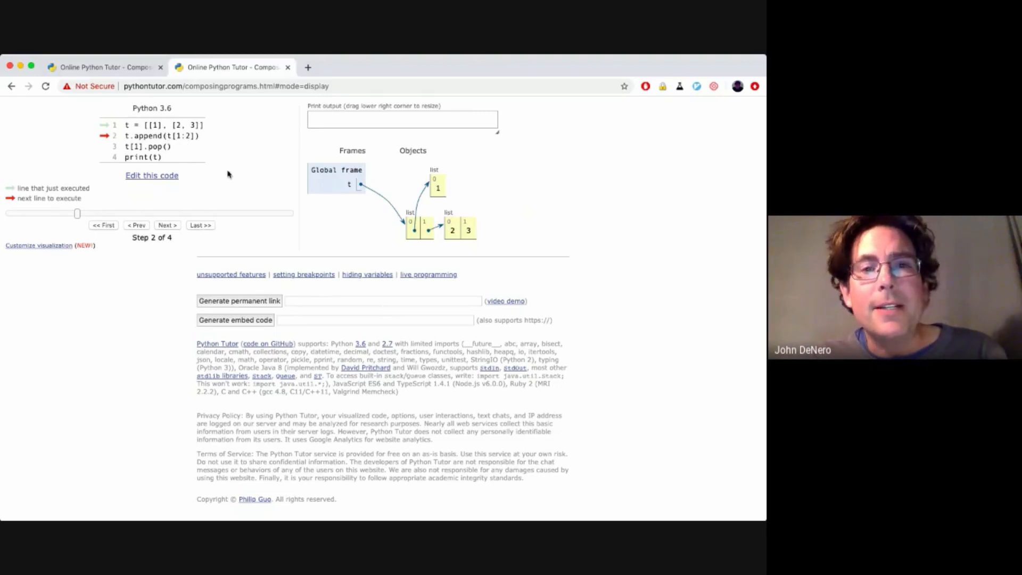
mouse_move(420, 235)
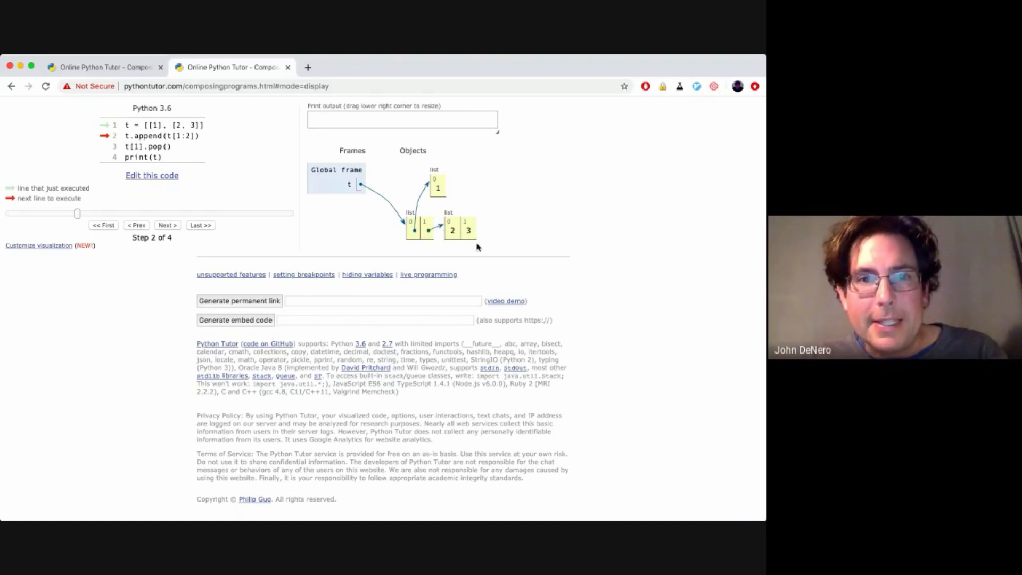
mouse_move(459, 213)
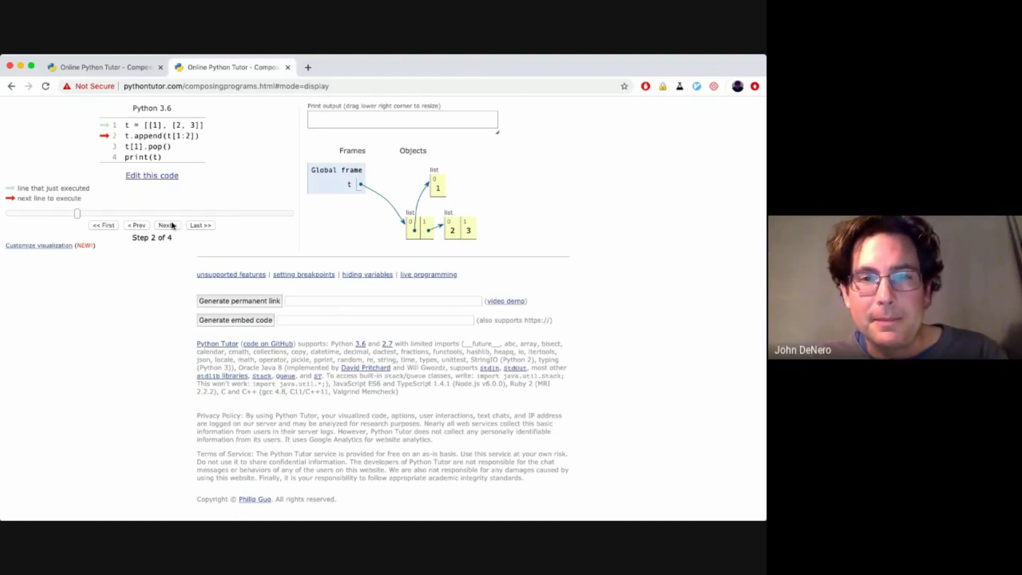
Execute t.append(t[1:2]), giving t a third element: a new list referencing [2, 3].
left_click(166, 226)
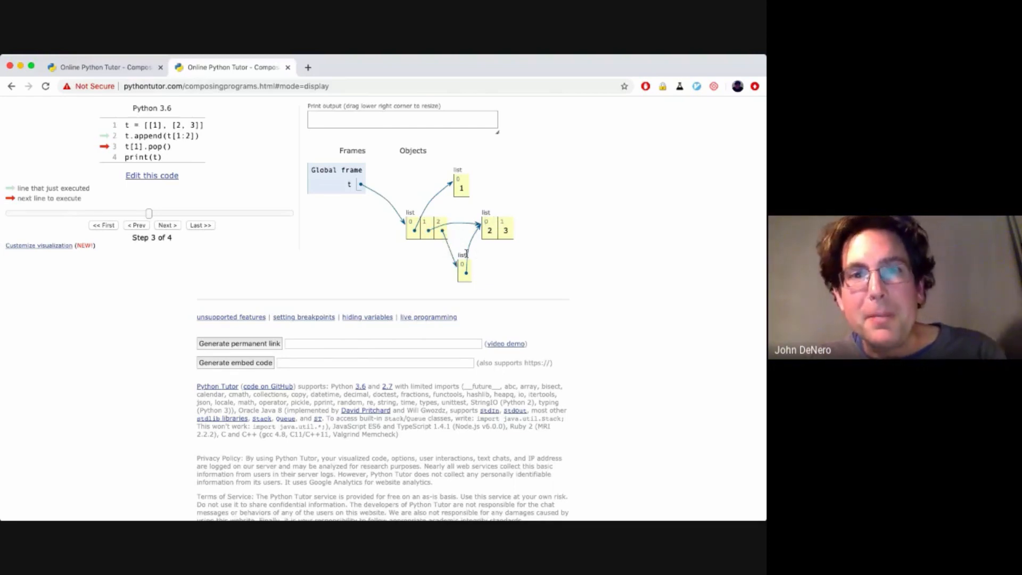
mouse_move(394, 266)
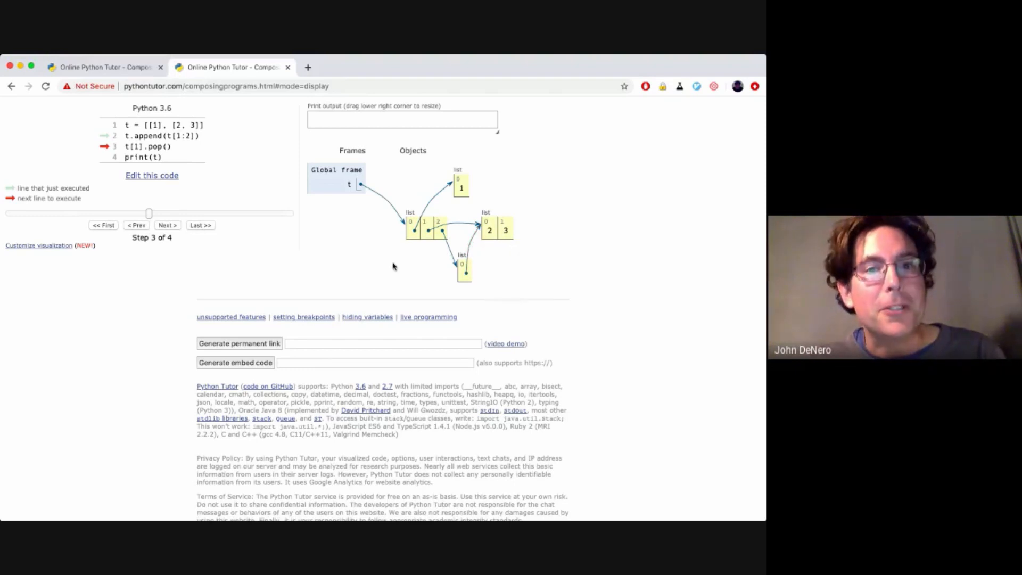
mouse_move(258, 274)
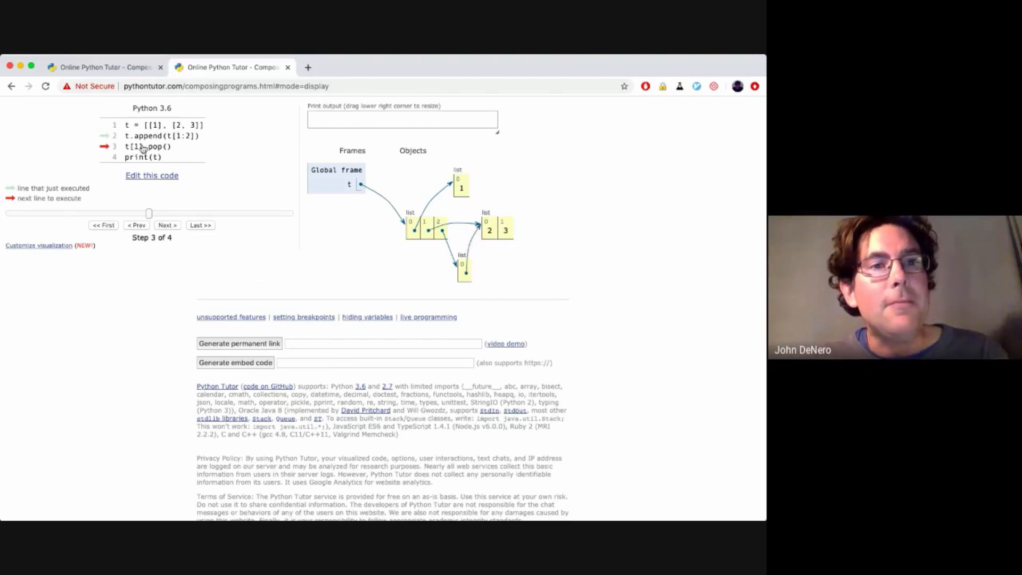
mouse_move(226, 211)
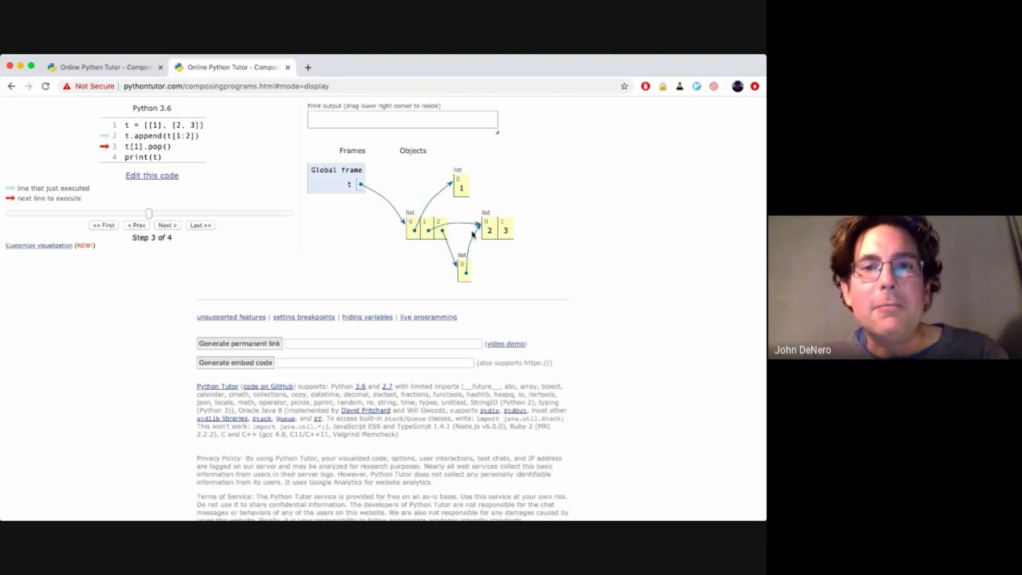
mouse_move(508, 238)
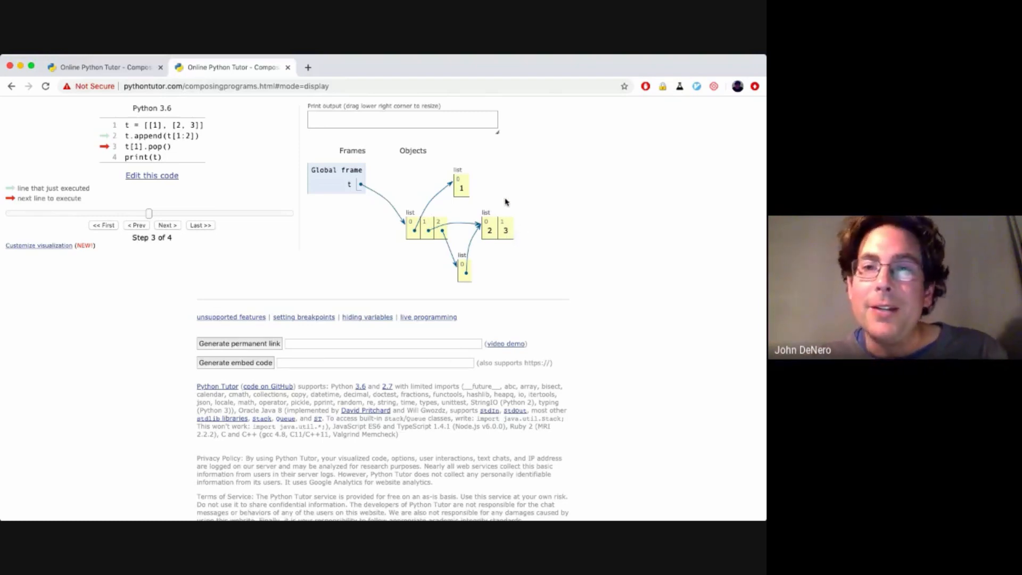
mouse_move(502, 249)
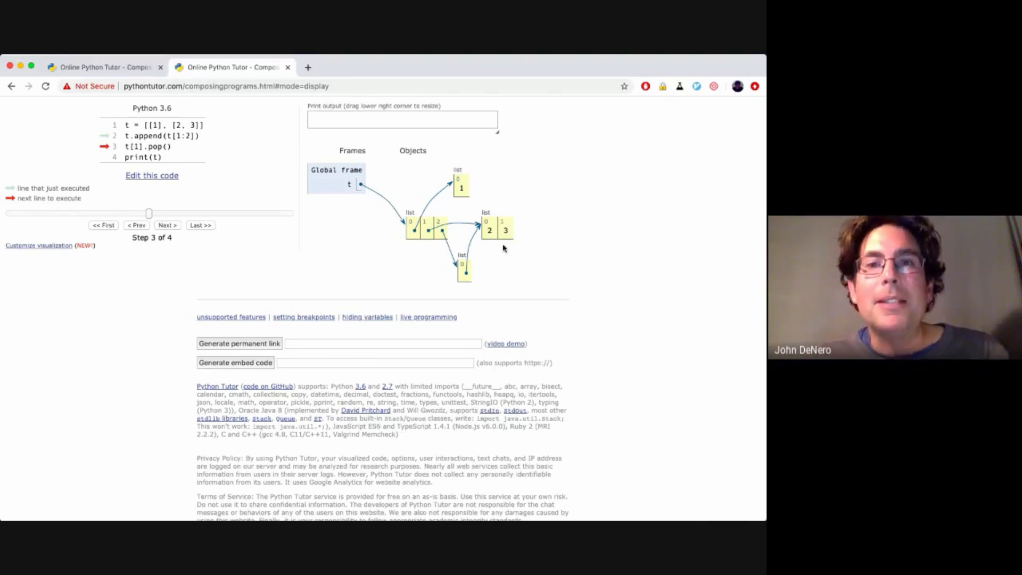
Execute t[1].pop() and print(t), outputting [[1], [2], [[2]]].
left_click(168, 226)
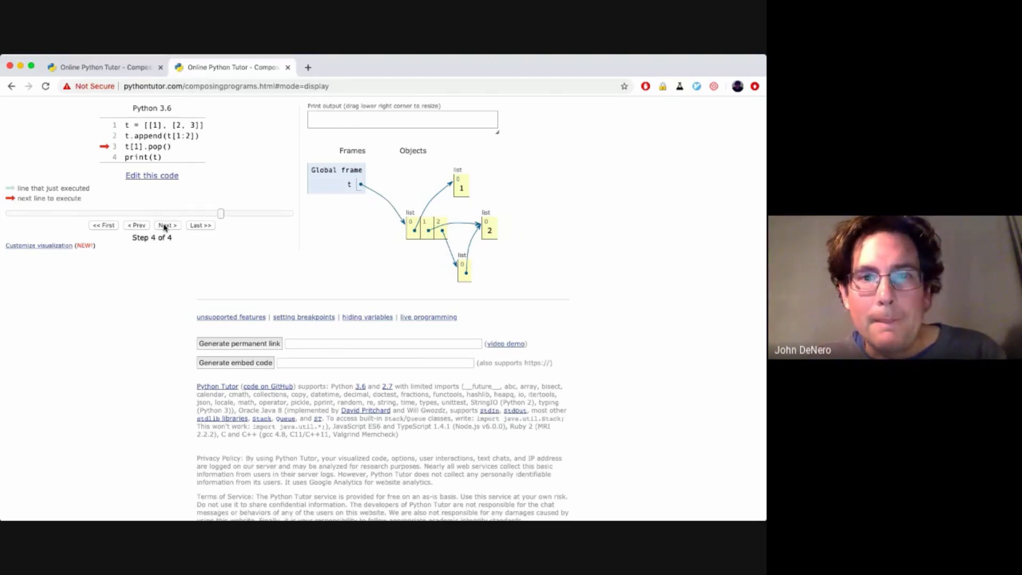
left_click(167, 226)
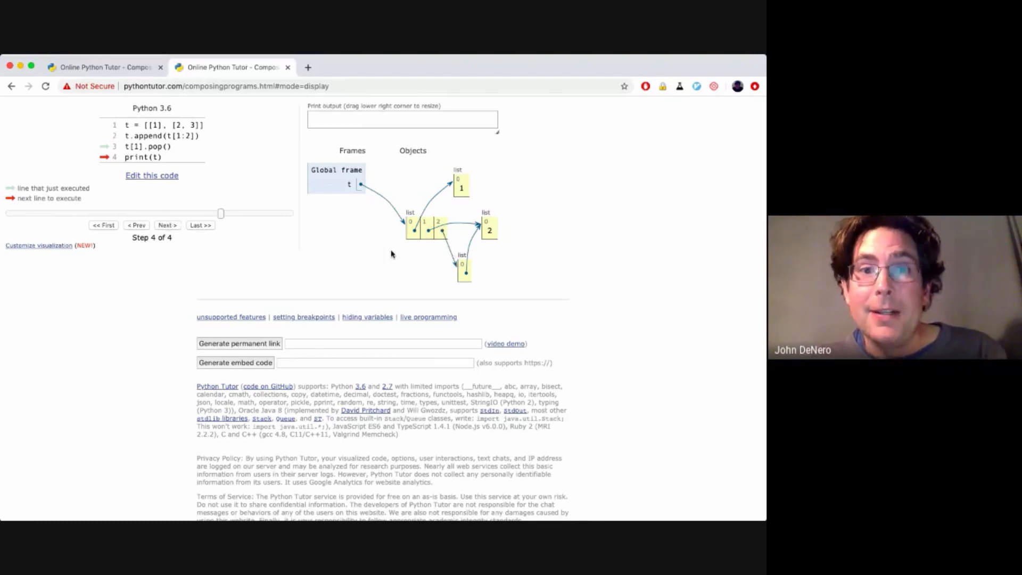
mouse_move(447, 225)
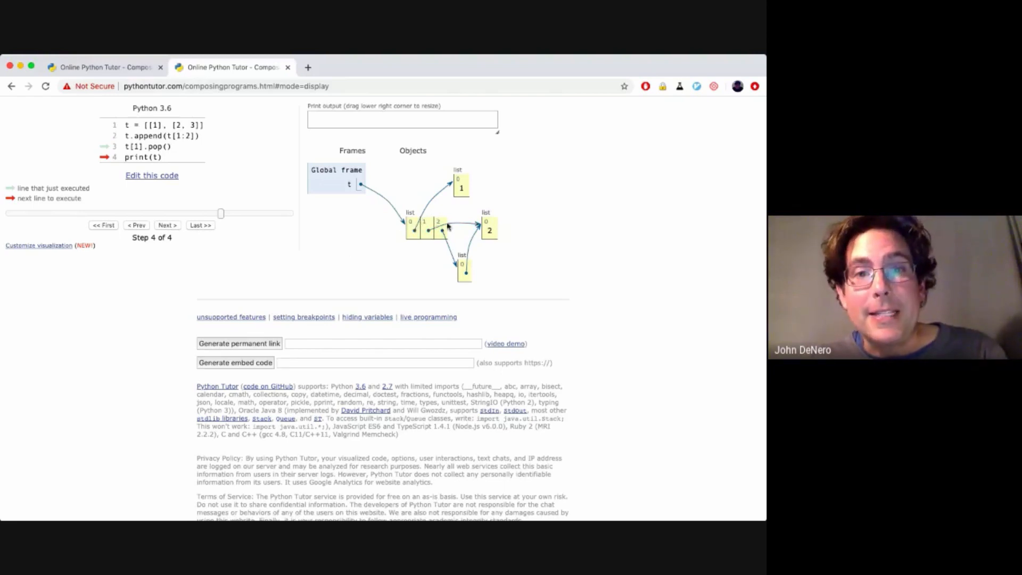
mouse_move(434, 198)
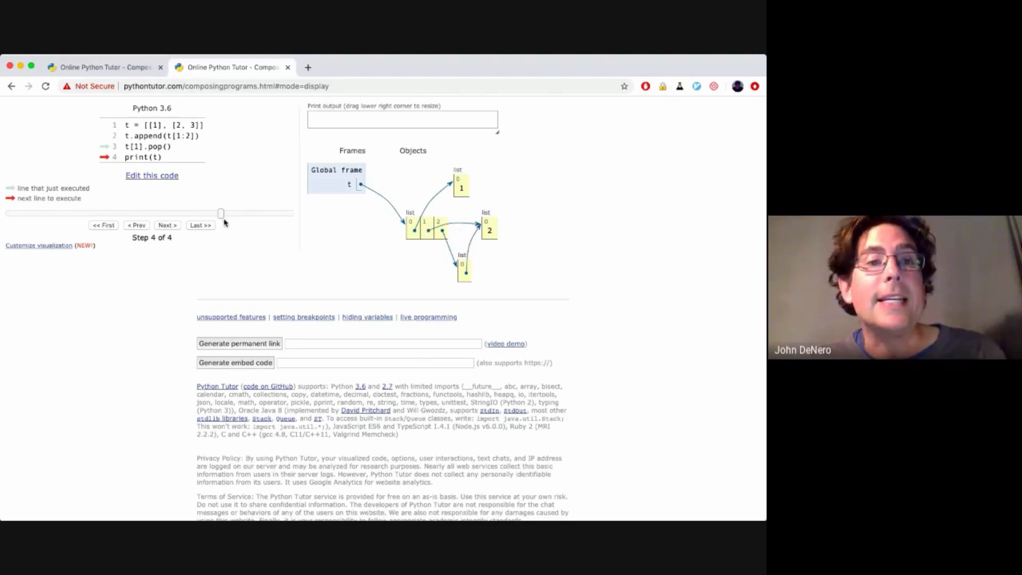
left_click(167, 225)
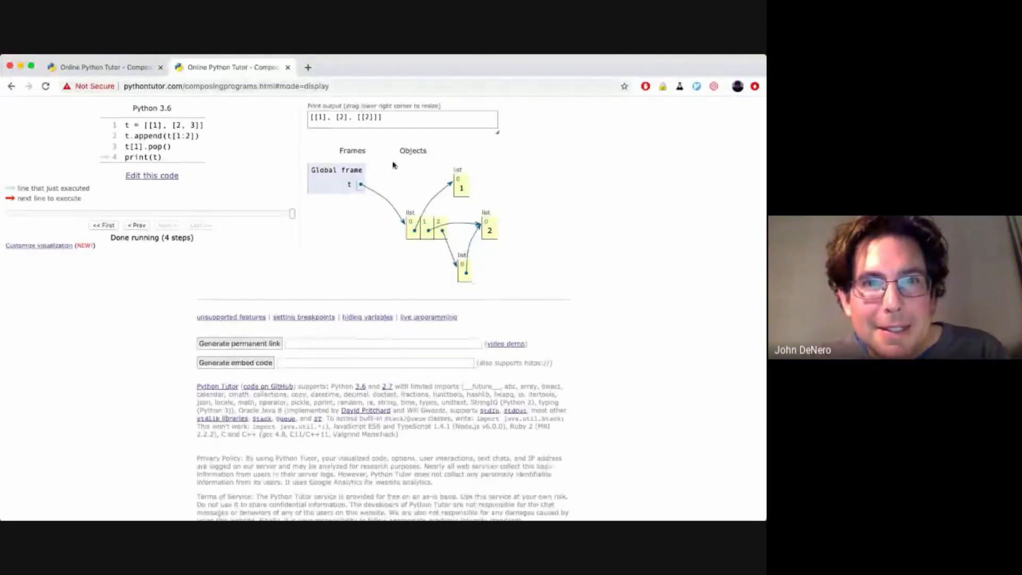
left_click(372, 118)
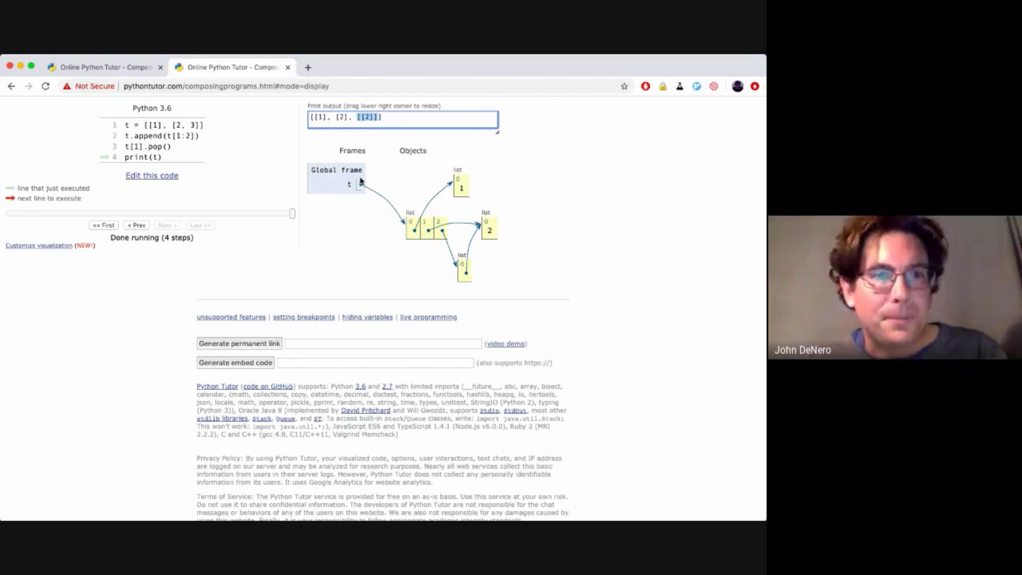
mouse_move(151, 181)
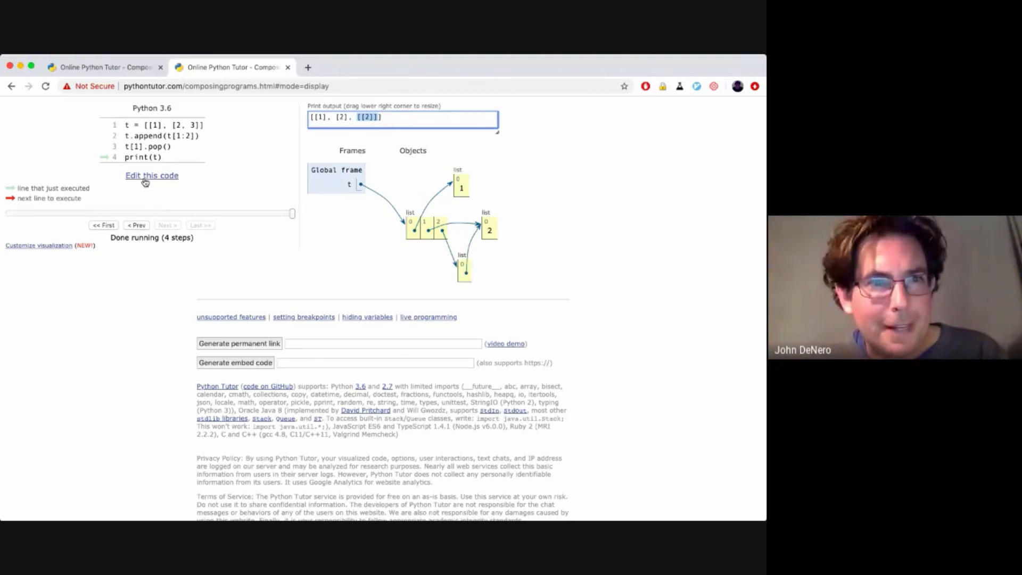
Edit the code to add t[2].append(4) before print(t) and visualize its execution.
left_click(151, 174)
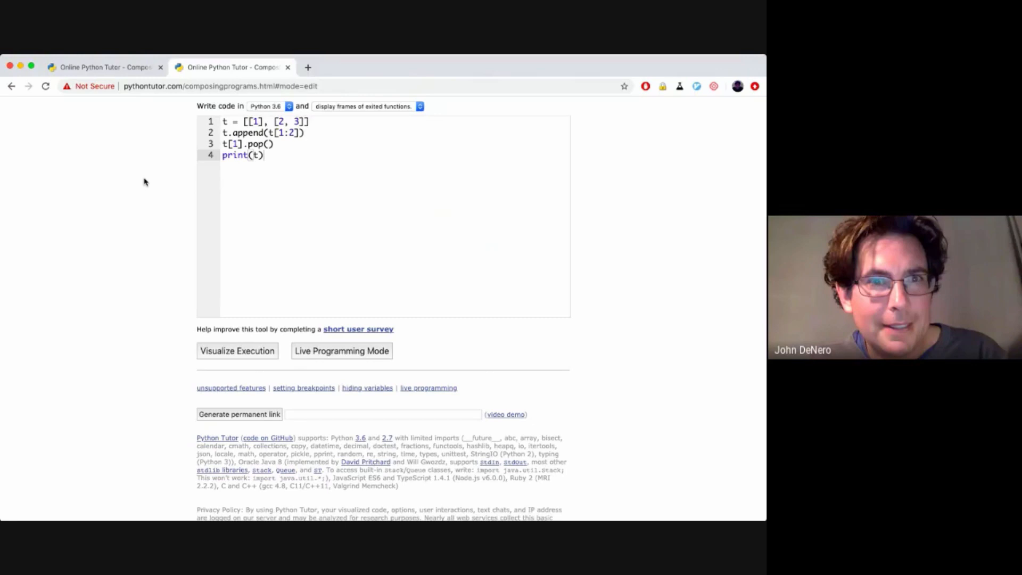
type("t[2]")
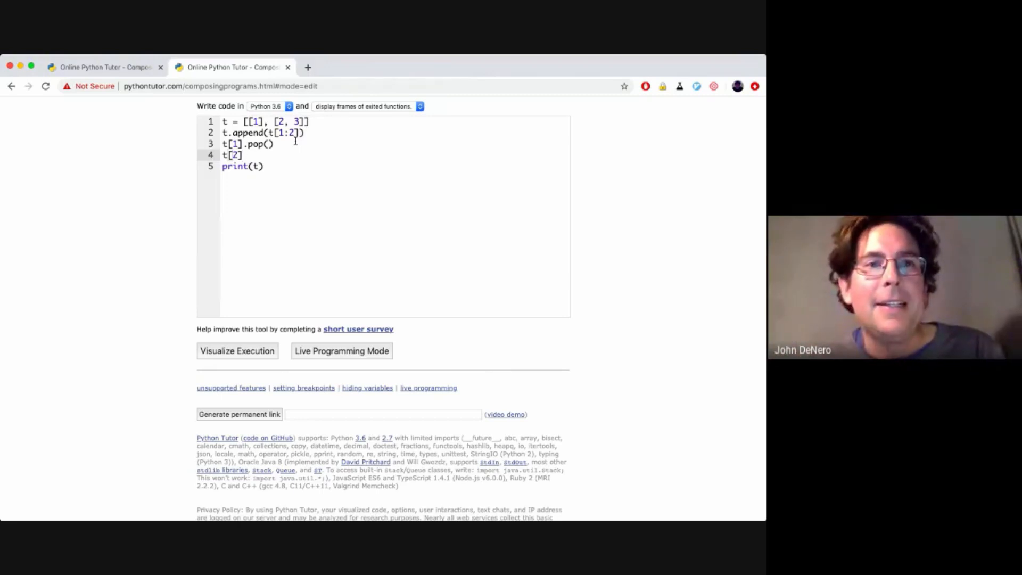
type(".append(")
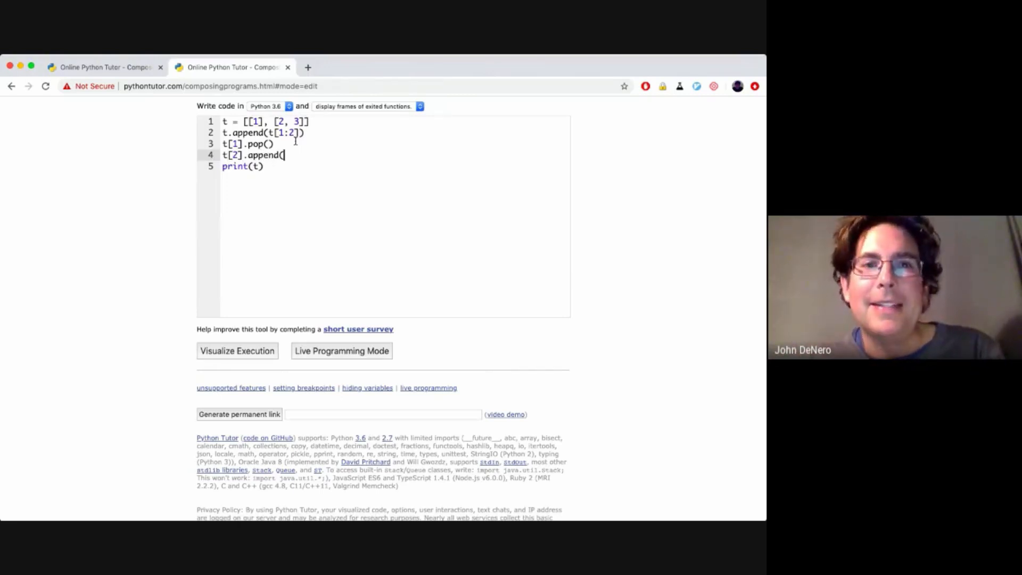
type("4)")
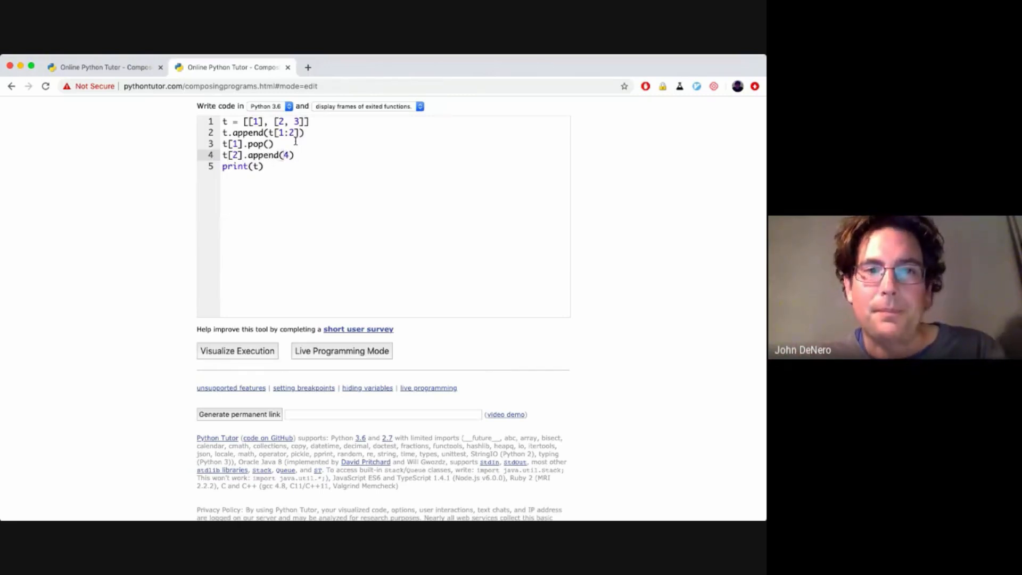
left_click(237, 352)
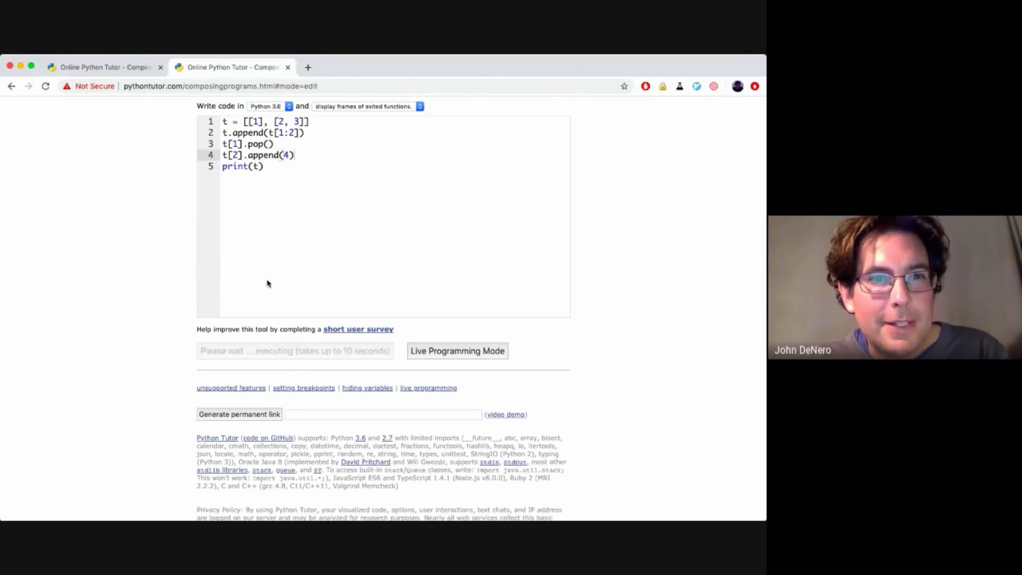
Step through to the end so the output reads [[1], [2], [[2], 4]].
left_click(458, 351)
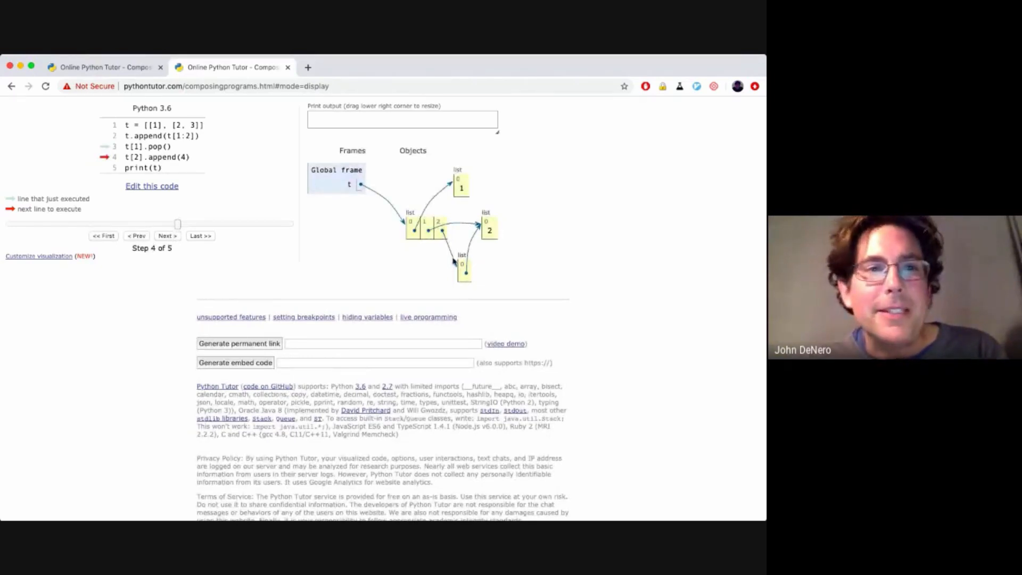
left_click(167, 235)
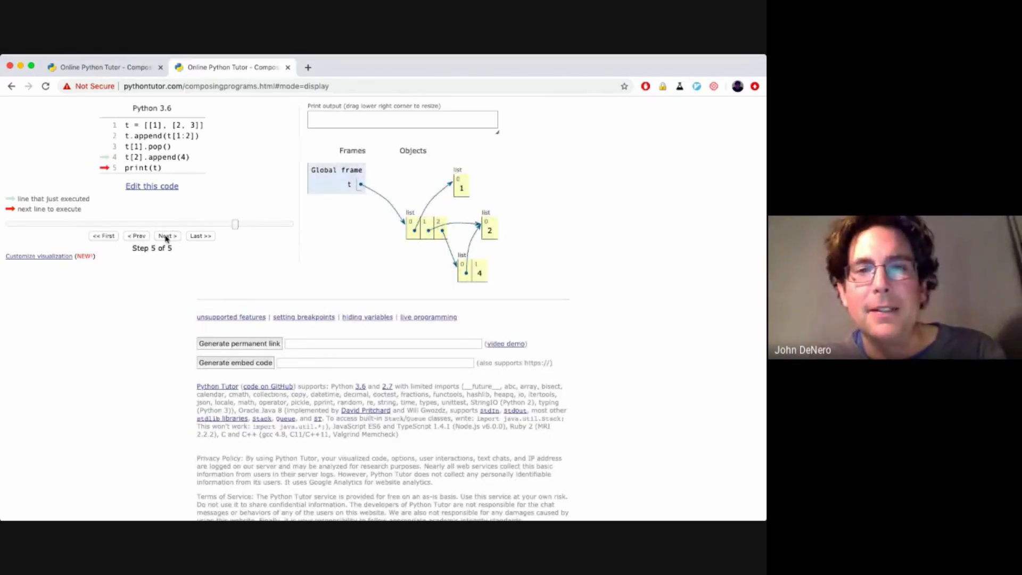
mouse_move(473, 256)
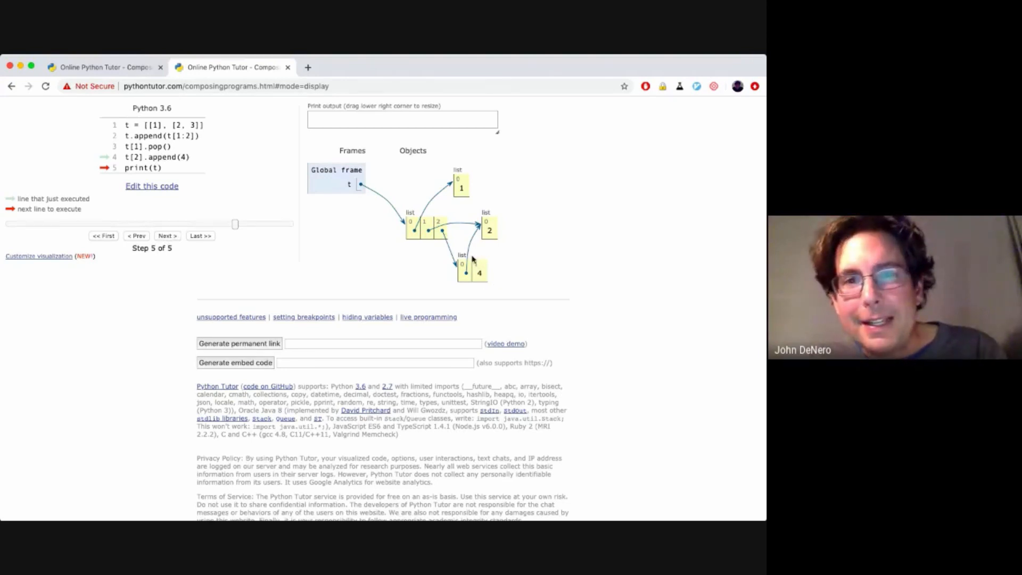
mouse_move(509, 281)
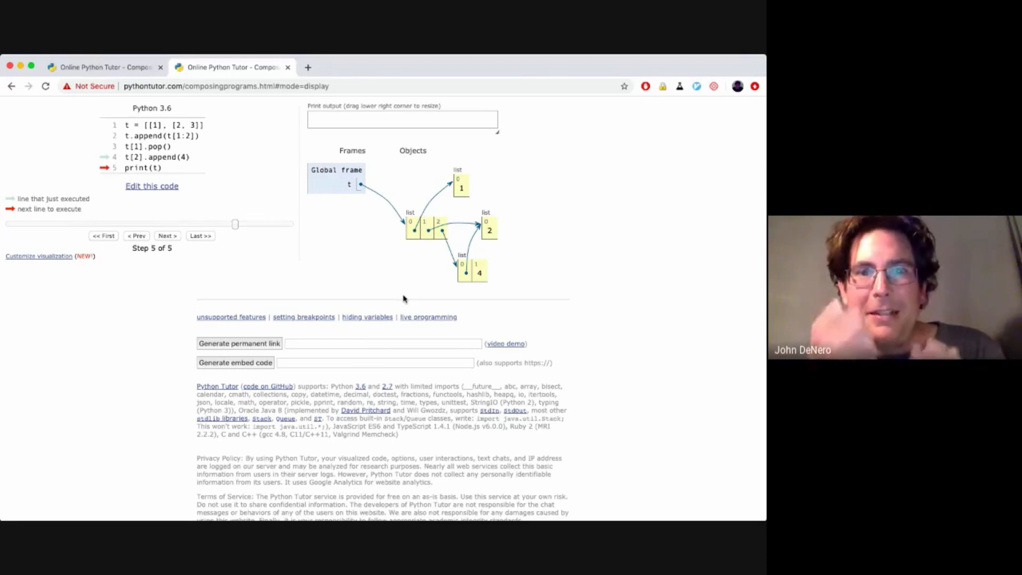
mouse_move(492, 271)
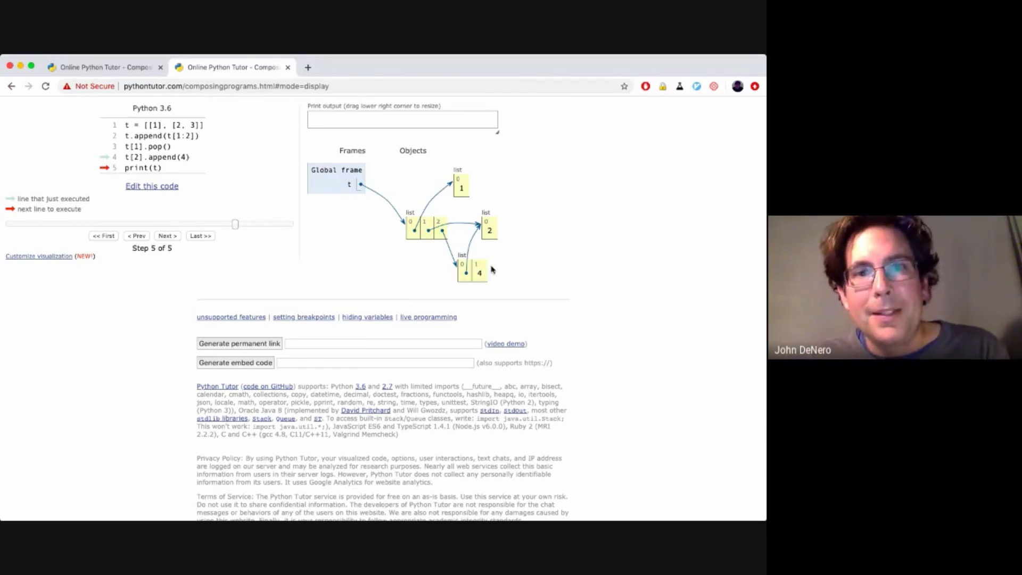
mouse_move(451, 250)
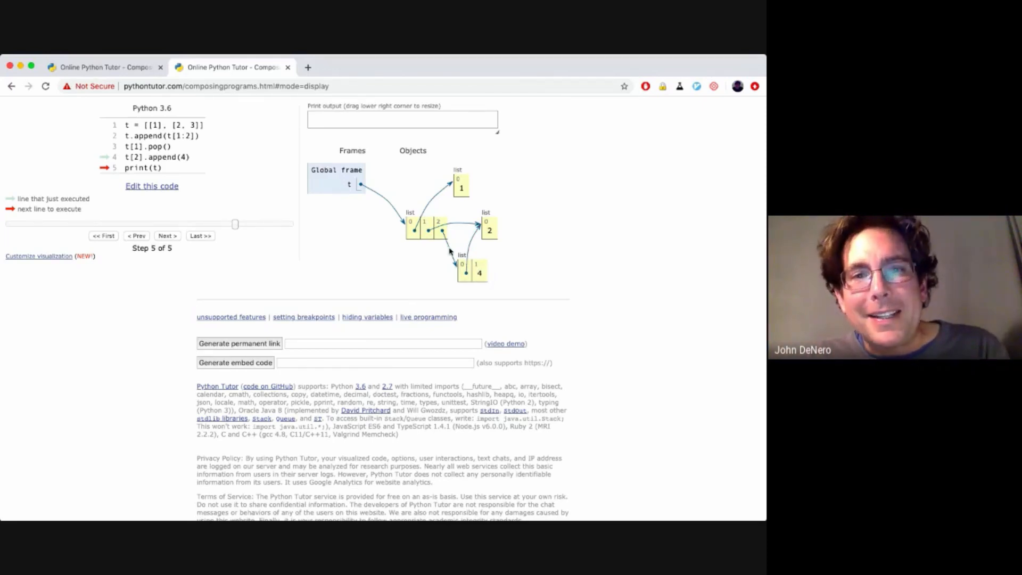
mouse_move(432, 273)
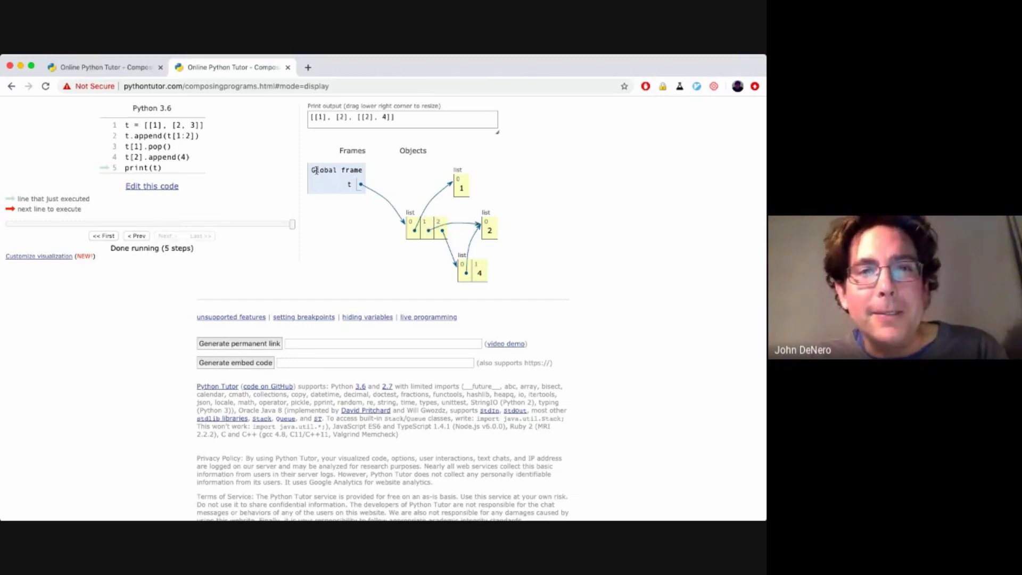
left_click(402, 118)
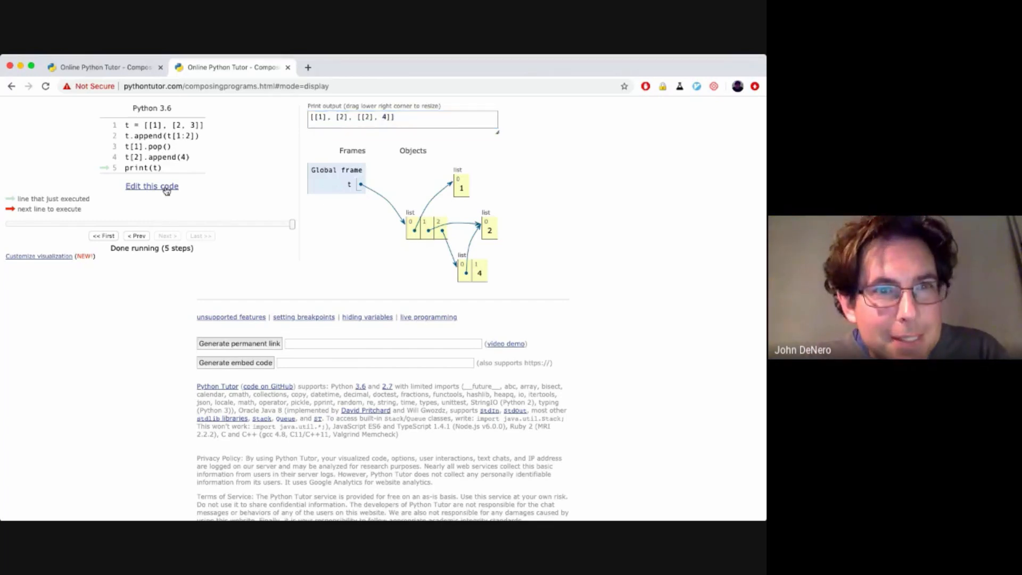
Edit the code to replace the pop/append lines with y.pop() and t[1].pop().
left_click(151, 186)
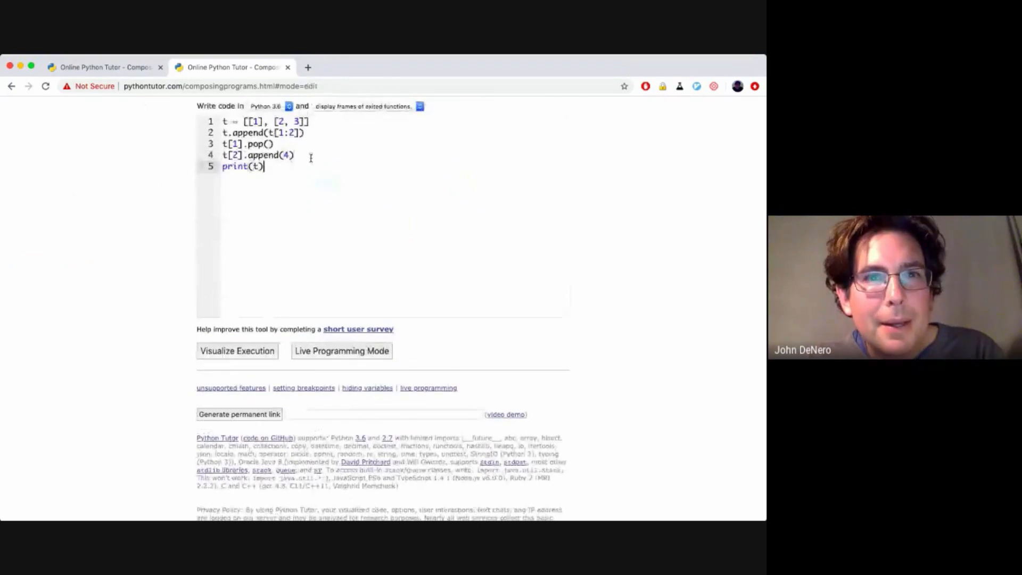
key("Backspace")
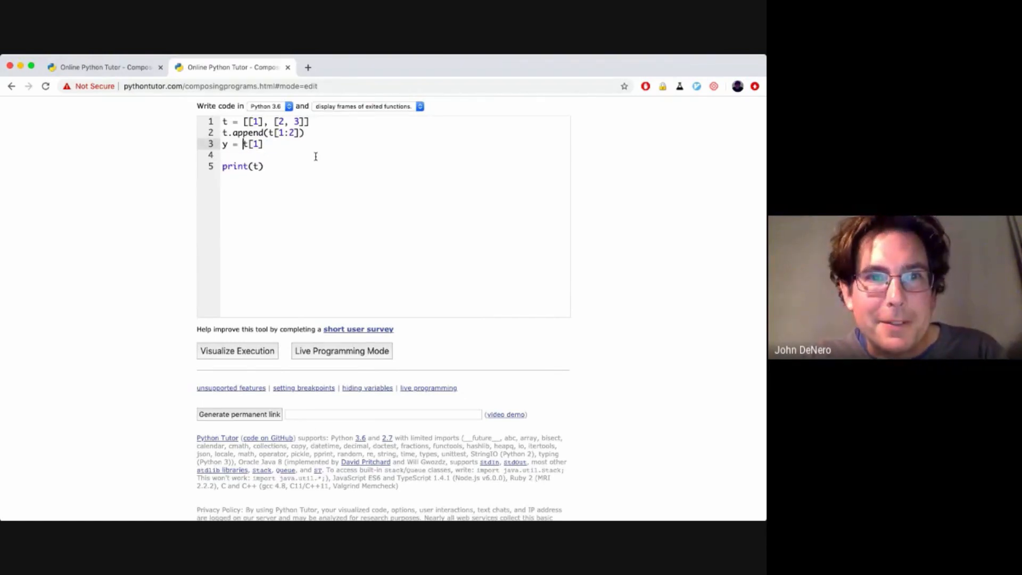
type("y.pop")
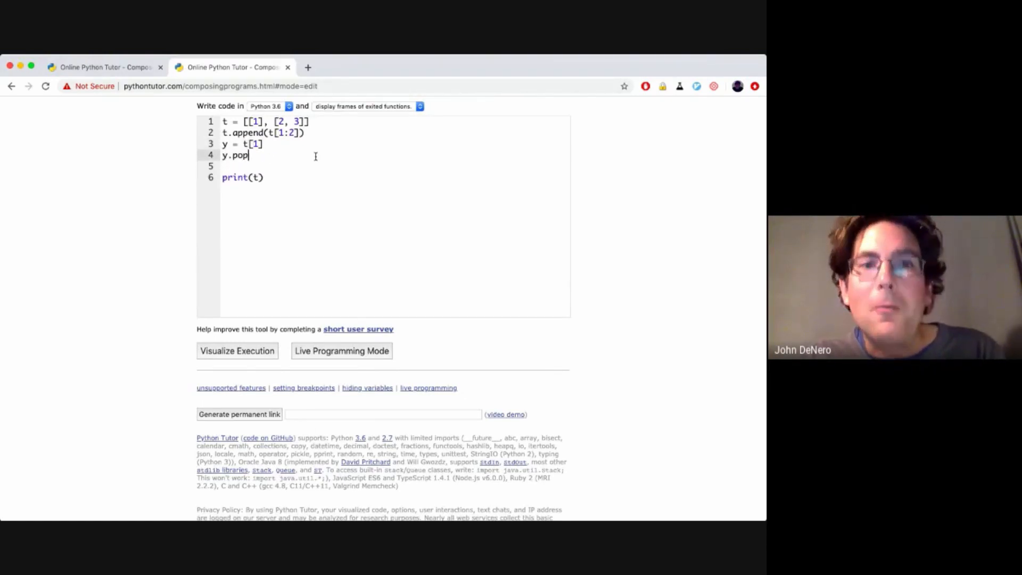
type("()")
left_click(395, 143)
type("  # ")
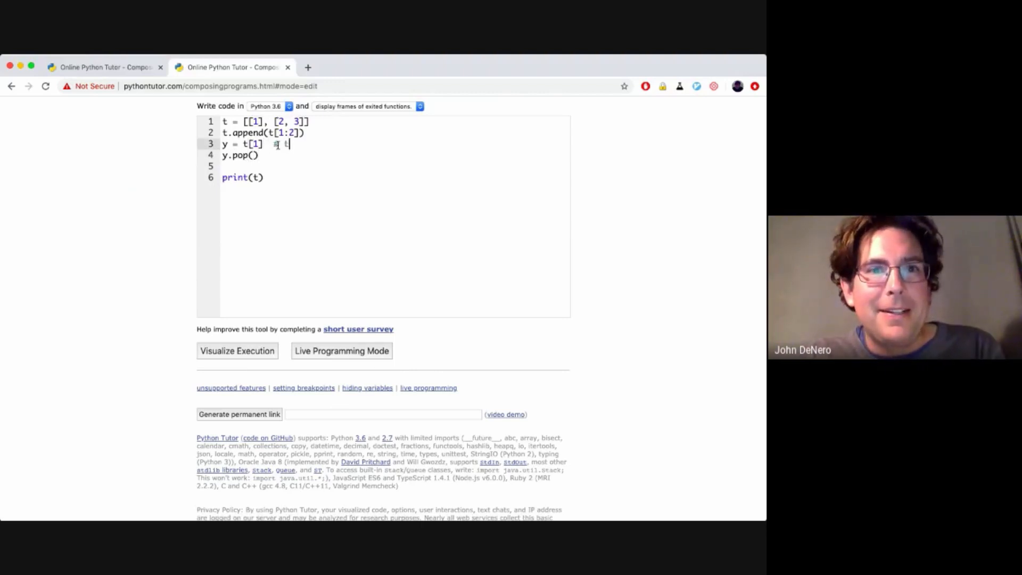
type("t[1].pop")
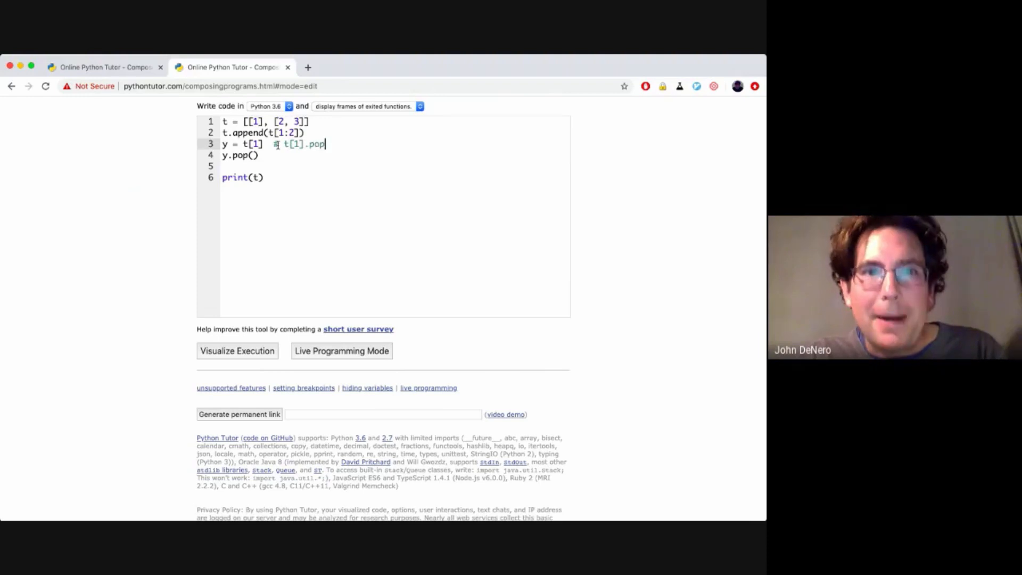
type("()")
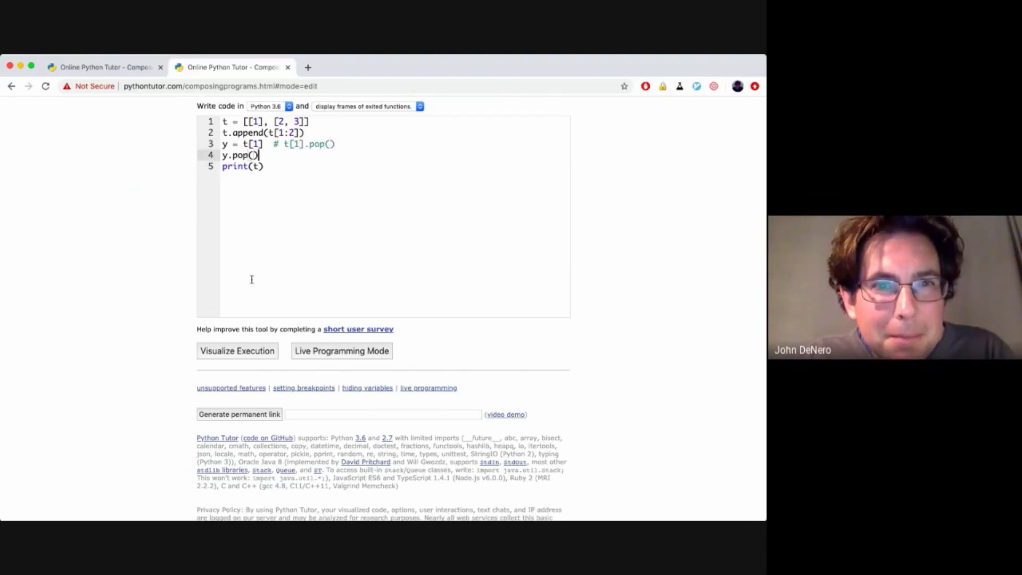
Re-run the visualization, then run it again with t.pop() before printing t.
left_click(238, 351)
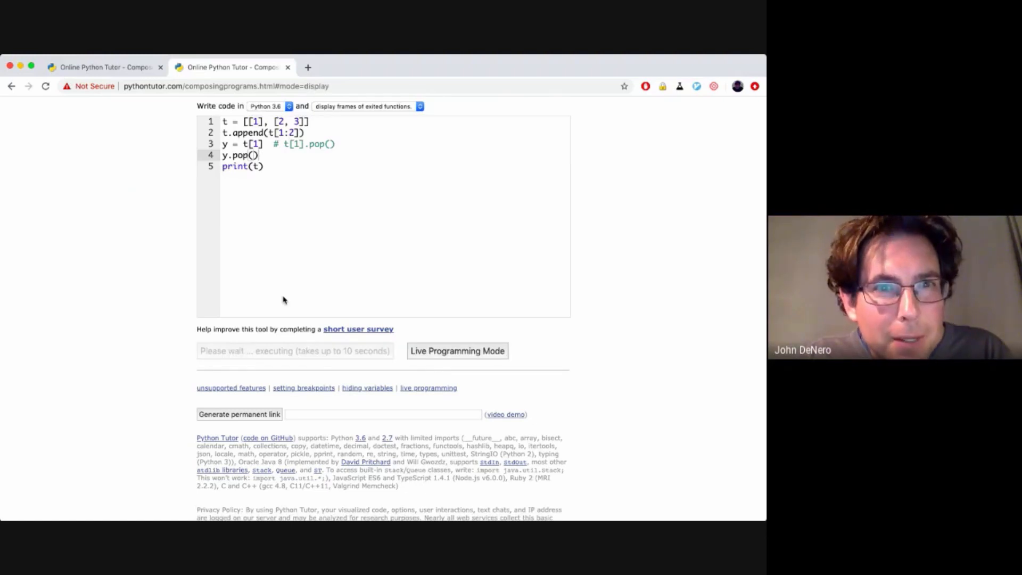
left_click(458, 352)
type("t")
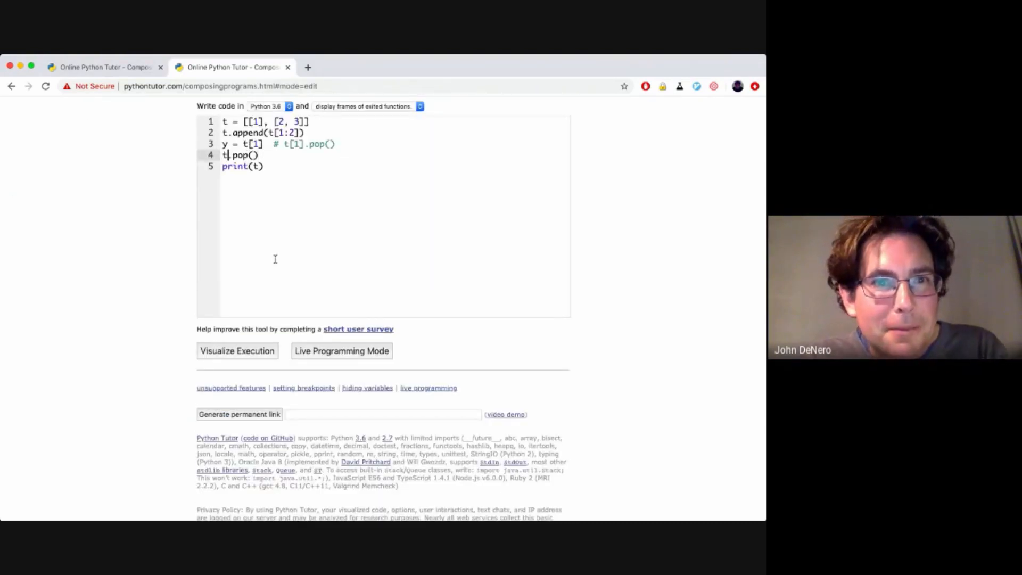
left_click(237, 351)
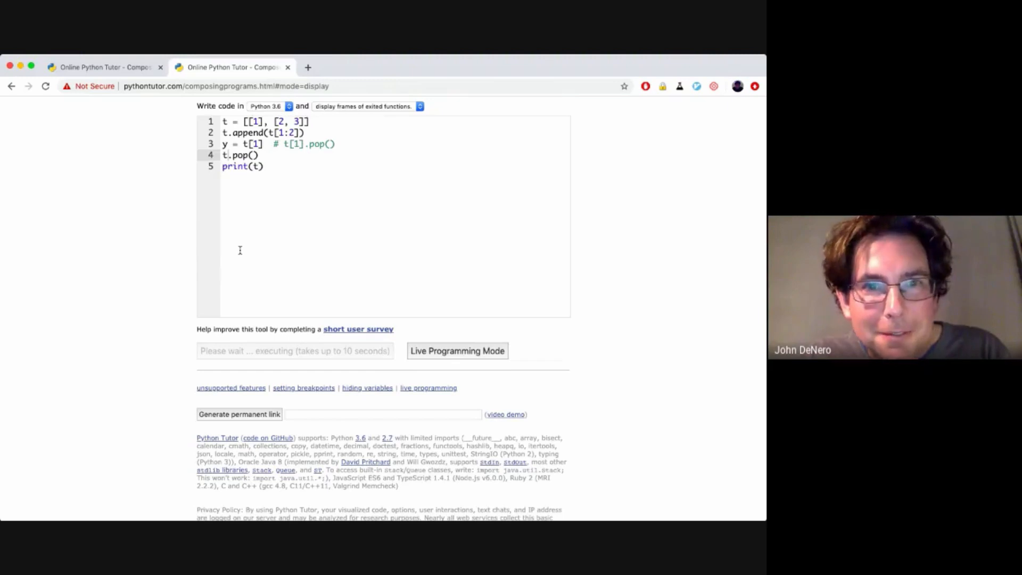
left_click(457, 351)
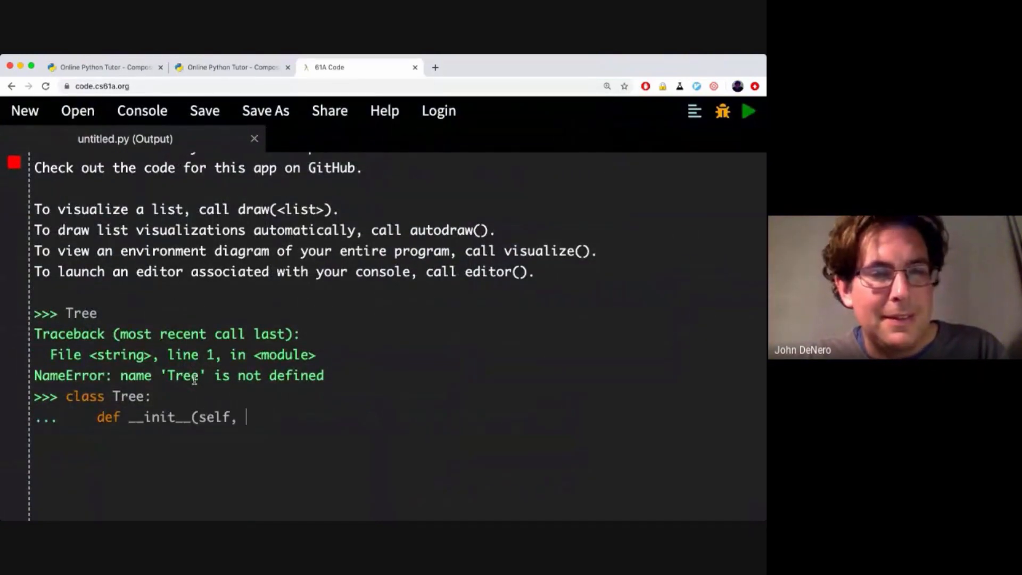
Define class Tree with __init__(self, label, branches) storing self.label and self.branches.
type("label, branches):")
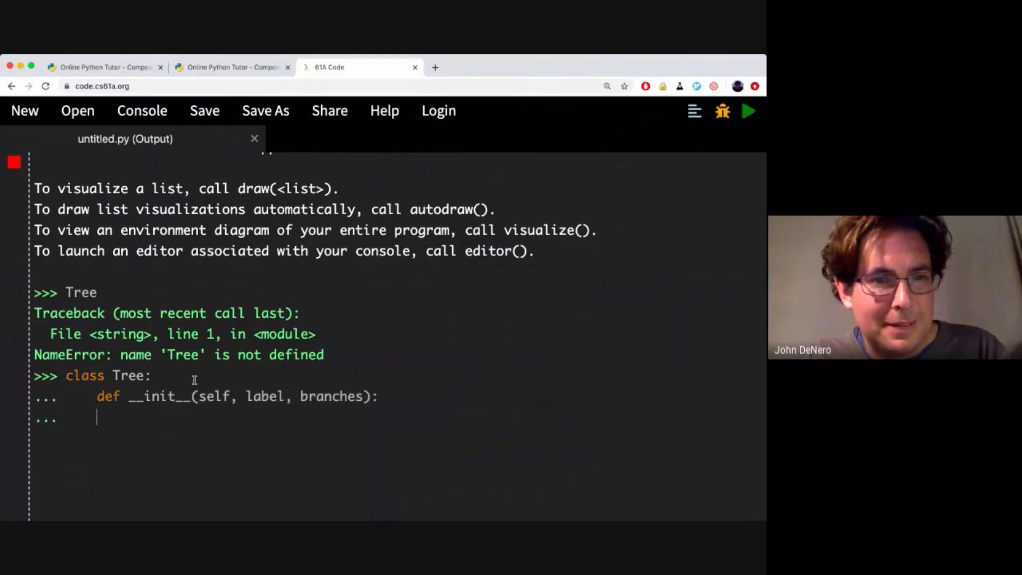
type("self.label")
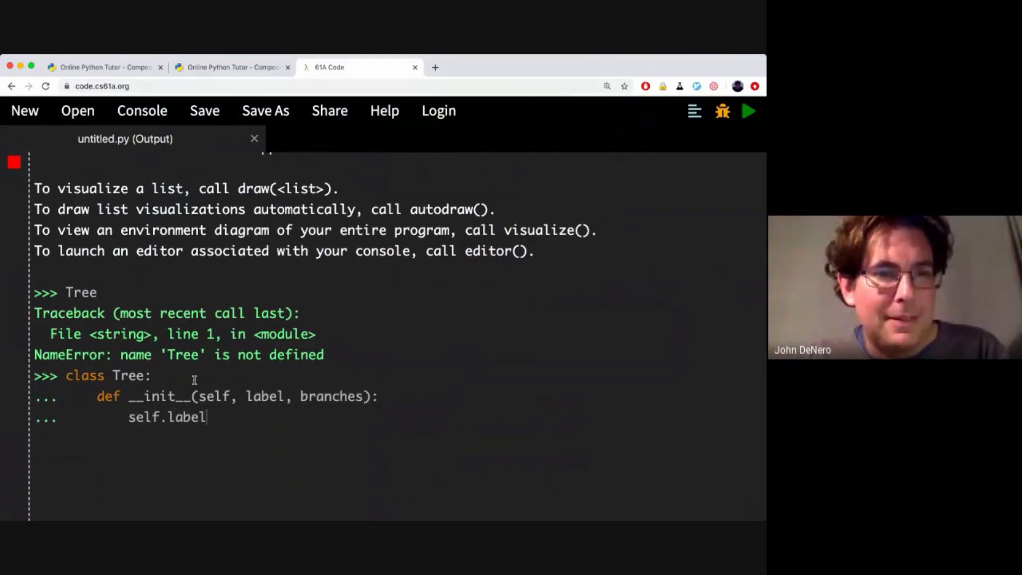
type(", self.branches =")
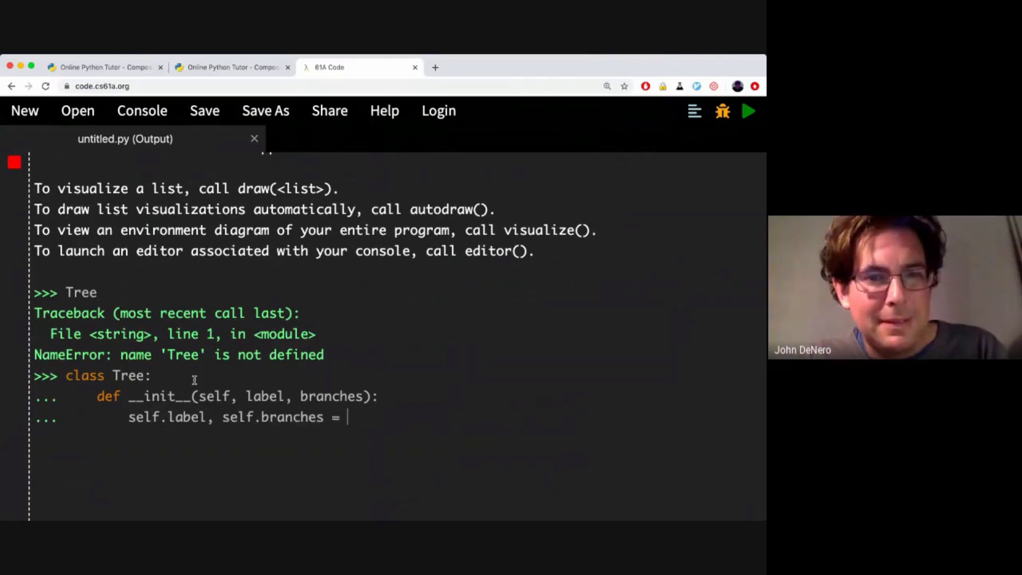
type("label, branches")
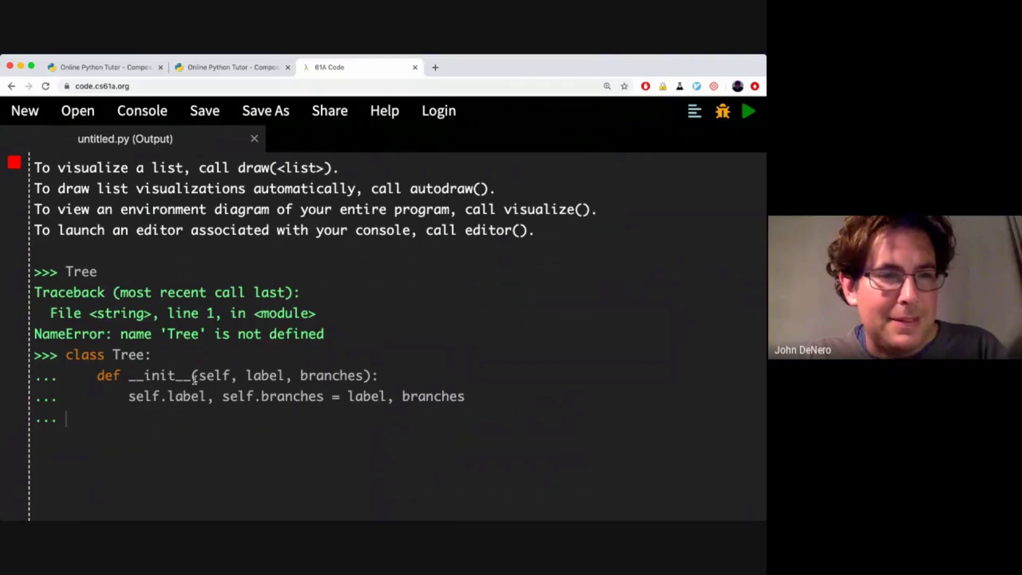
Evaluate Tree(1) and Tree(1, []) to get a Tree object, then enter autodraw().
type("Tree(1)")
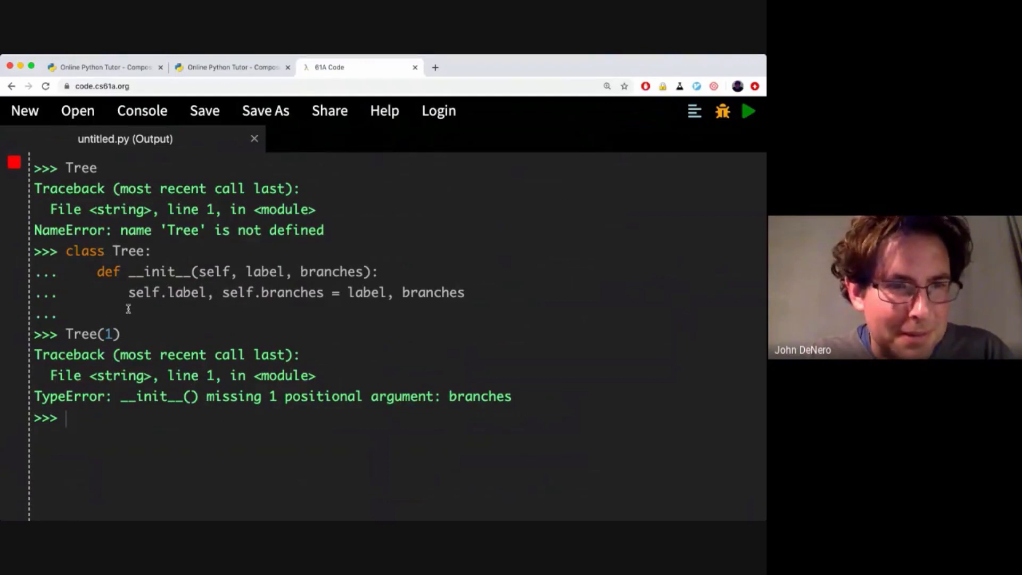
type("Tree(")
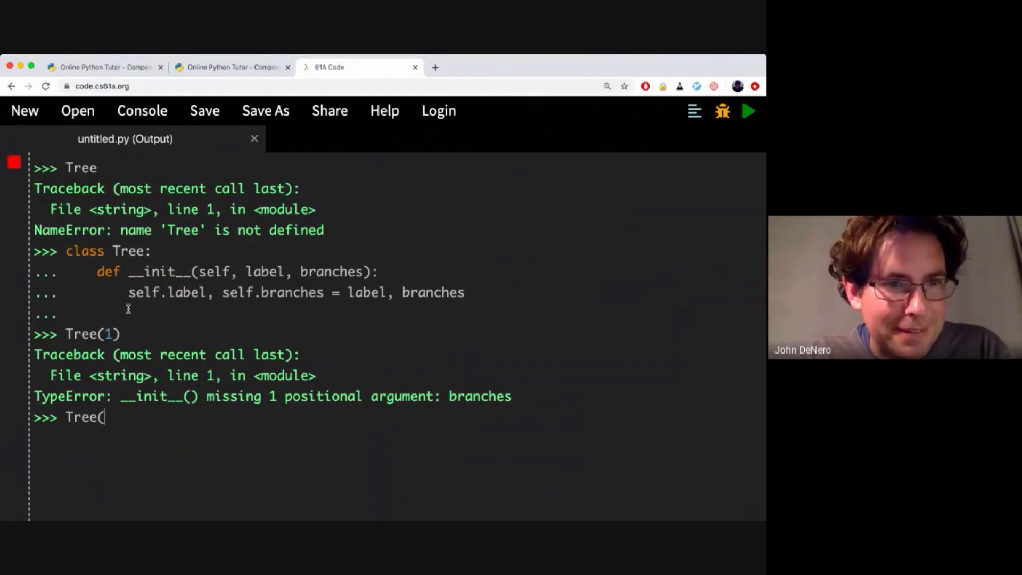
type("1, [])")
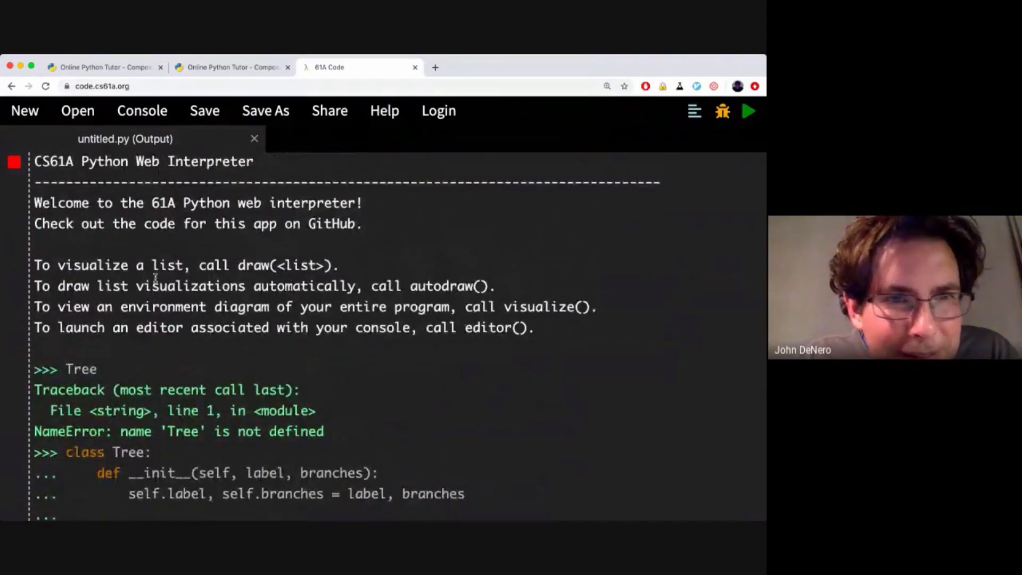
double_click(432, 285)
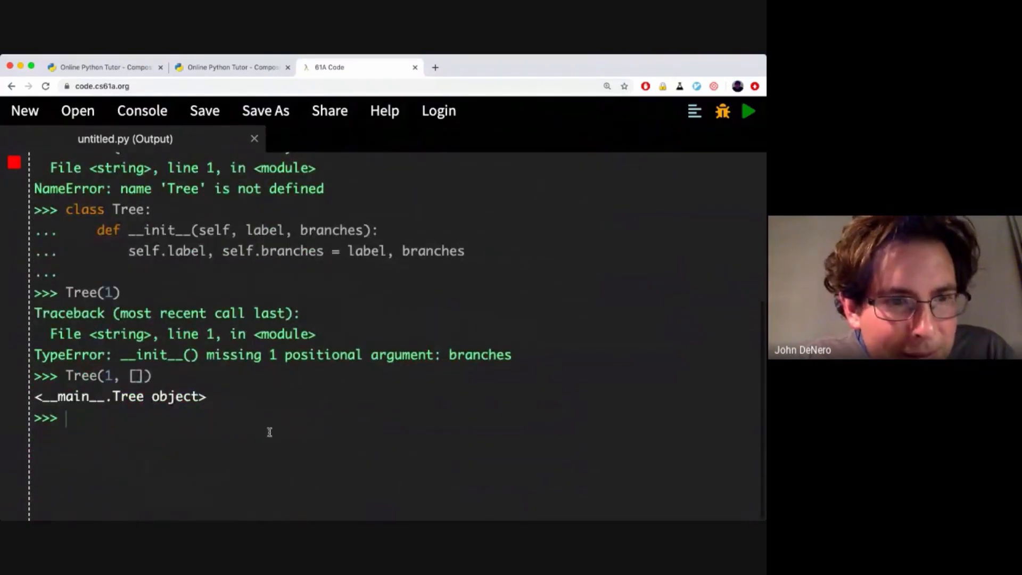
type("autodraw()")
type("Tree(1, []")
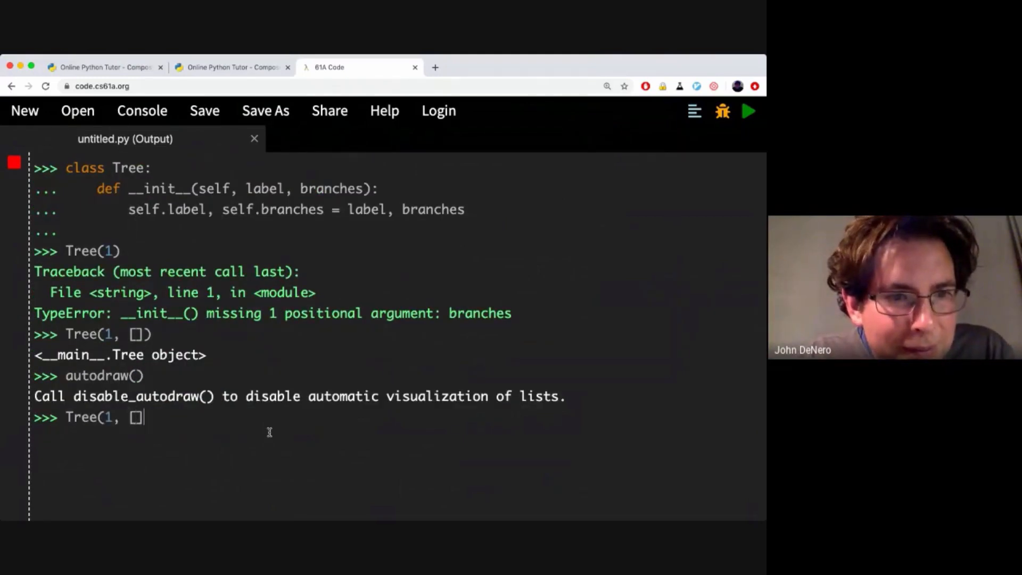
Run autodraw() so Tree(1, []) draws as a node labelled 1, and start a new class Tree line.
key("Enter")
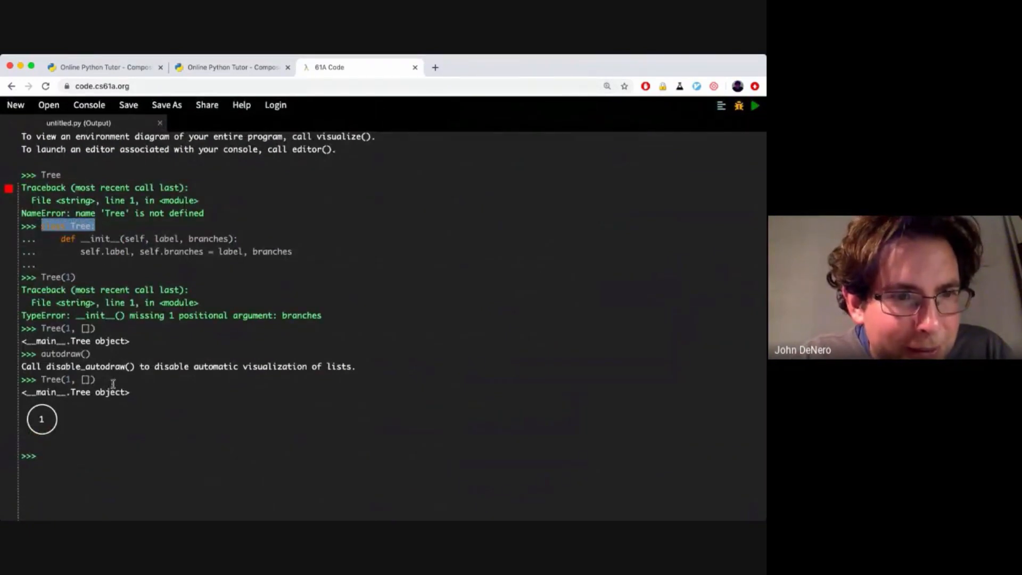
type("class Tree:")
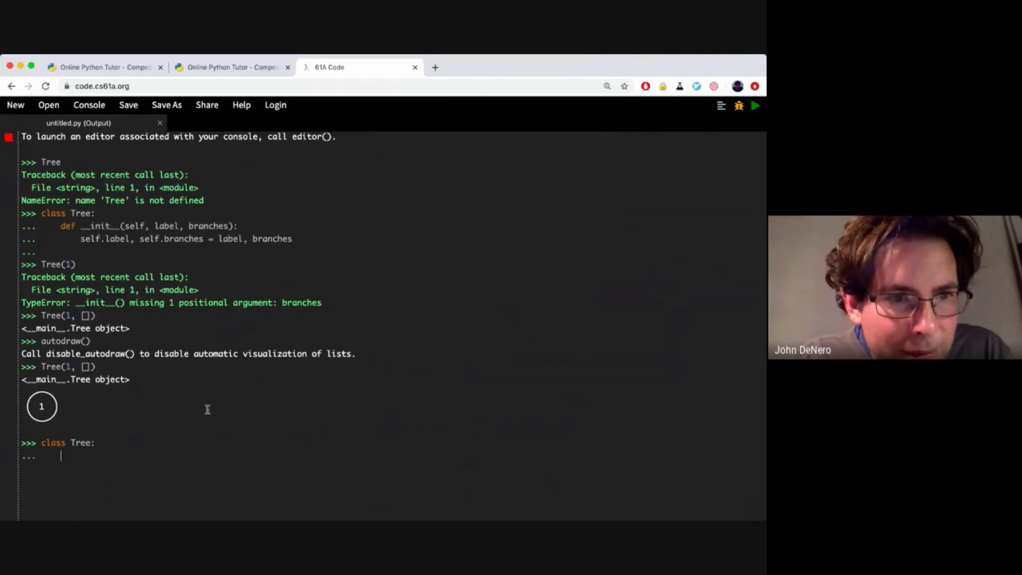
Redefine Tree's __init__(self, label, branches=[]) so branches defaults to an empty list.
type("def __init__(self, label, branche")
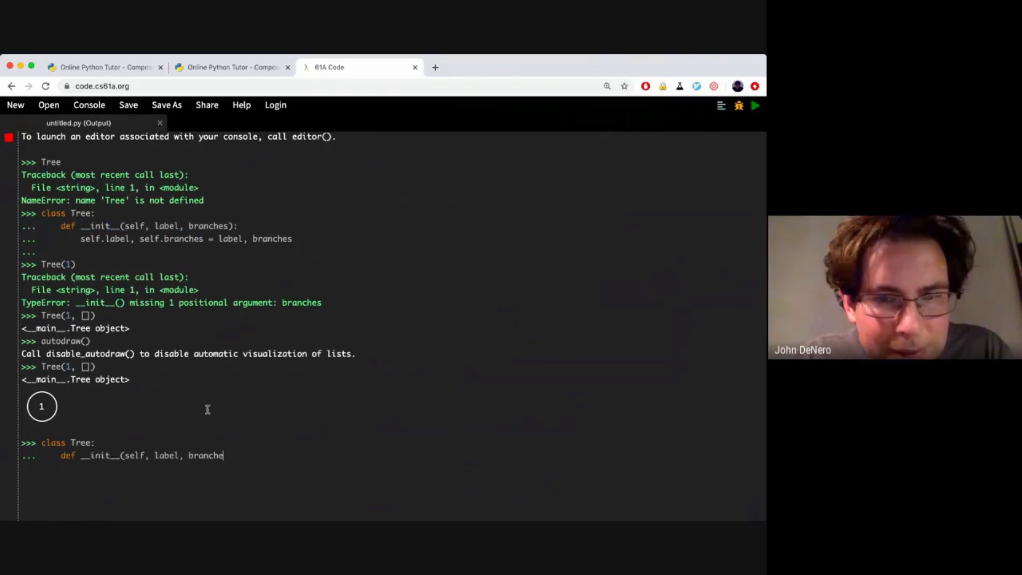
type("s=[]):")
type("self.label, self.branches = label, branches")
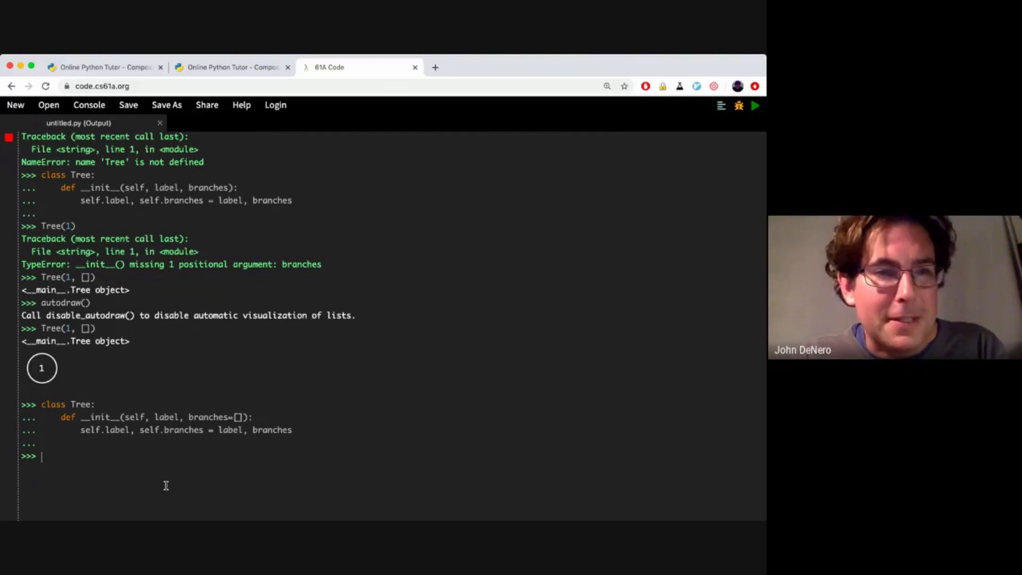
Assign t = Tree(4, [Tree(2, [Tree(1), Tree(3)]), Tree(6, [Tree(7)])]).
type("t")
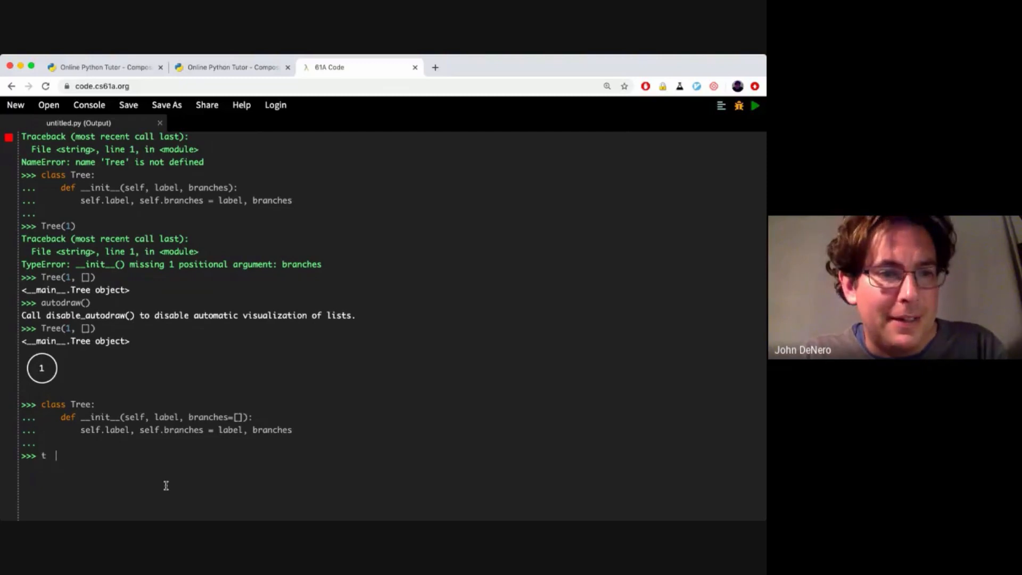
type("= Tree(")
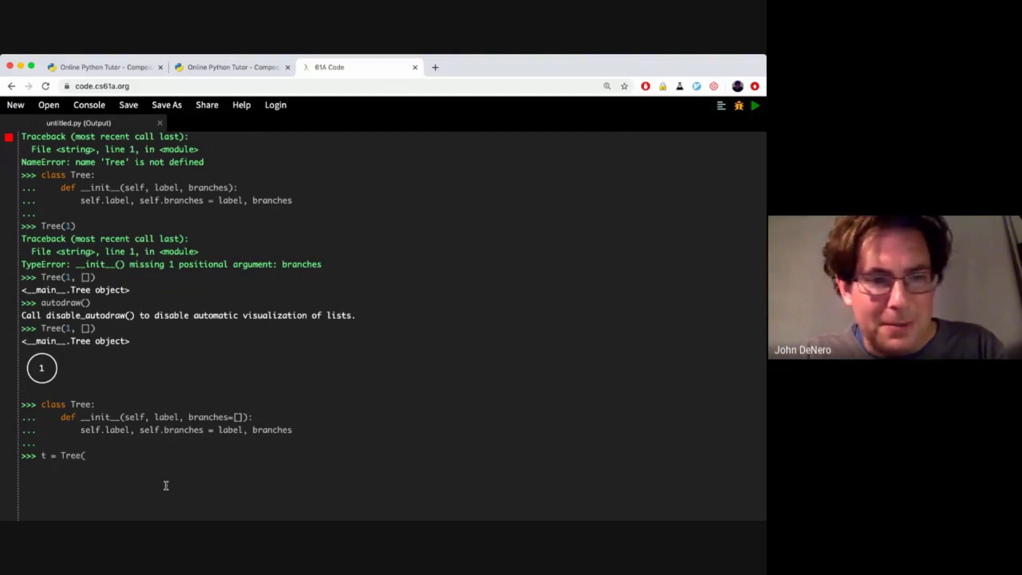
type("4, [Tree(")
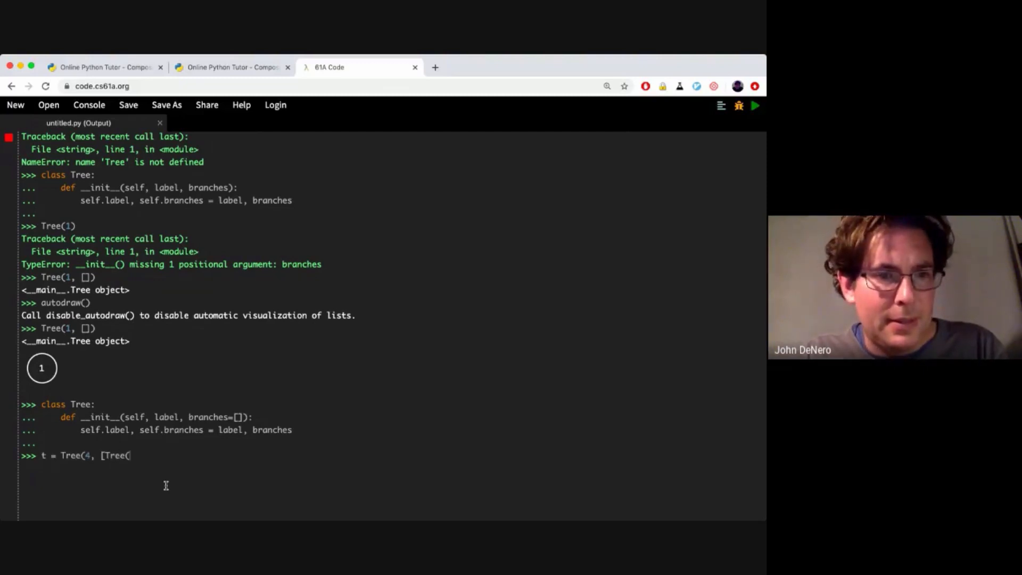
type("3")
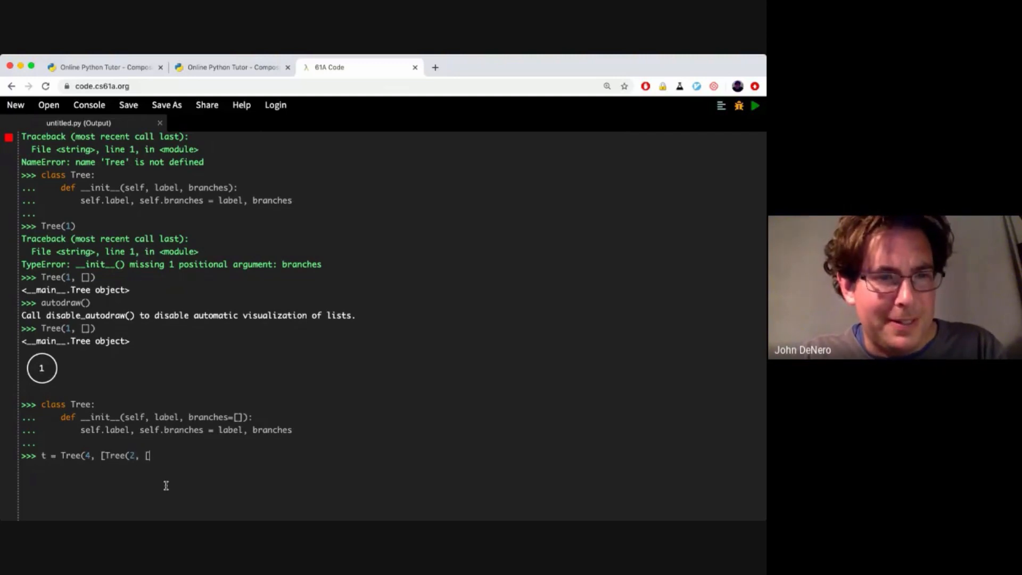
type("Tree(")
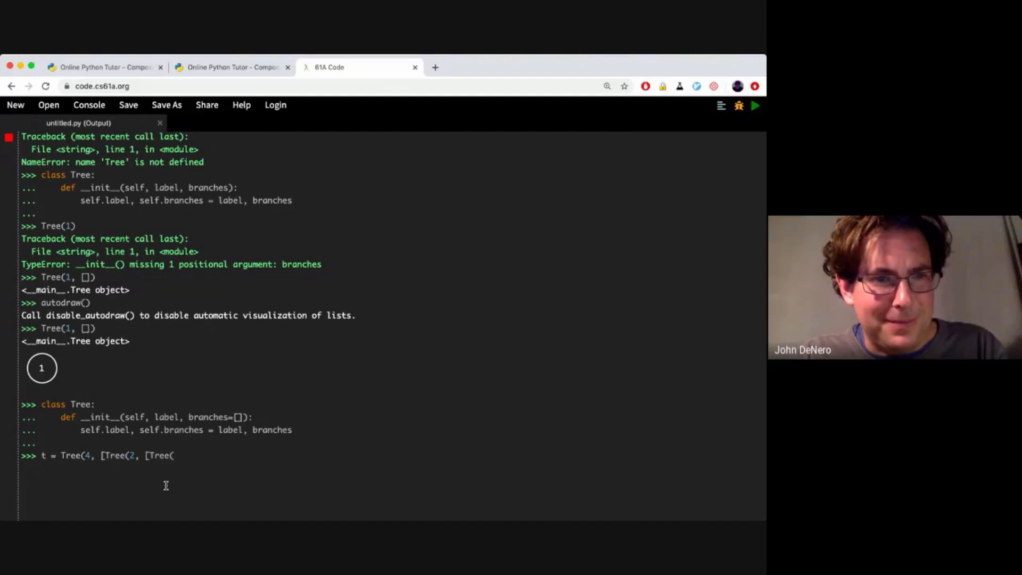
type("), Tree(3)]), Tree(6,")
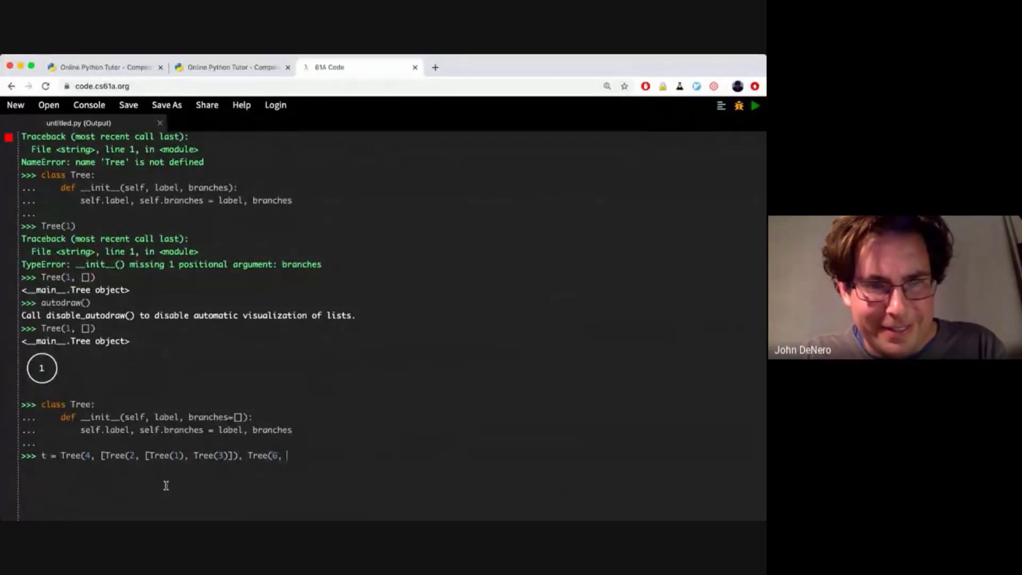
type("[Tree(")
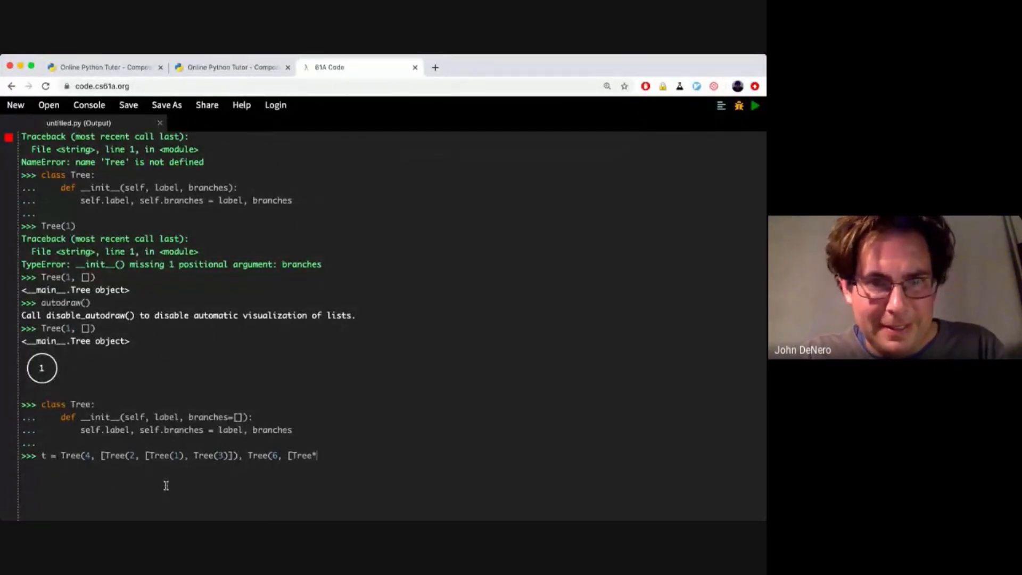
type("7")
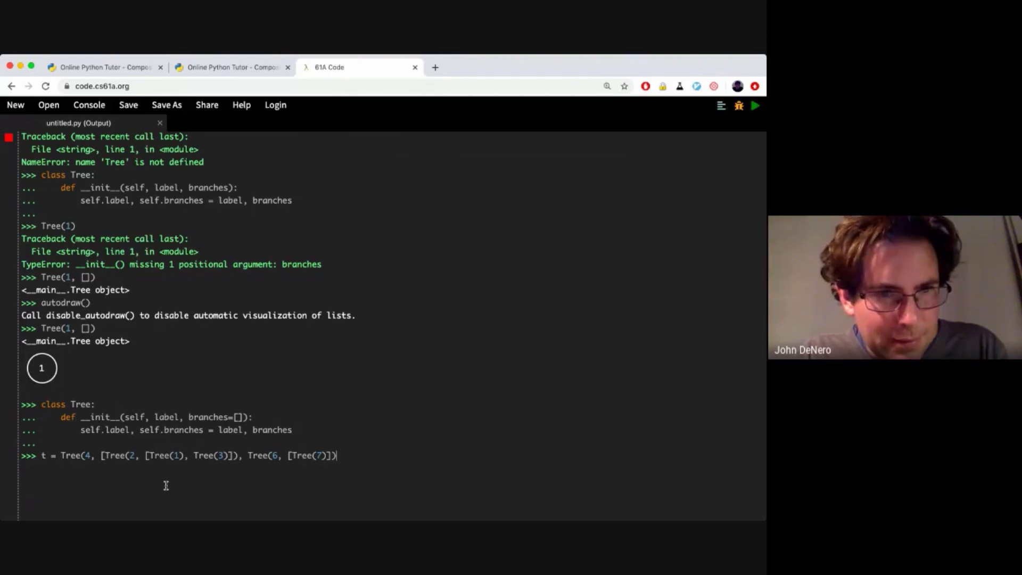
type("]")
type("t")
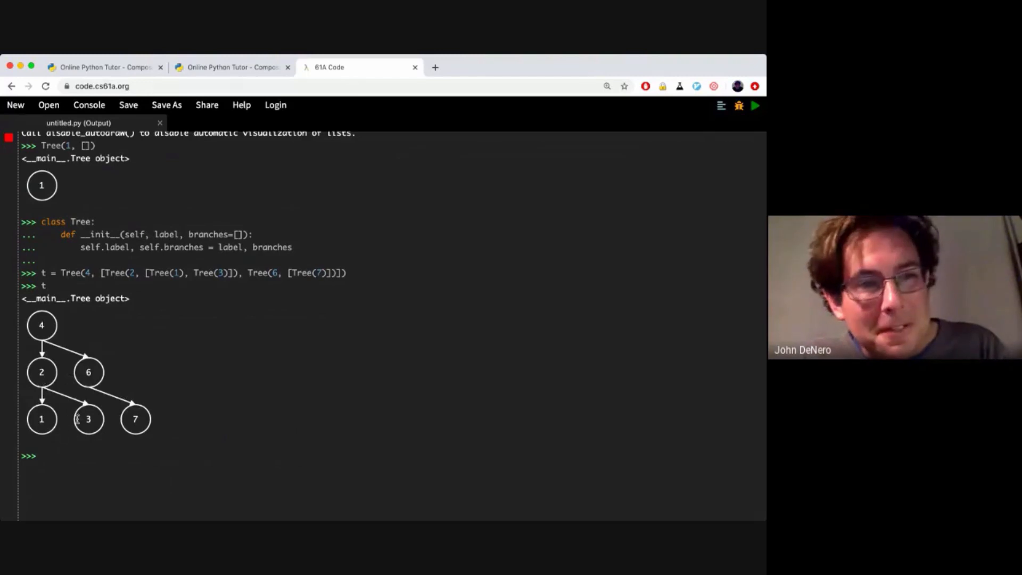
mouse_move(185, 480)
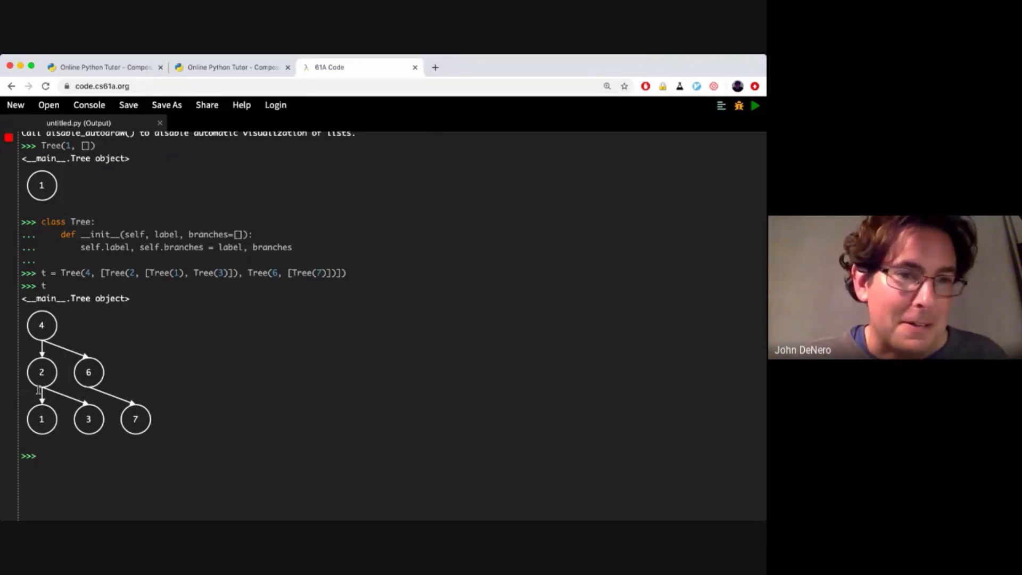
mouse_move(59, 438)
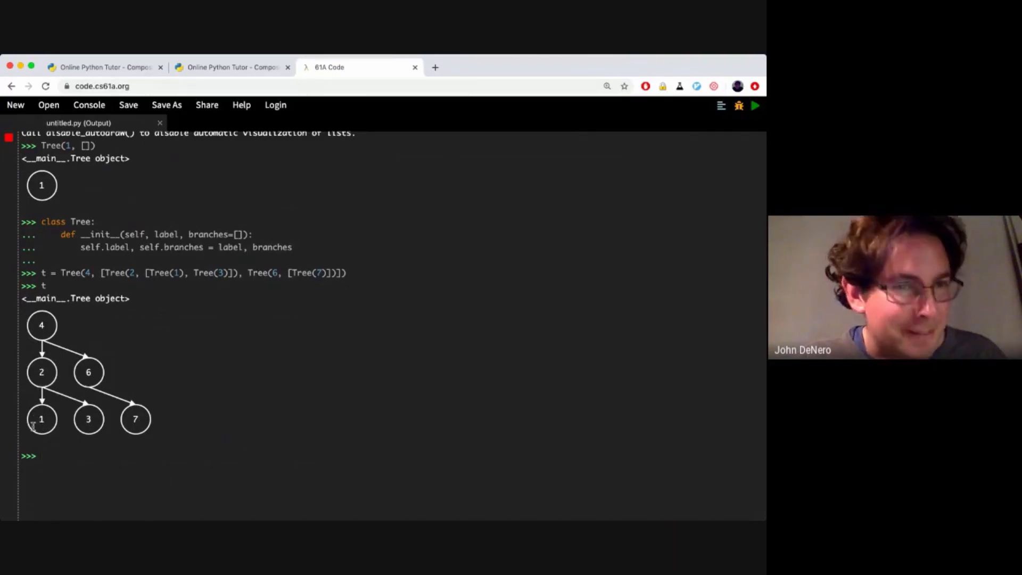
mouse_move(35, 373)
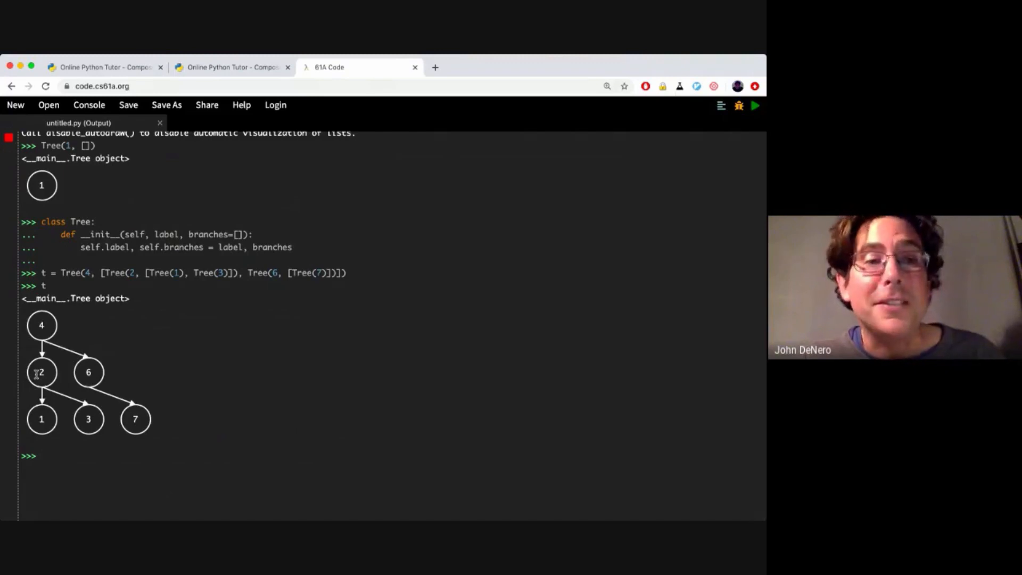
mouse_move(95, 357)
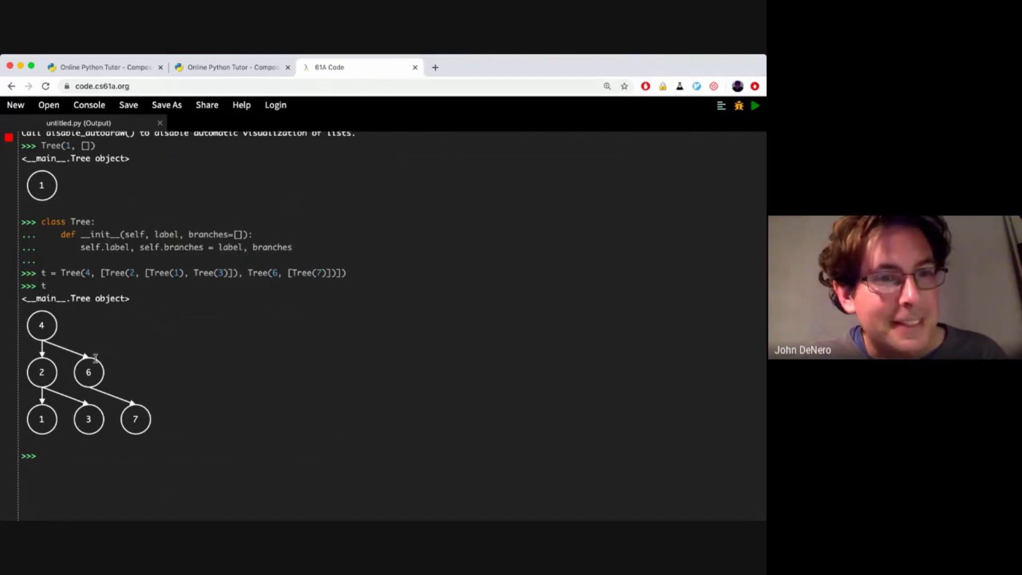
Start def sum_labels(t): returning t.label + sum(...).
type("d")
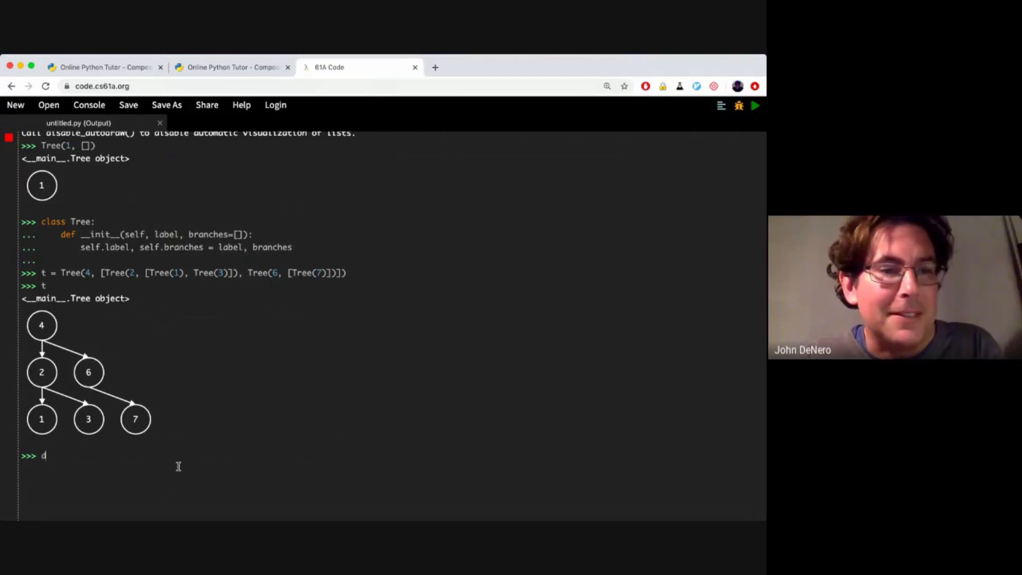
type("ef sum_labels(")
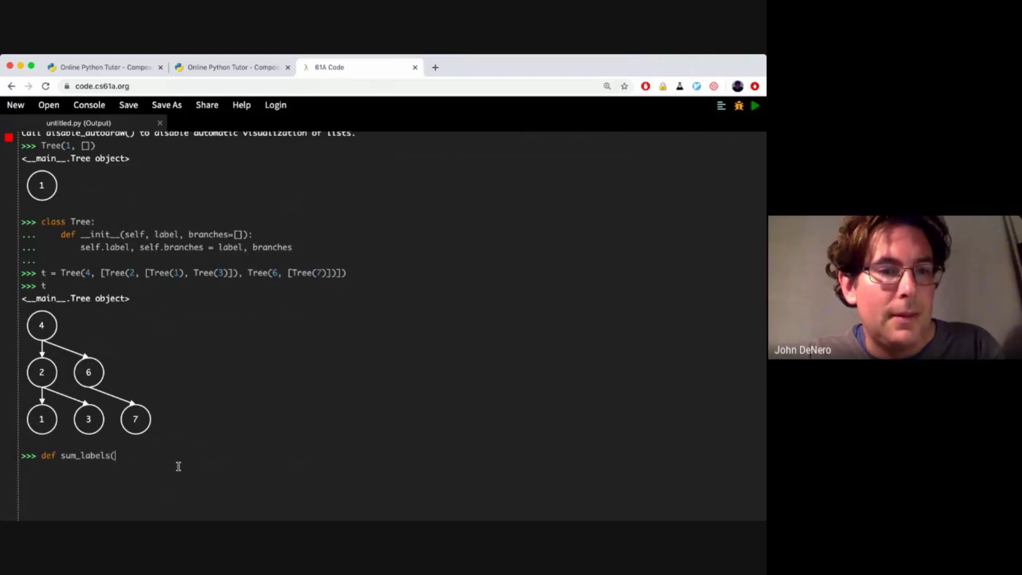
type("t):")
type("return")
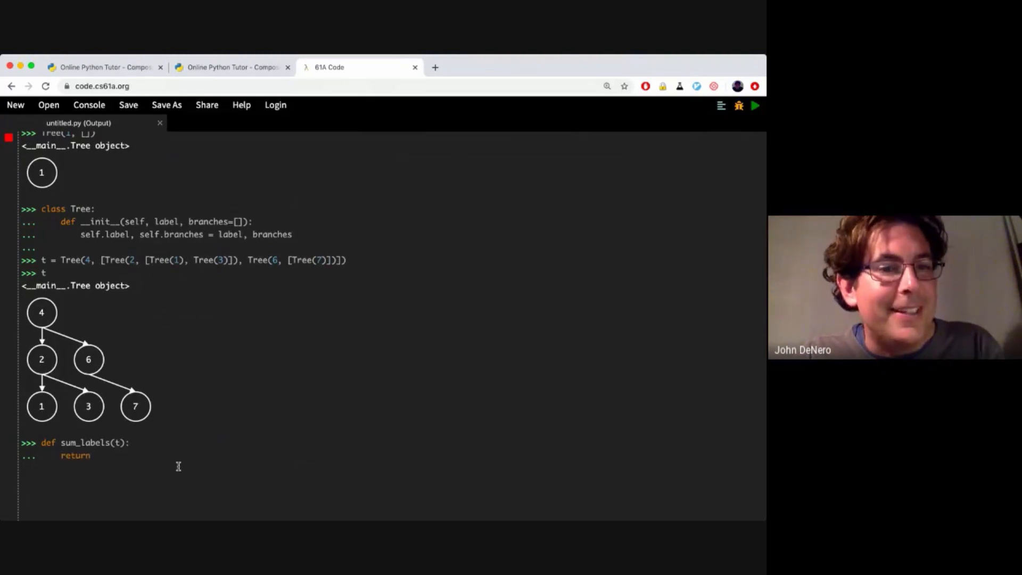
type("t.label")
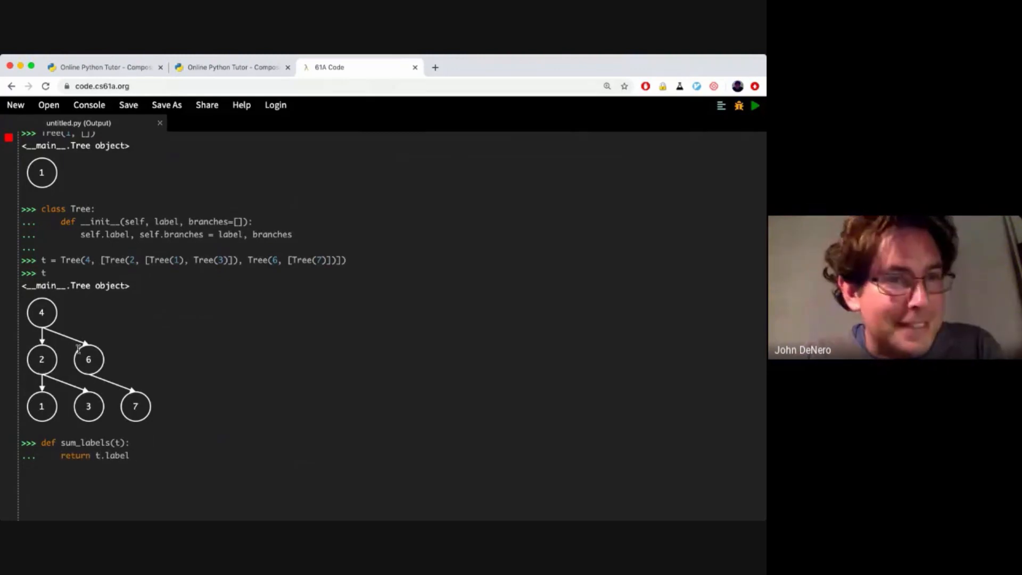
type("+ sum(")
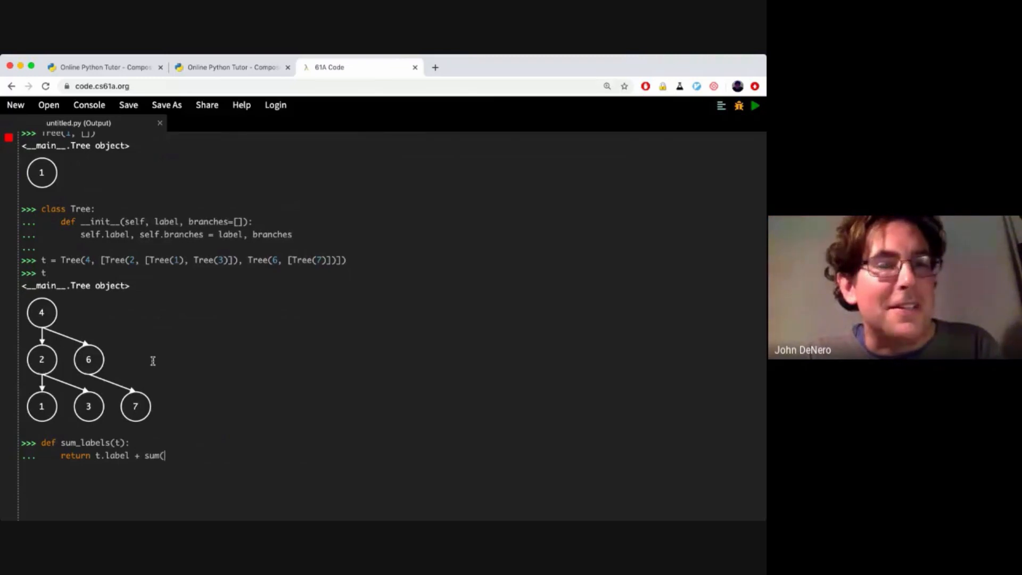
mouse_move(65, 368)
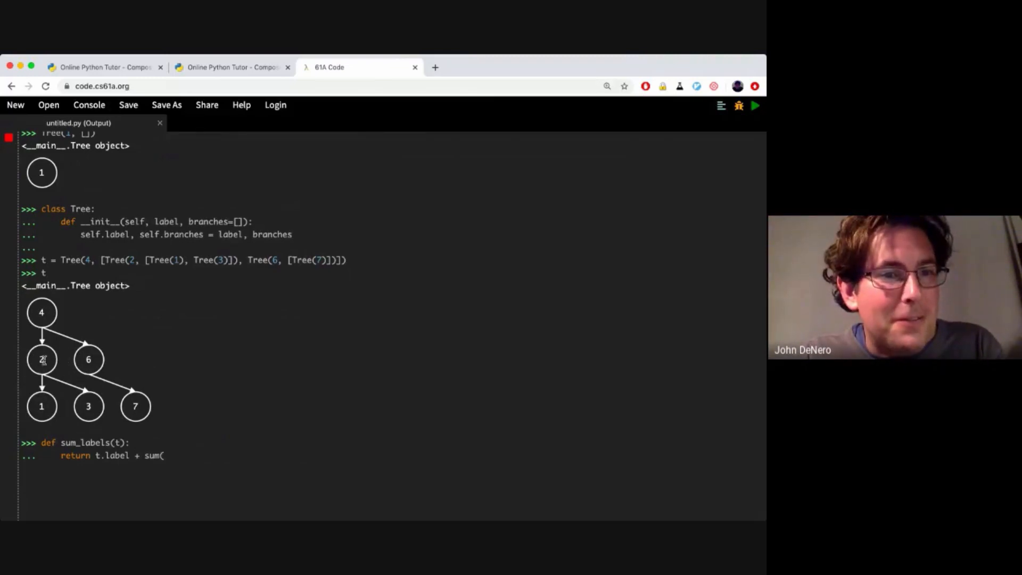
Complete the sum with [sum_labels(b) for b in t.branches] and call sum_labels on t to get 23.
type("[")
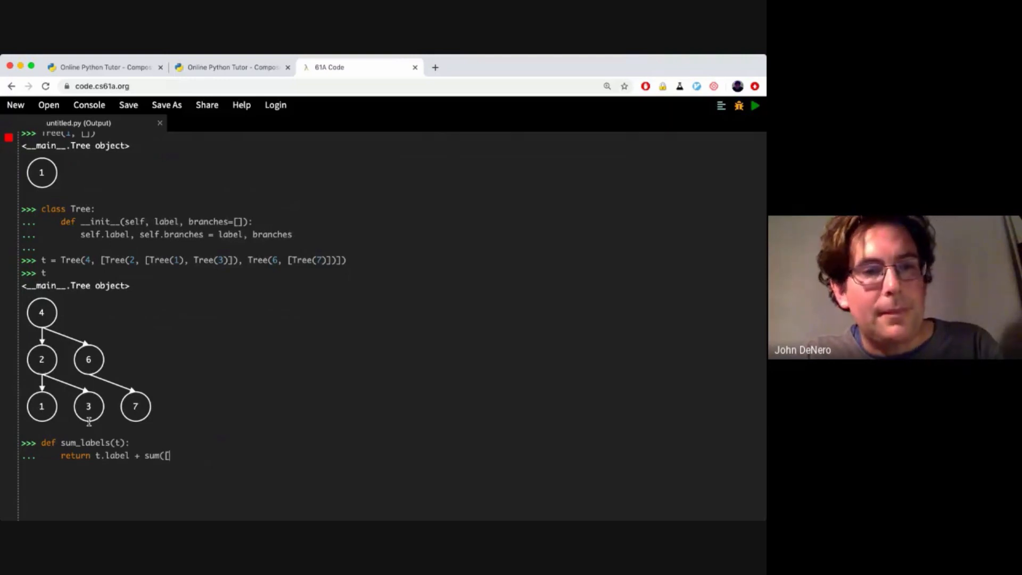
type("sum_labe")
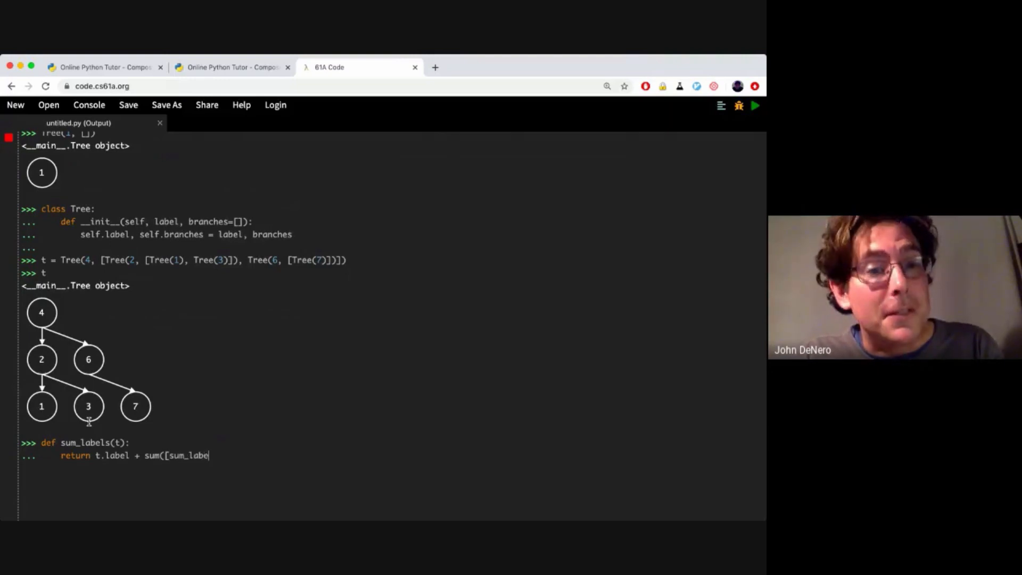
type("ls(b")
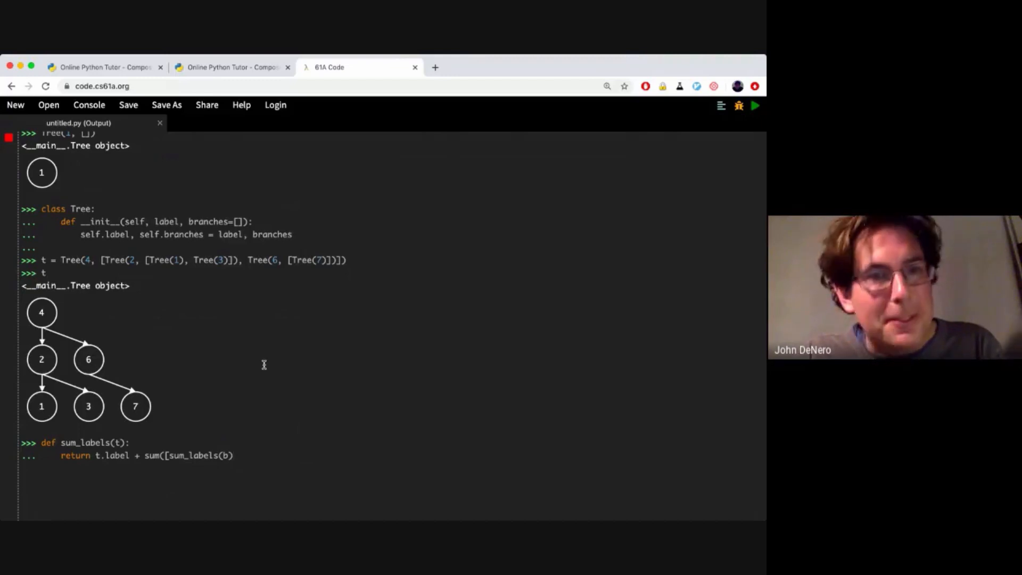
type("for b in")
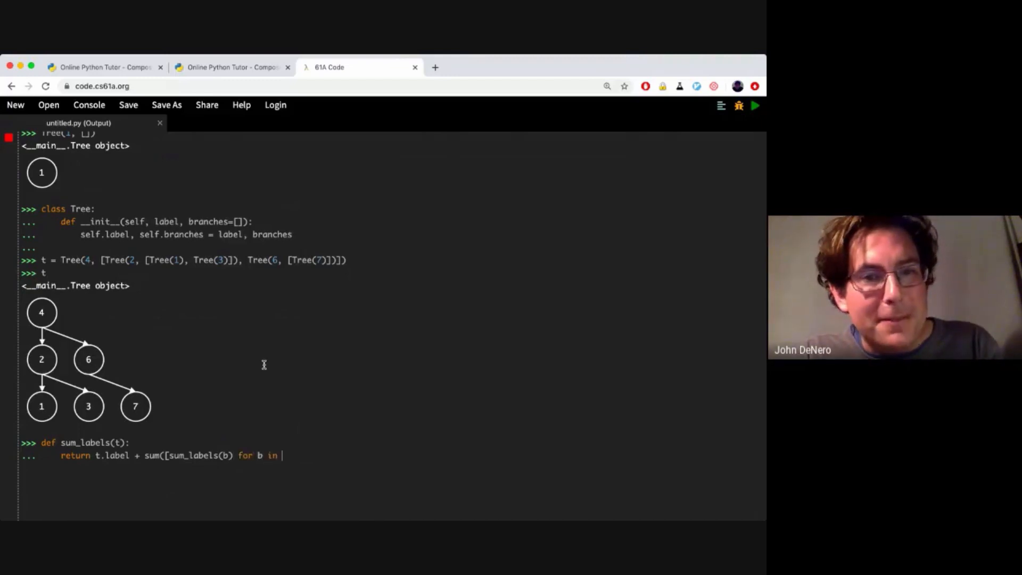
type("t.branche")
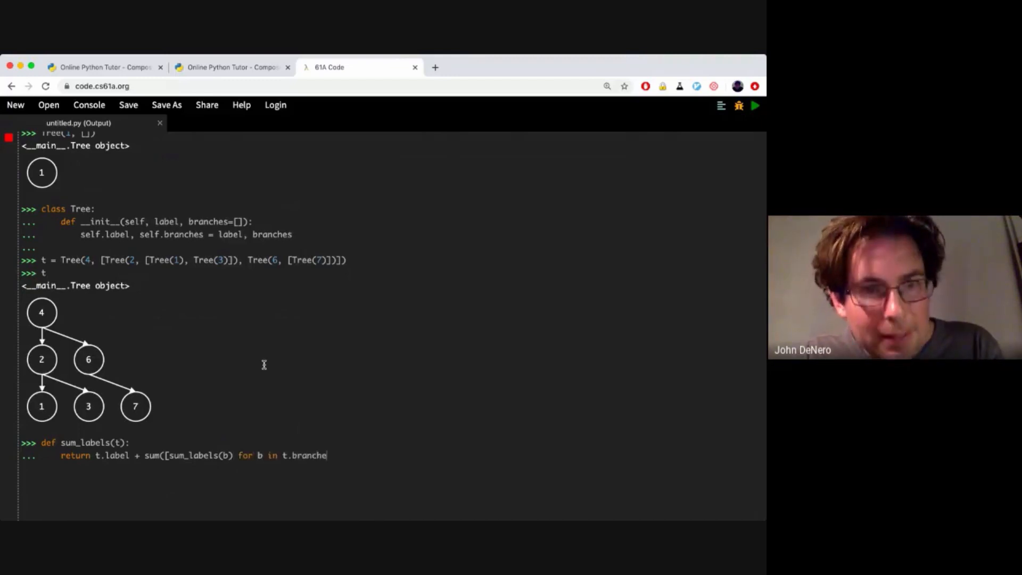
type("s])")
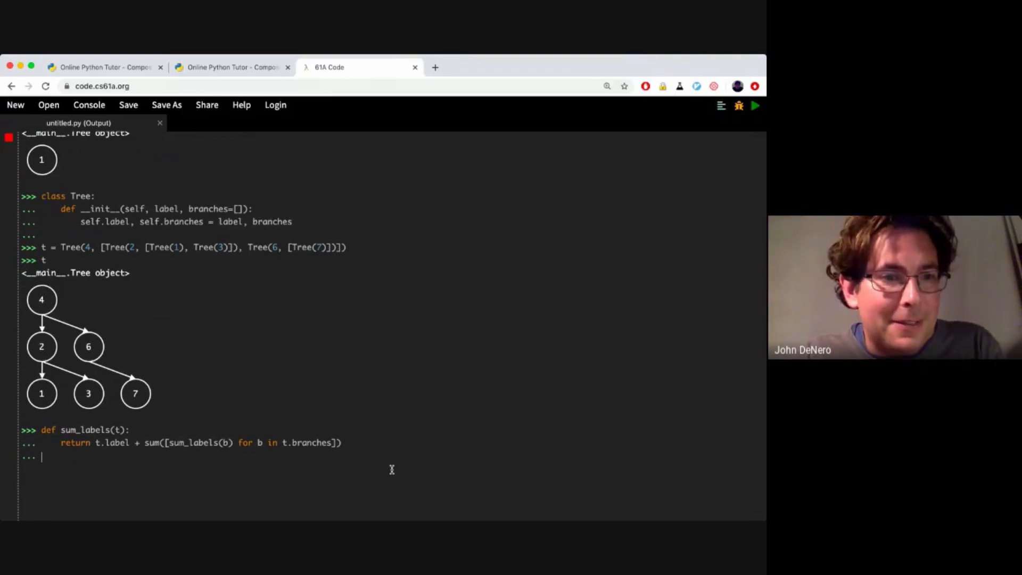
type("sum_labels(t")
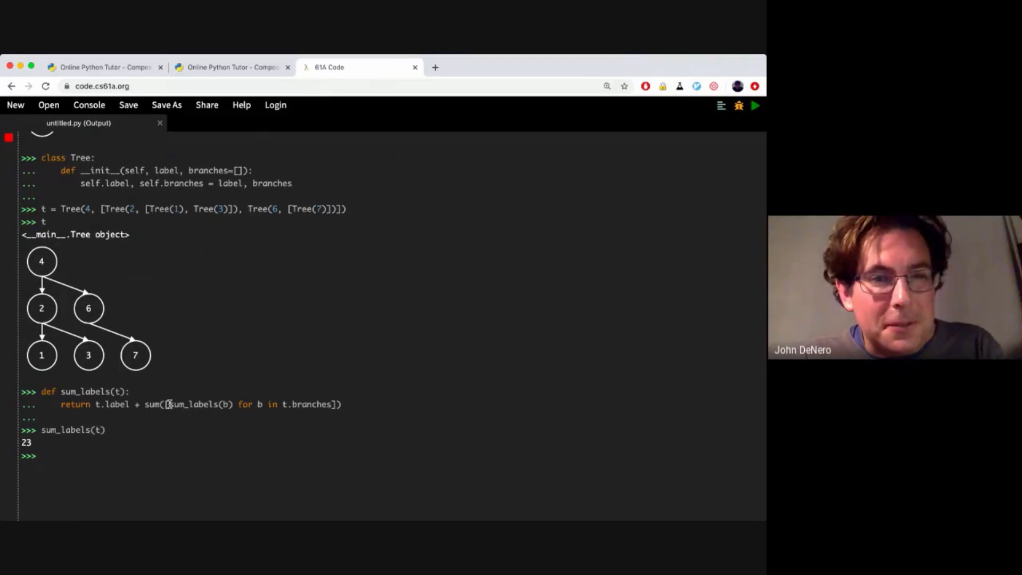
double_click(194, 404)
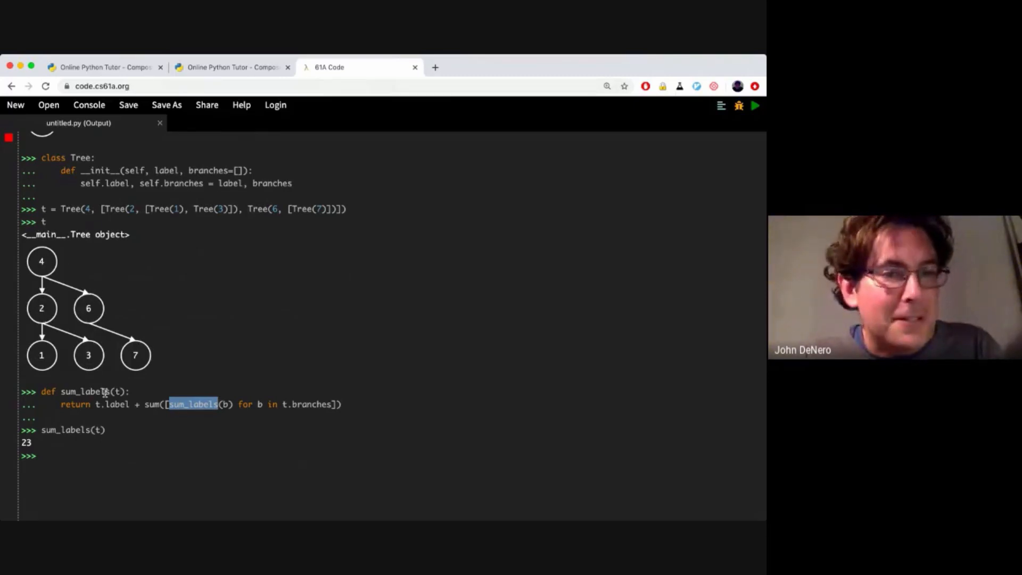
mouse_move(4, 292)
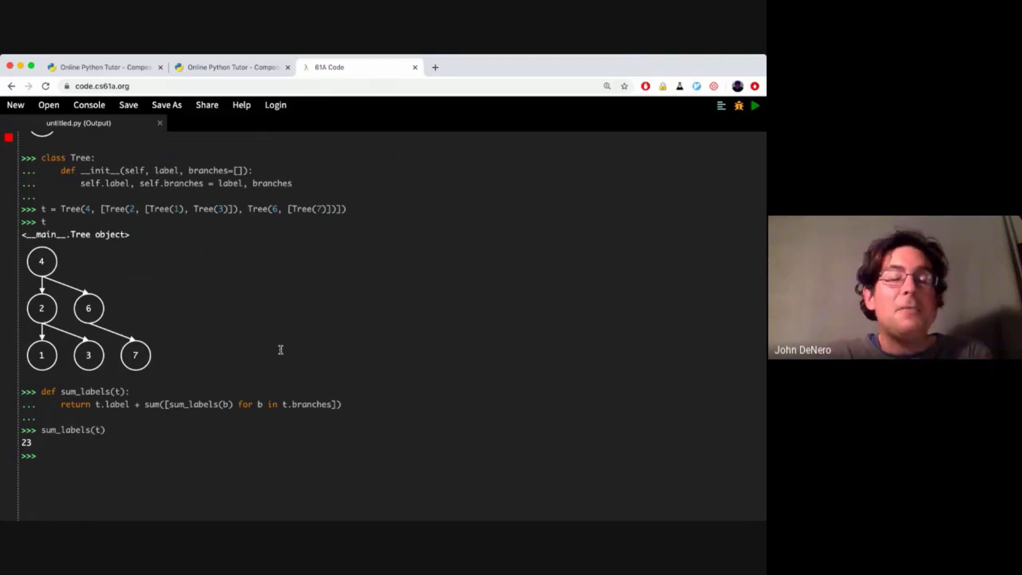
mouse_move(10, 262)
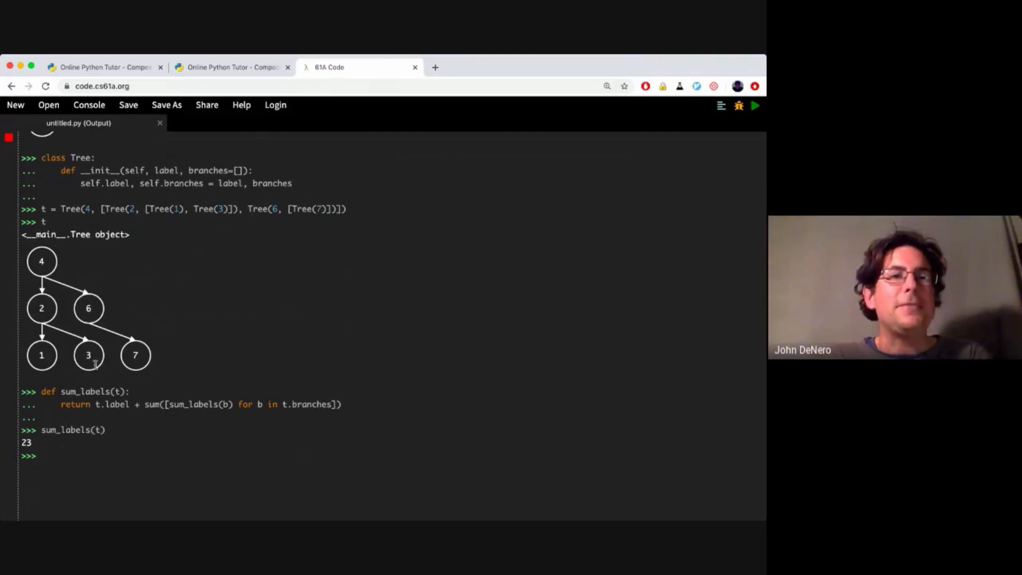
mouse_move(122, 375)
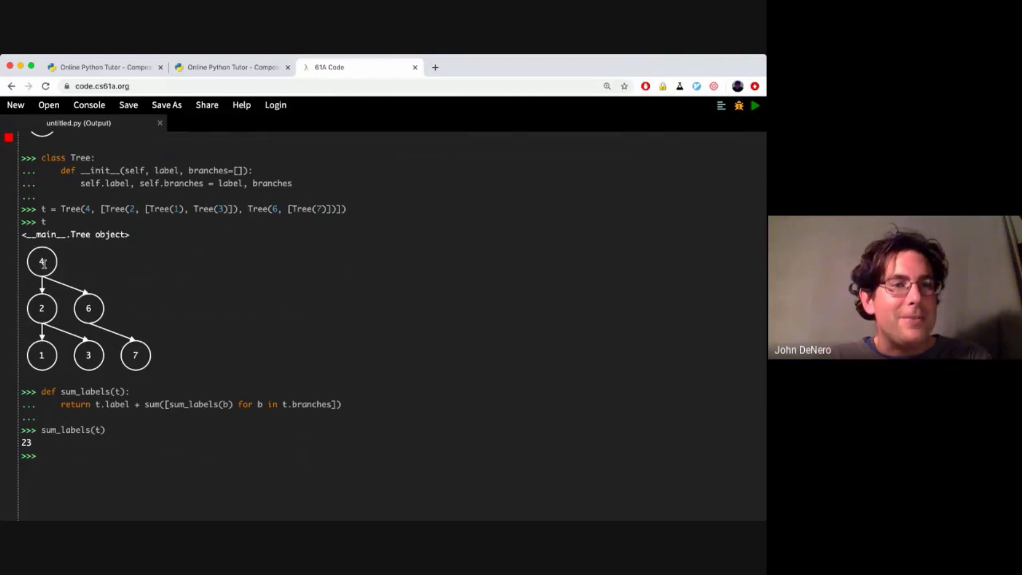
mouse_move(48, 335)
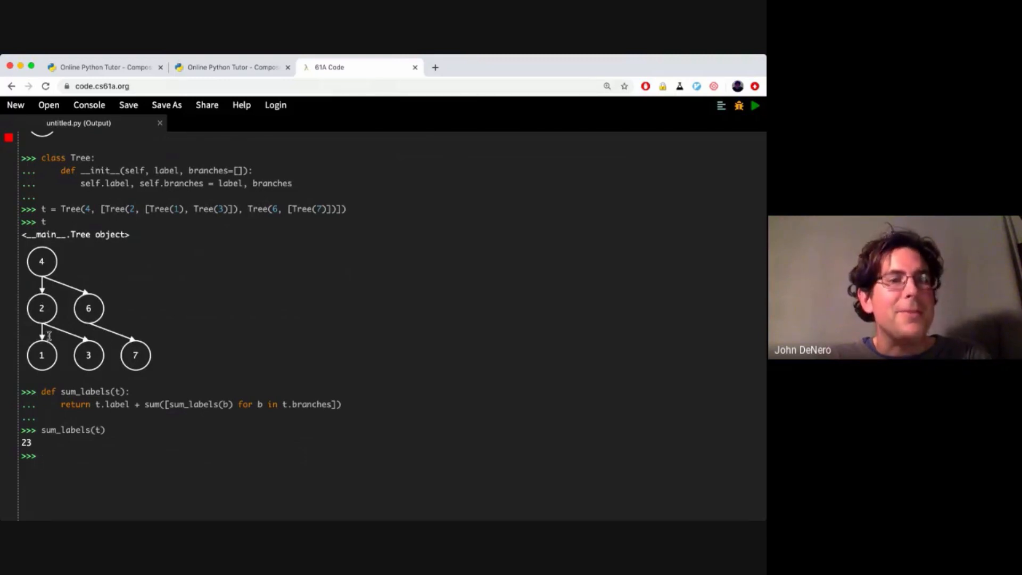
mouse_move(95, 356)
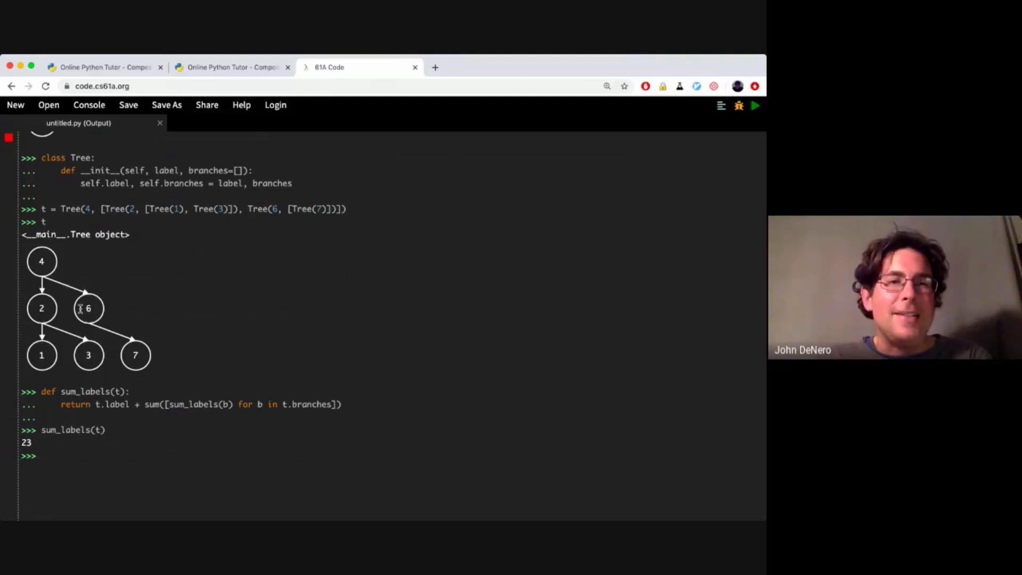
mouse_move(140, 360)
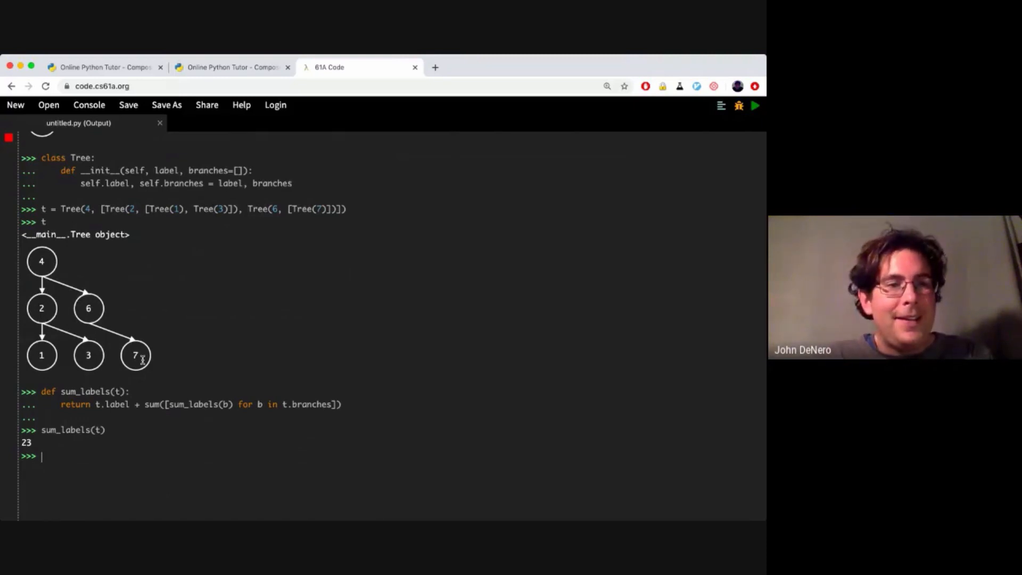
mouse_move(127, 319)
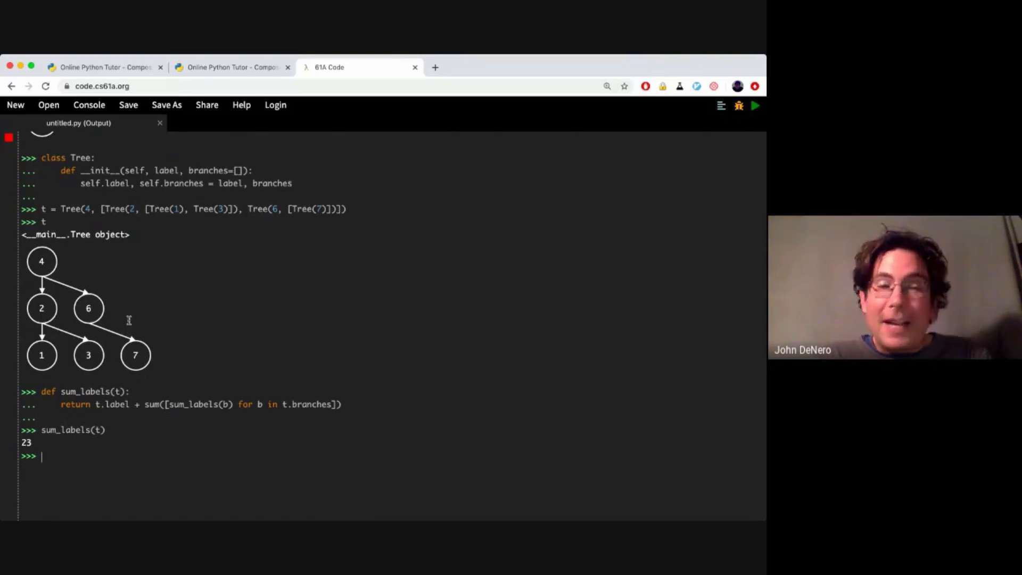
Start def preorder(t): with result = [t.label].
type("def")
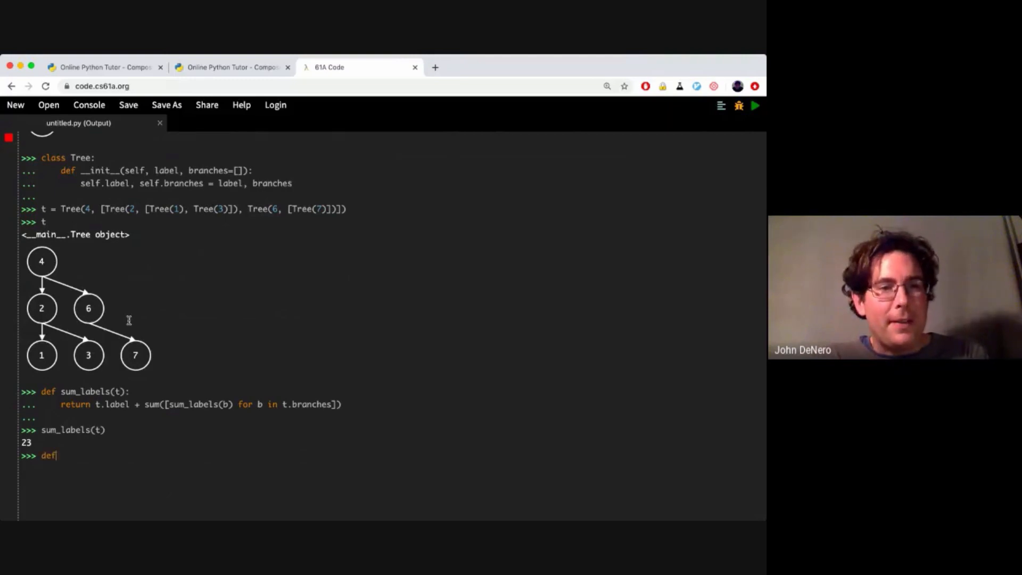
type("preorder(")
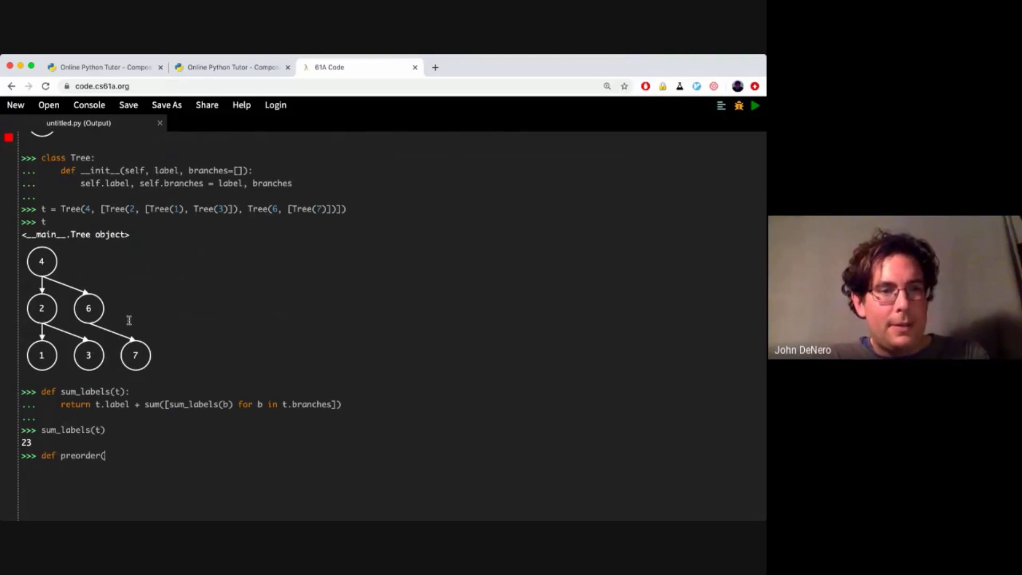
type("t):")
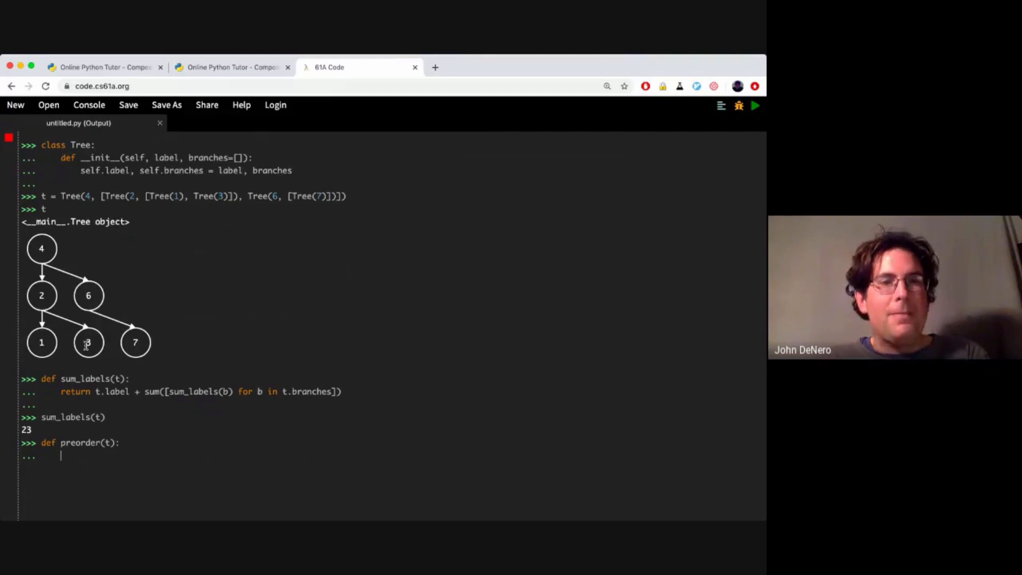
mouse_move(150, 357)
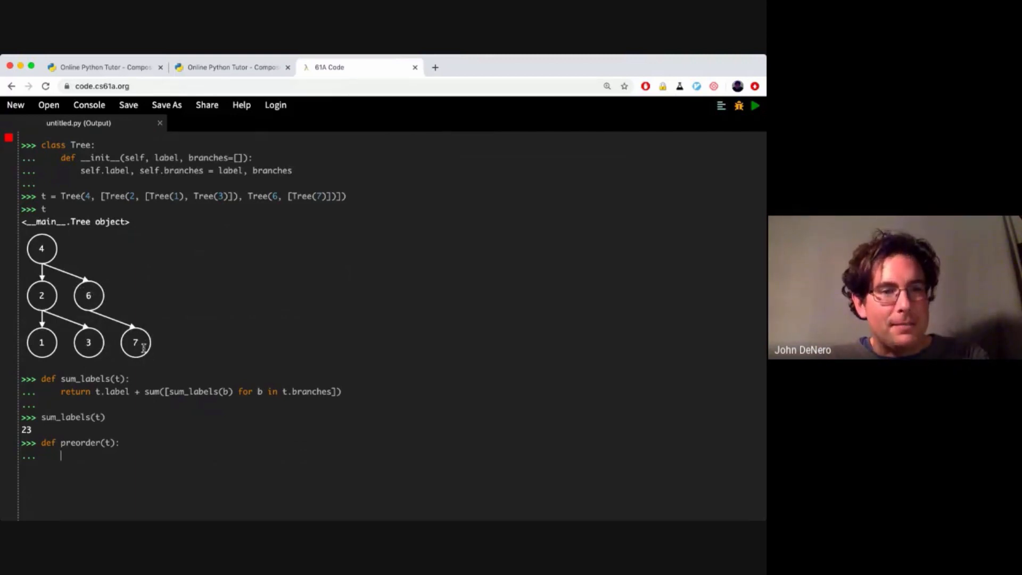
type("result =")
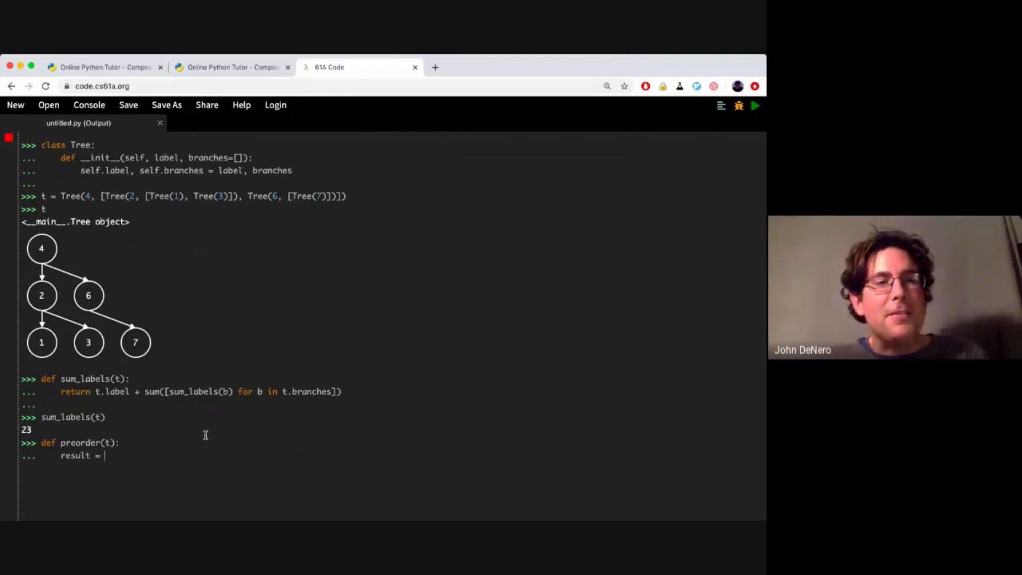
type("[")
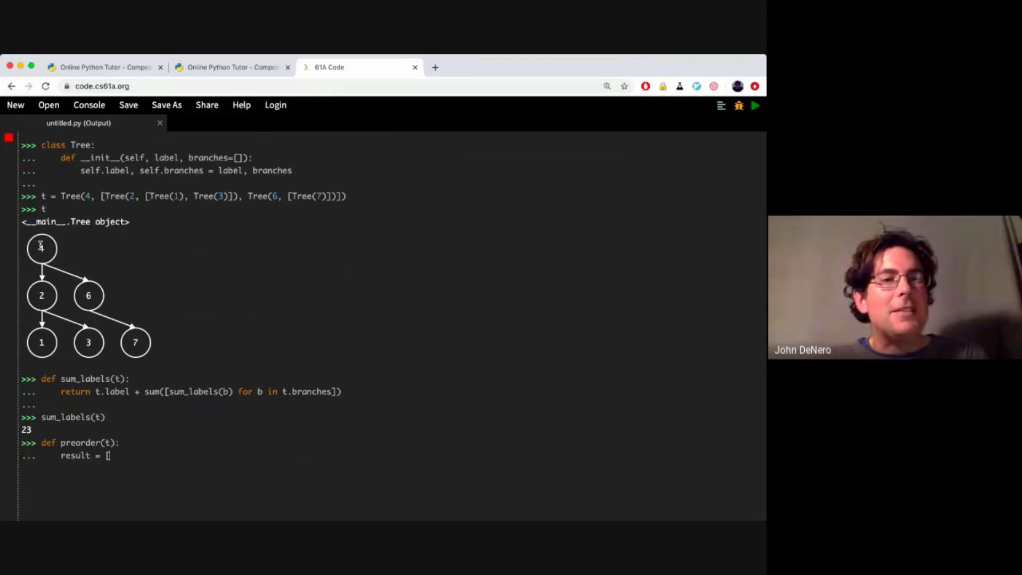
type("t.label")
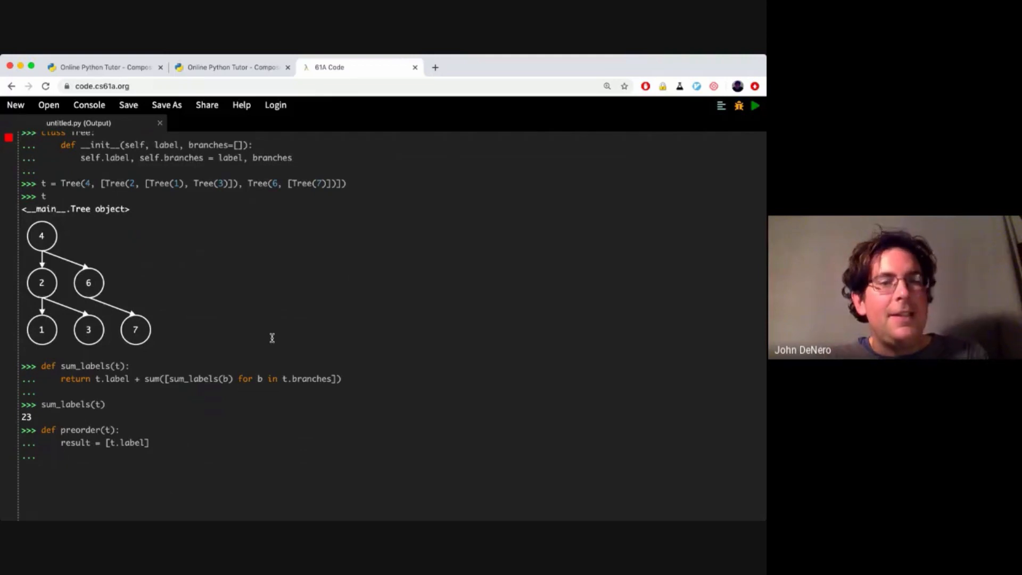
Loop for b in t.branches with preorder(b) in the body, commented # [2, 1, 3].
type("preorder")
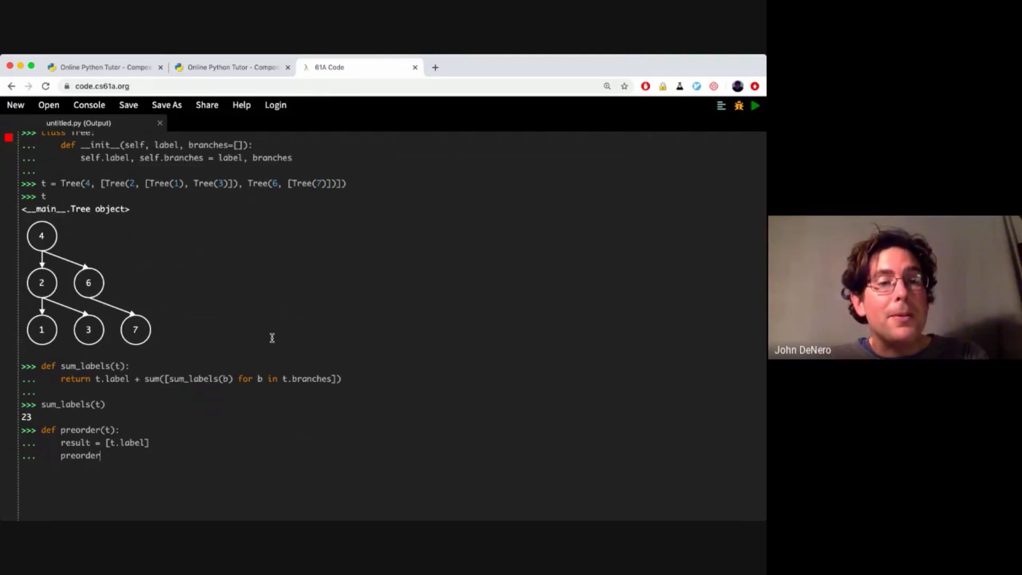
type("(b)")
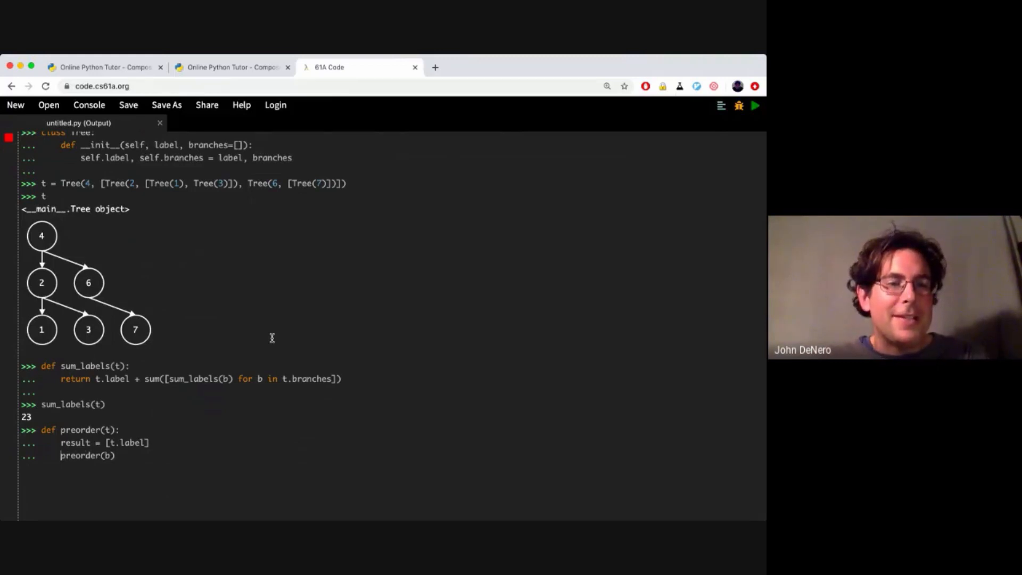
type("for b i")
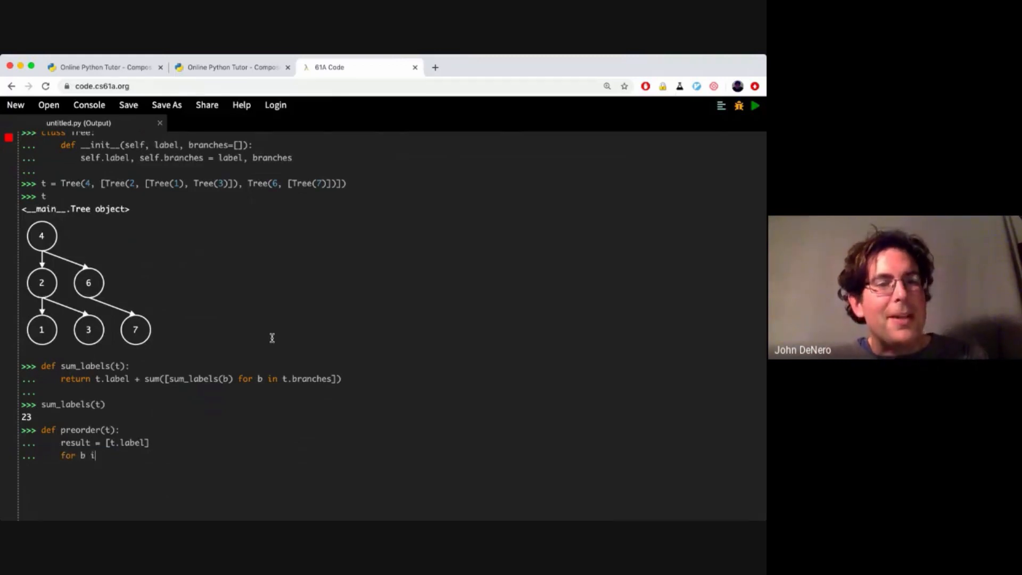
type("n t.branches:")
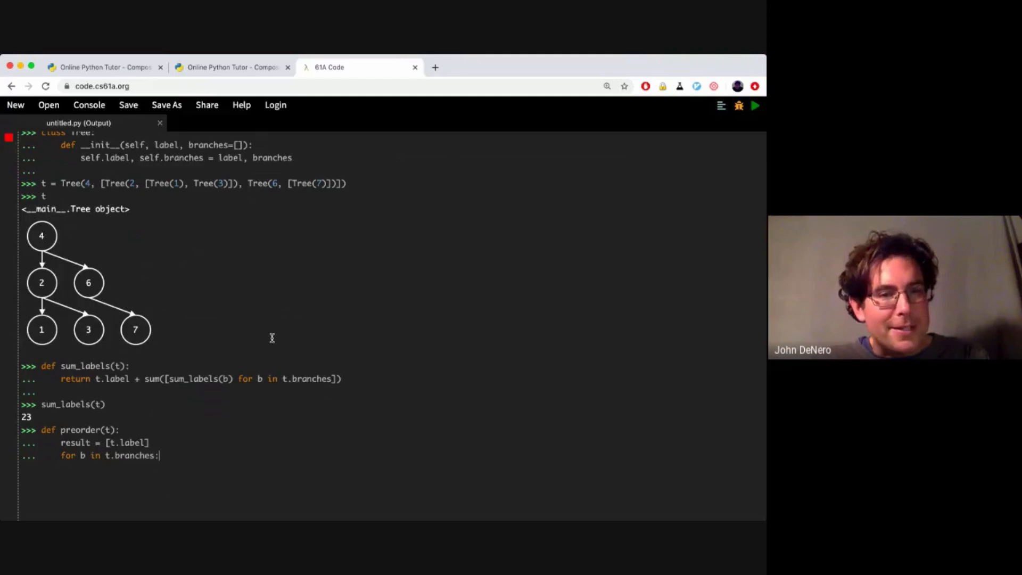
key("enter")
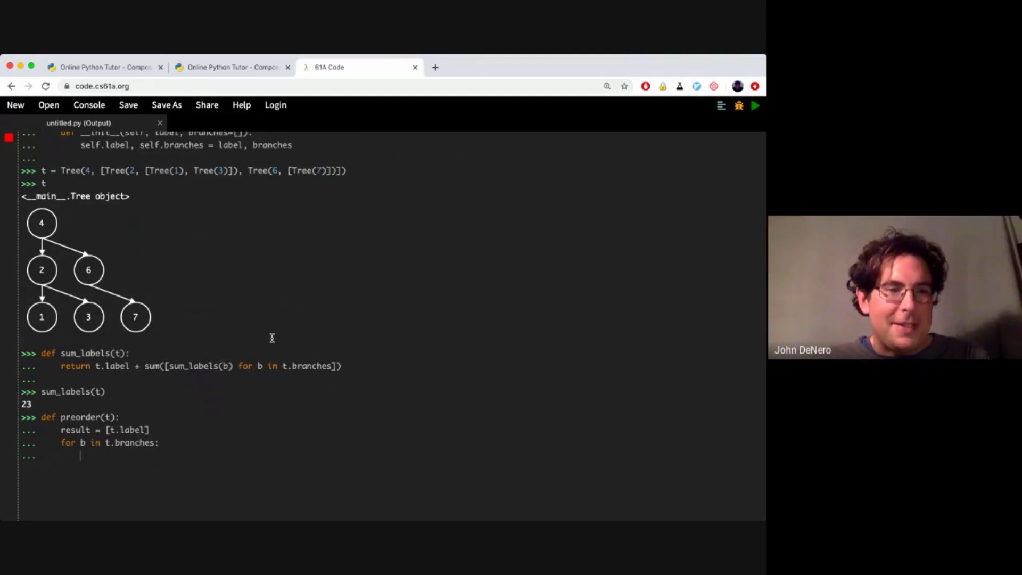
type("preorder(b)")
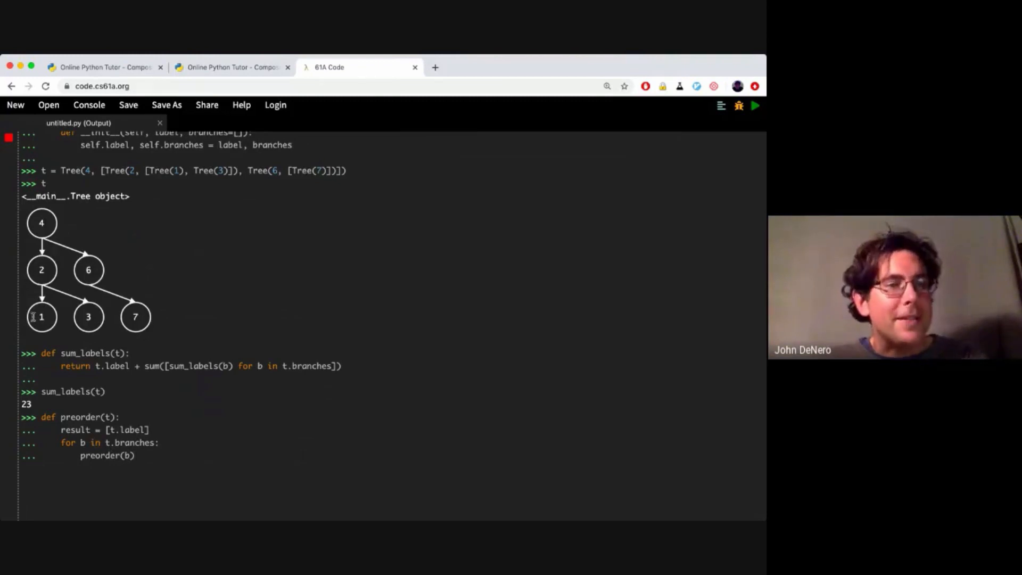
mouse_move(41, 270)
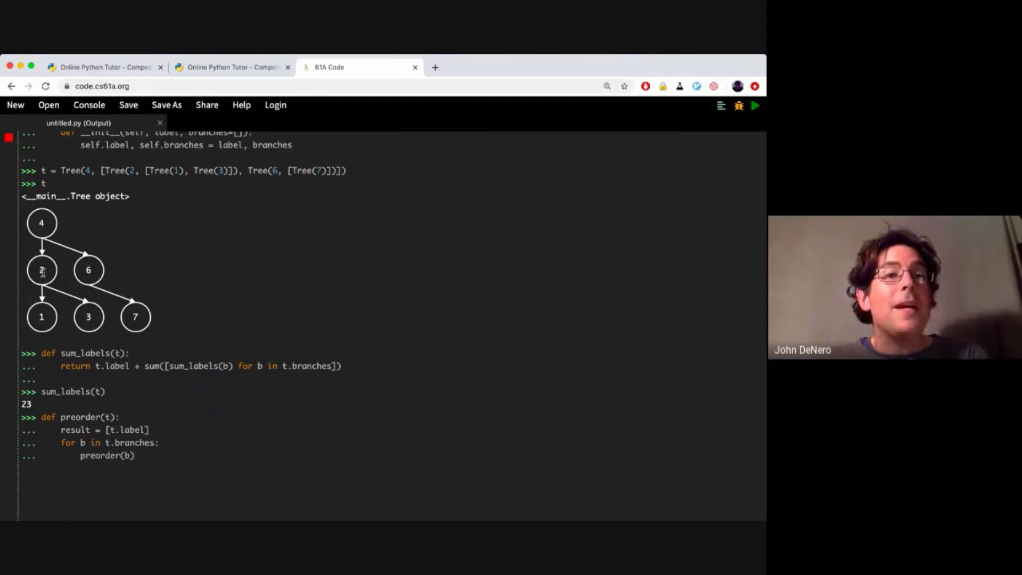
type("#")
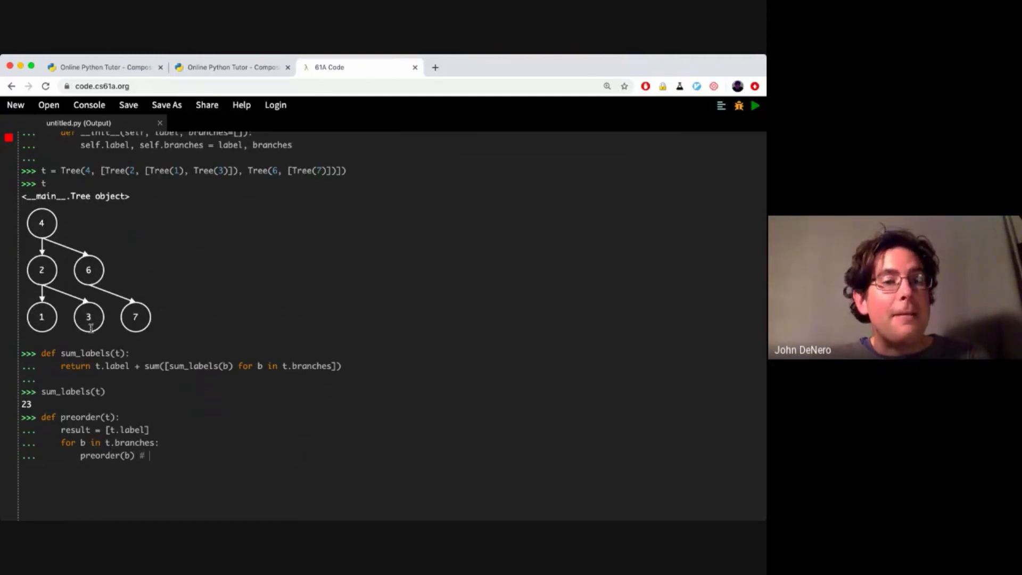
type("[2, 1, 3]")
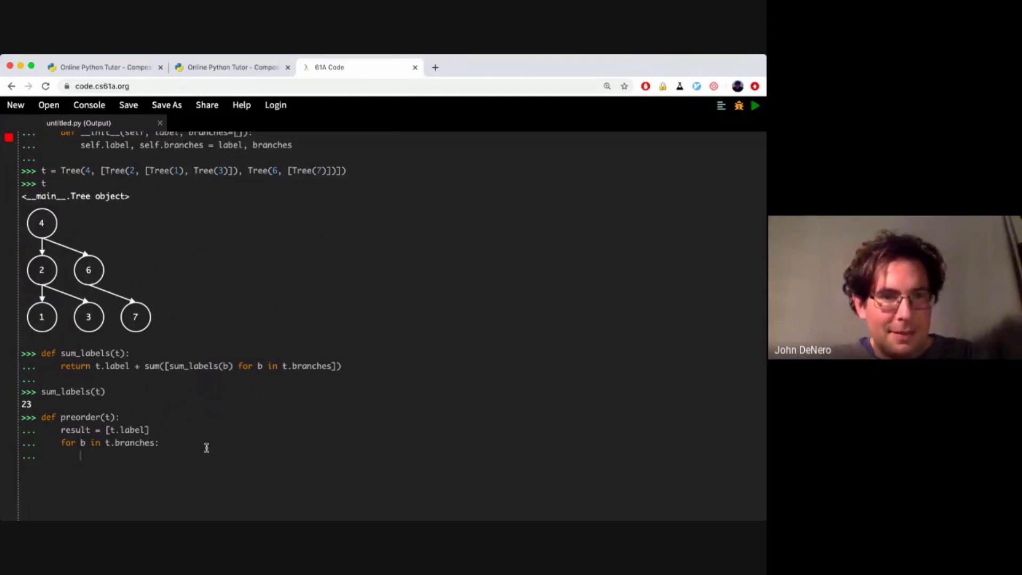
Extend result with preorder(b) commented # [2, 3], and return result to finish preorder.
type("preorder(")
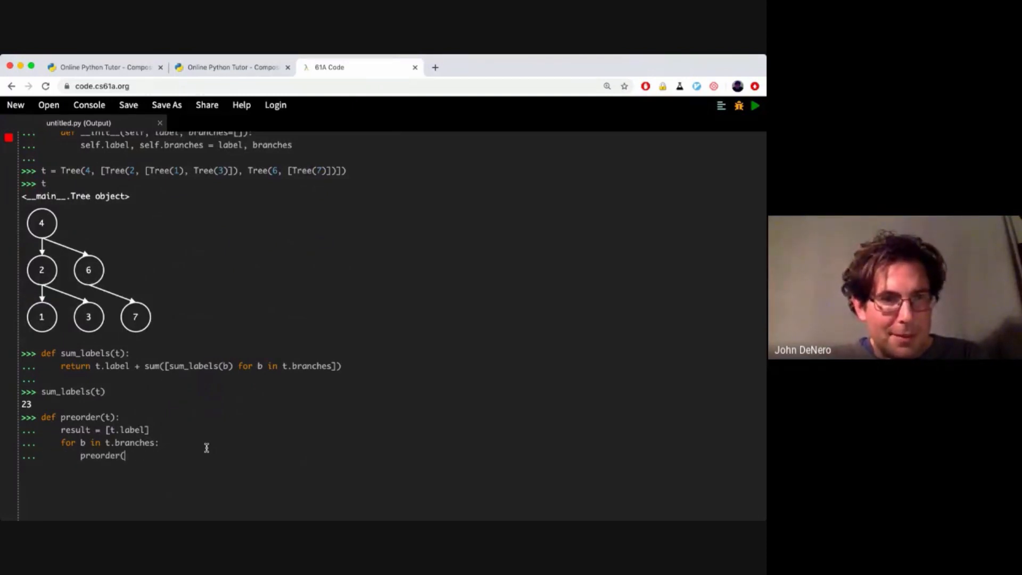
type("b)  #")
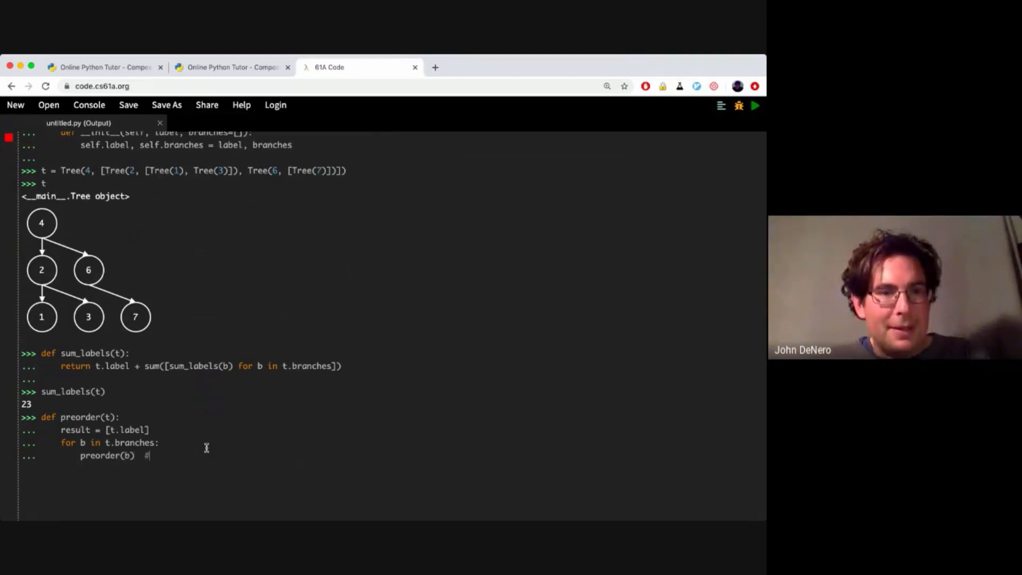
type("[2, 3")
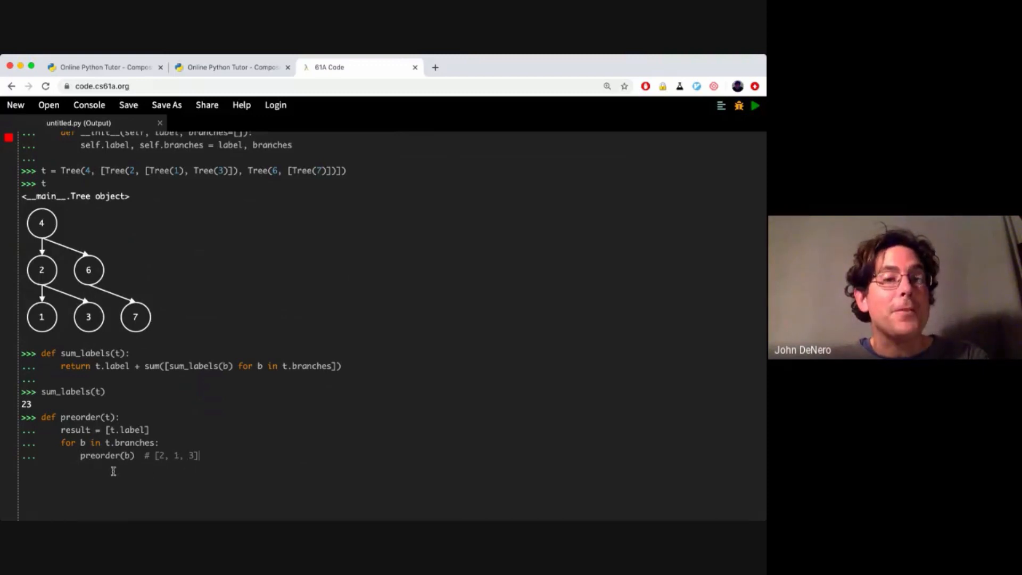
mouse_move(151, 467)
type("result.extend(preorder(b")
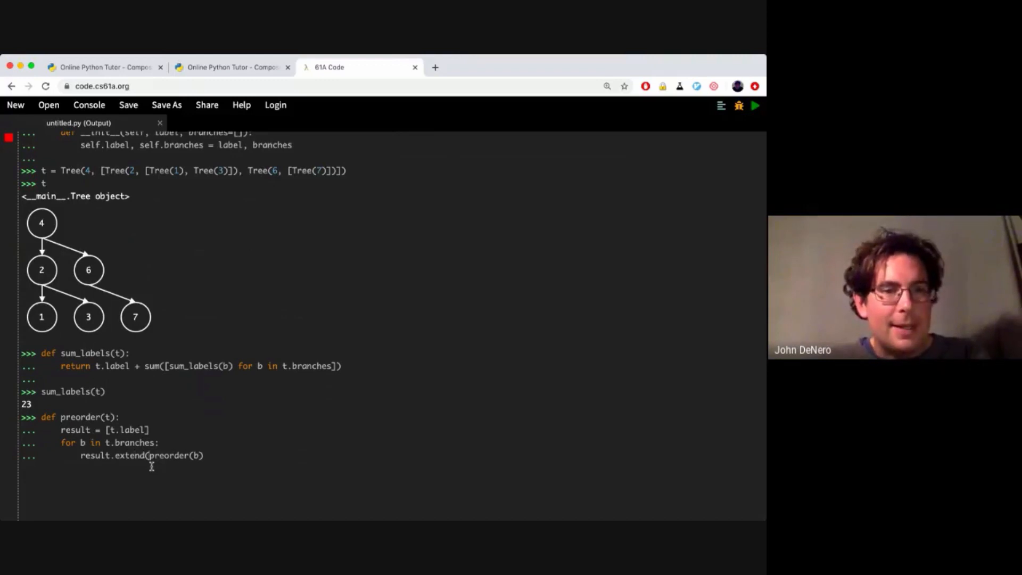
type(")")
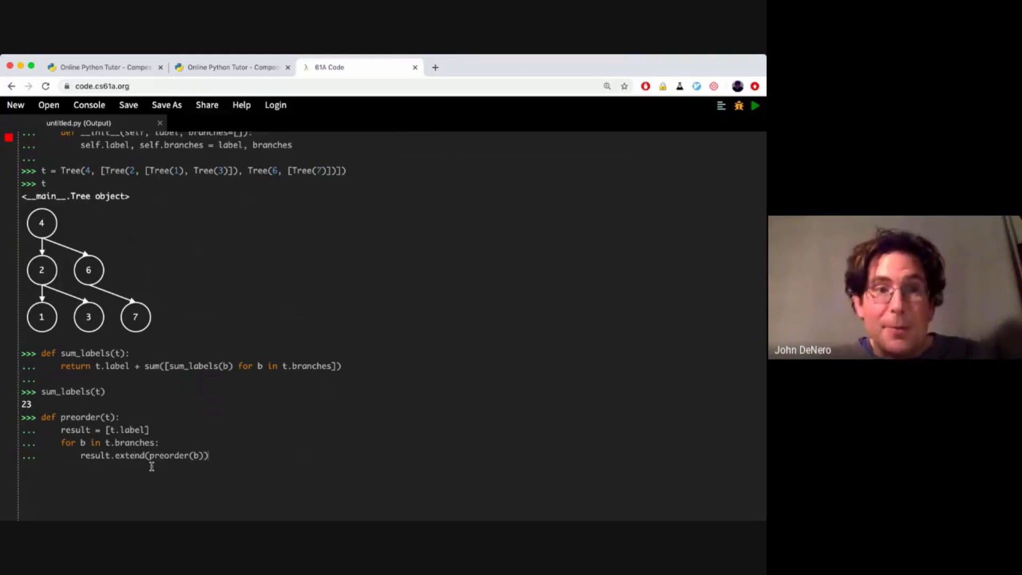
type("return result")
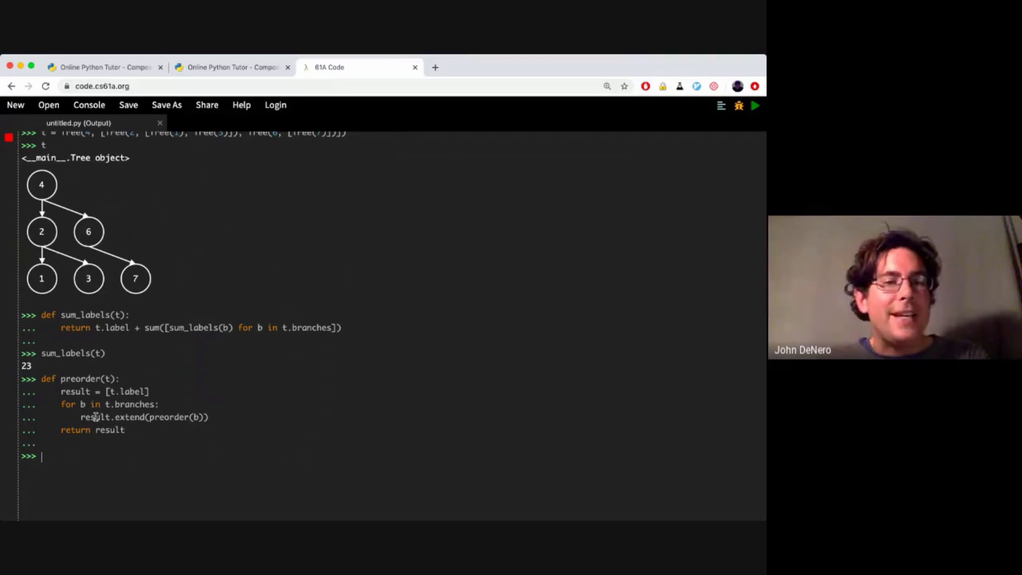
Call preorder(t), which returns the drawn list [4, 2, 1, 3, 6, 7].
type("repor")
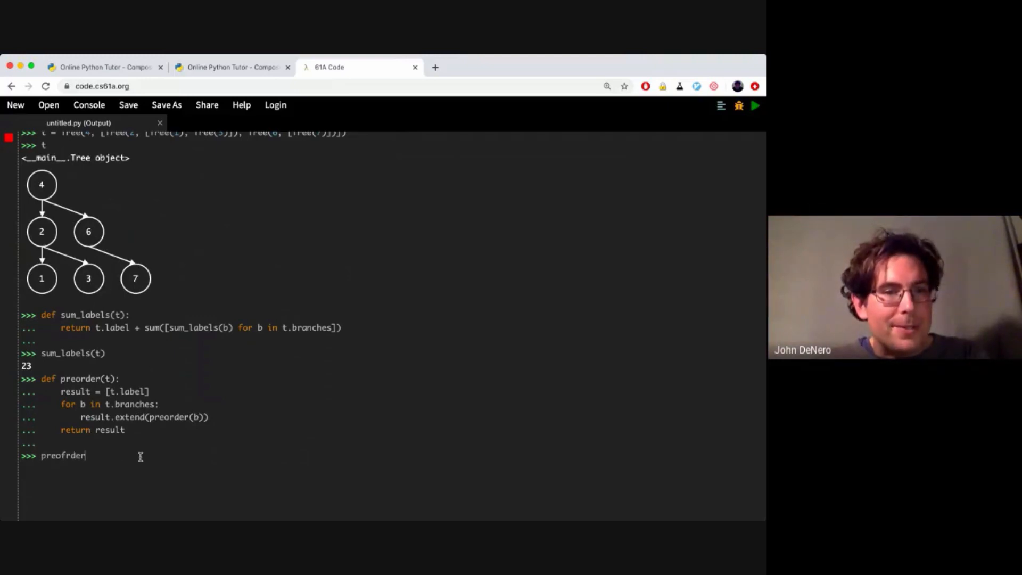
type("preorder(t)")
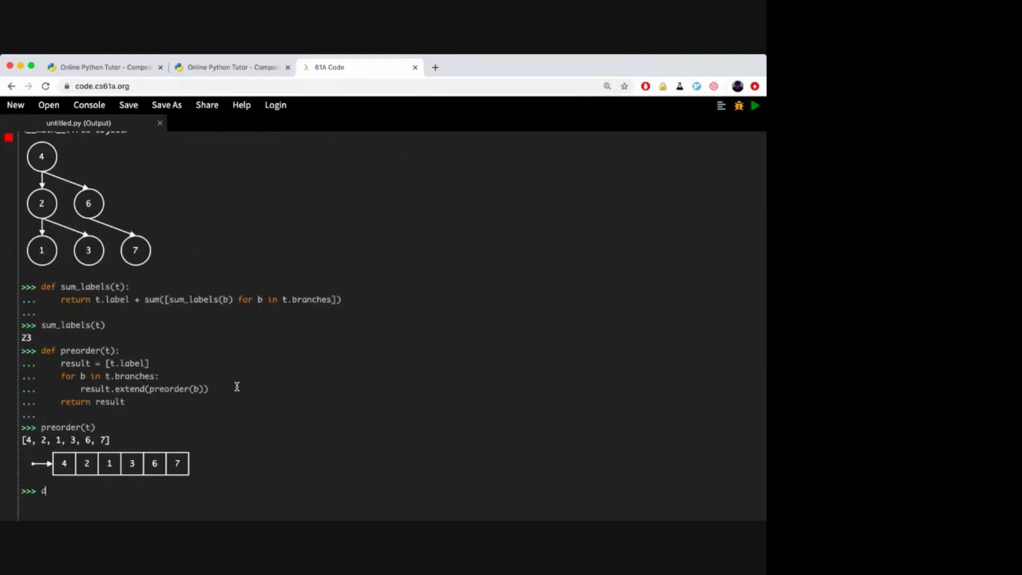
Enter def postorder(t): looping for b in reversed(t.branches): with an empty body, raising an IndentationError.
type("ef postpo")
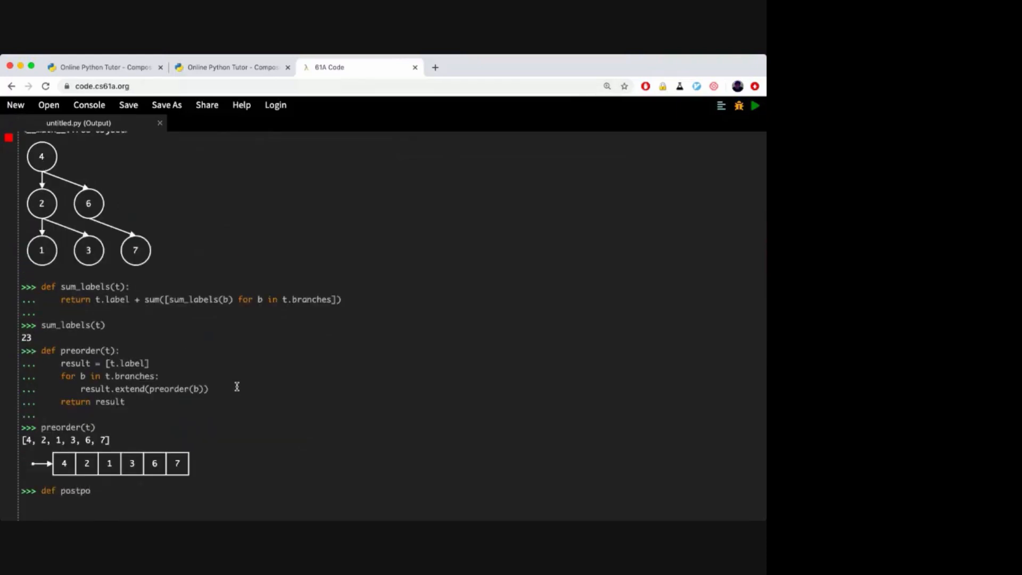
type("rder(t):")
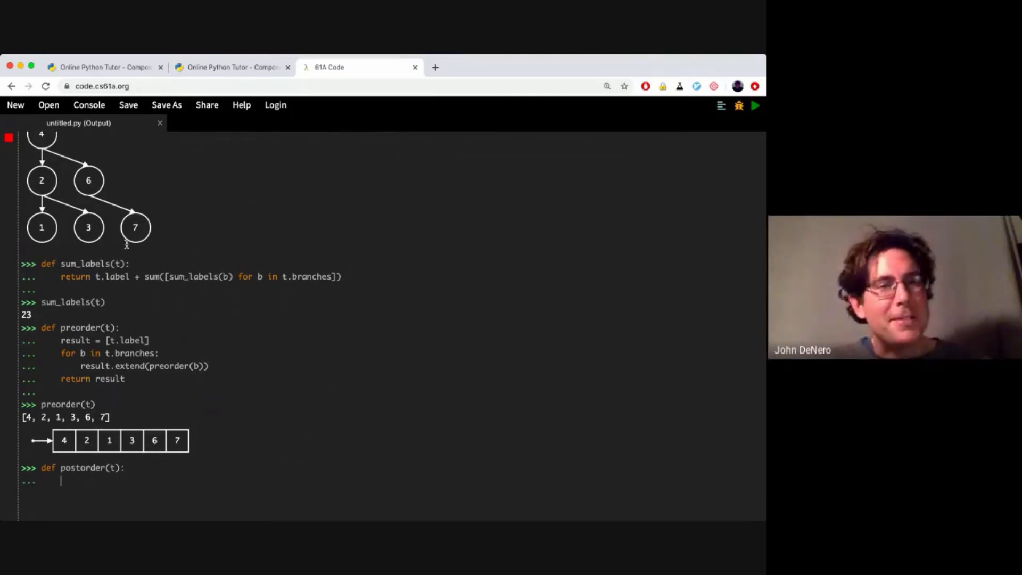
type("for b in")
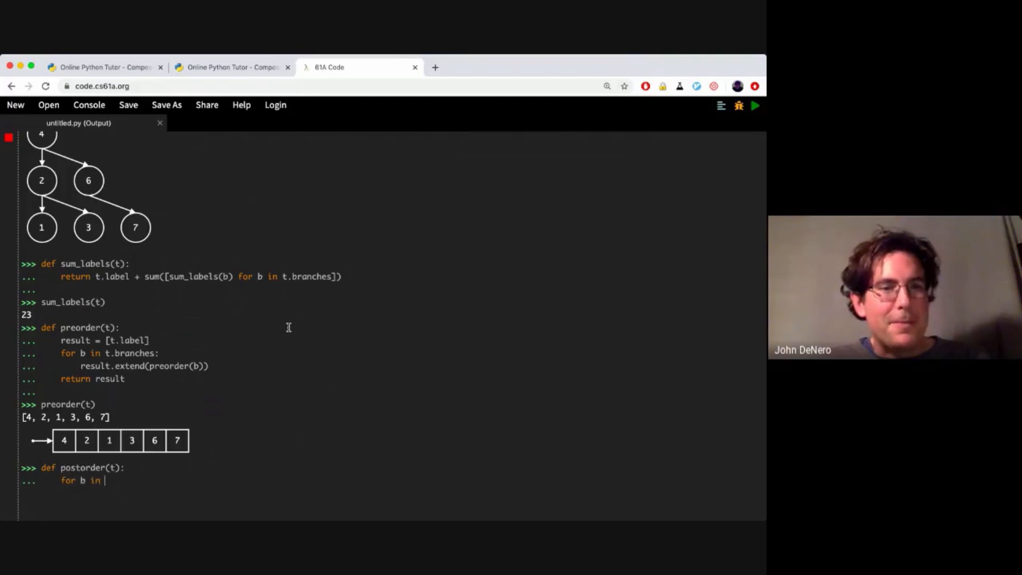
type("reversed(")
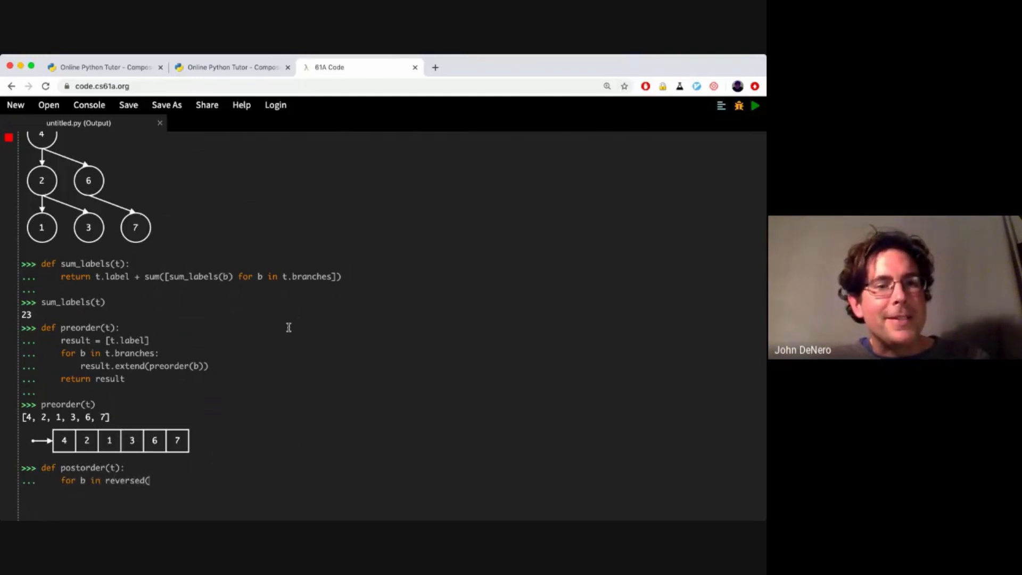
type("t.branches):")
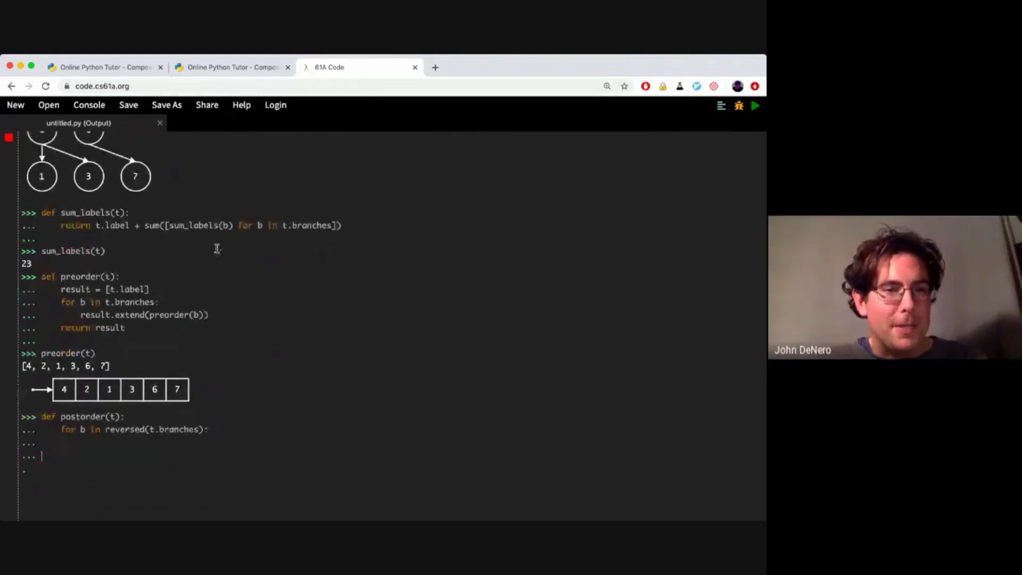
key("Enter")
type("def postorder(t):")
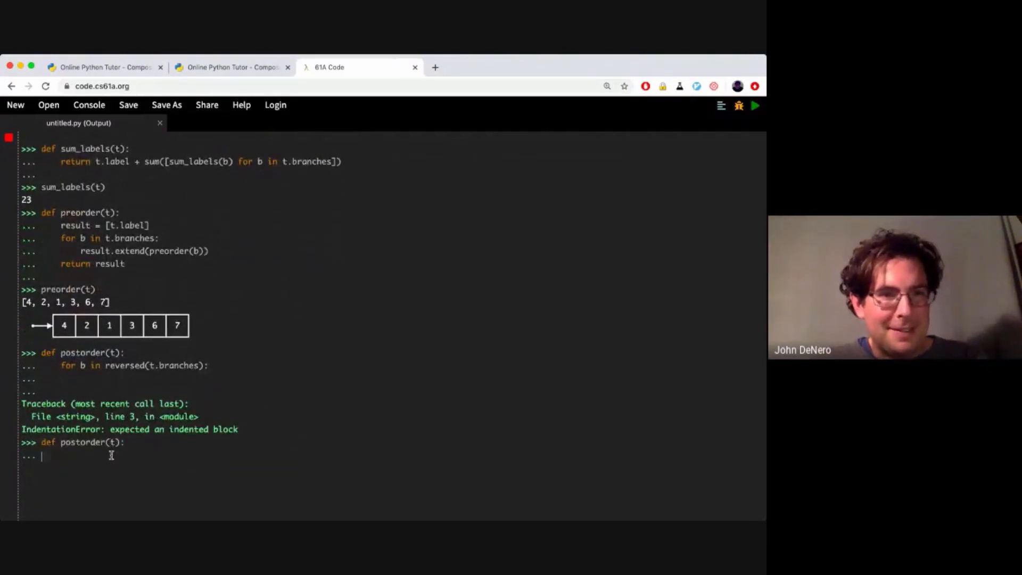
Write the postorder body: result = [], extend with postorder(b) over reversed(t.branches), append t.label, return result.
type("result = []")
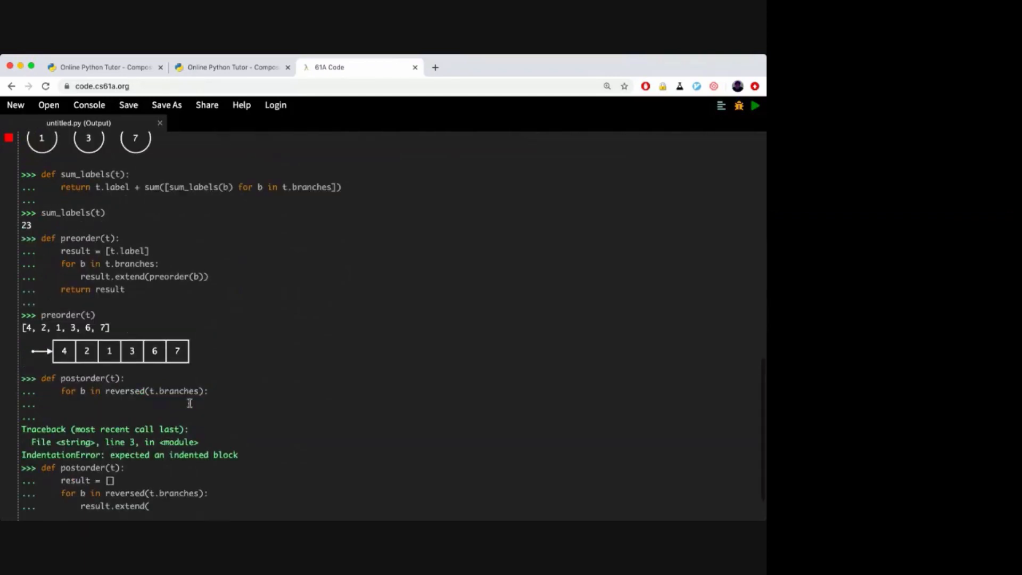
scroll("down", 3)
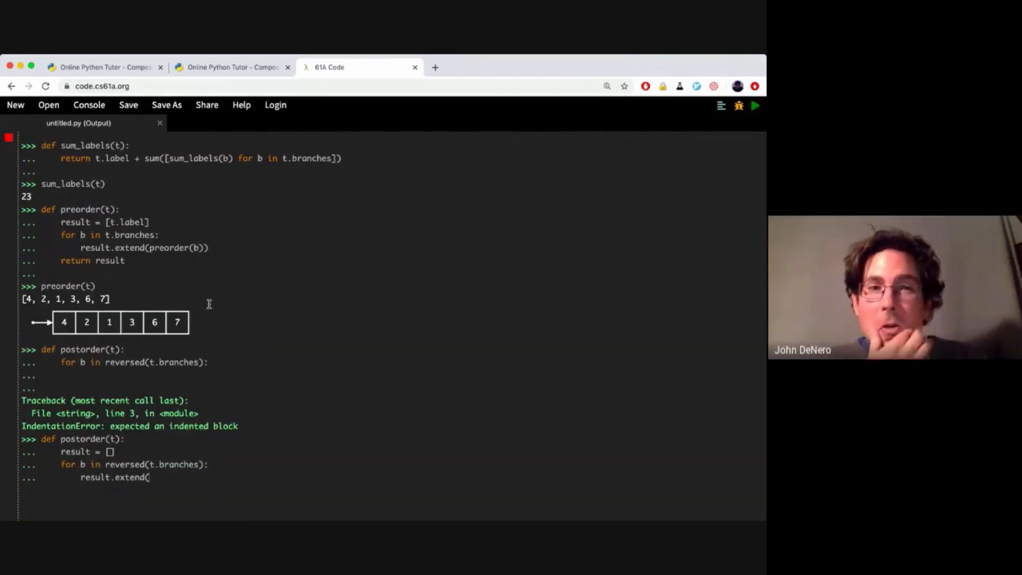
type("postorder(b))")
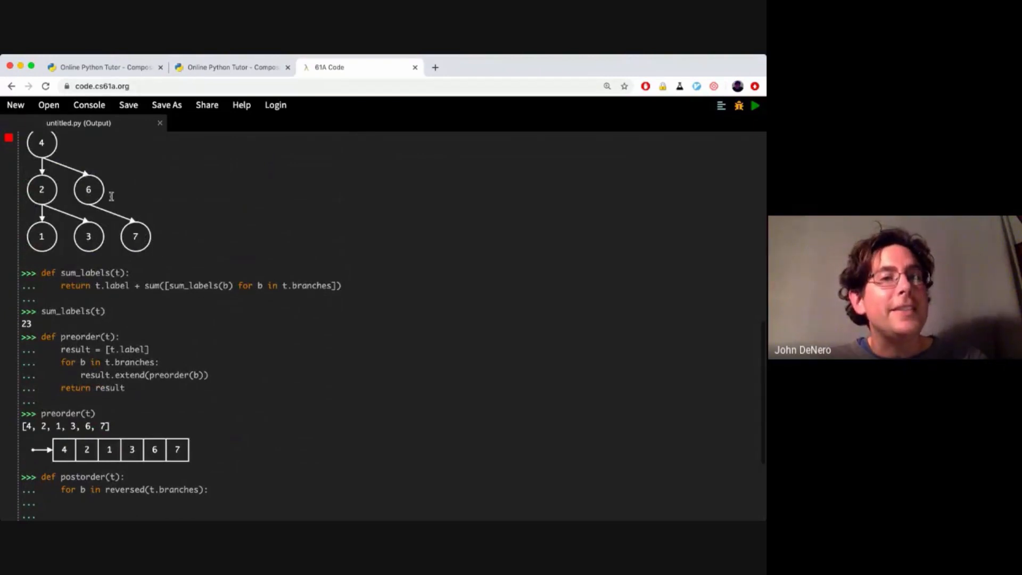
mouse_move(222, 281)
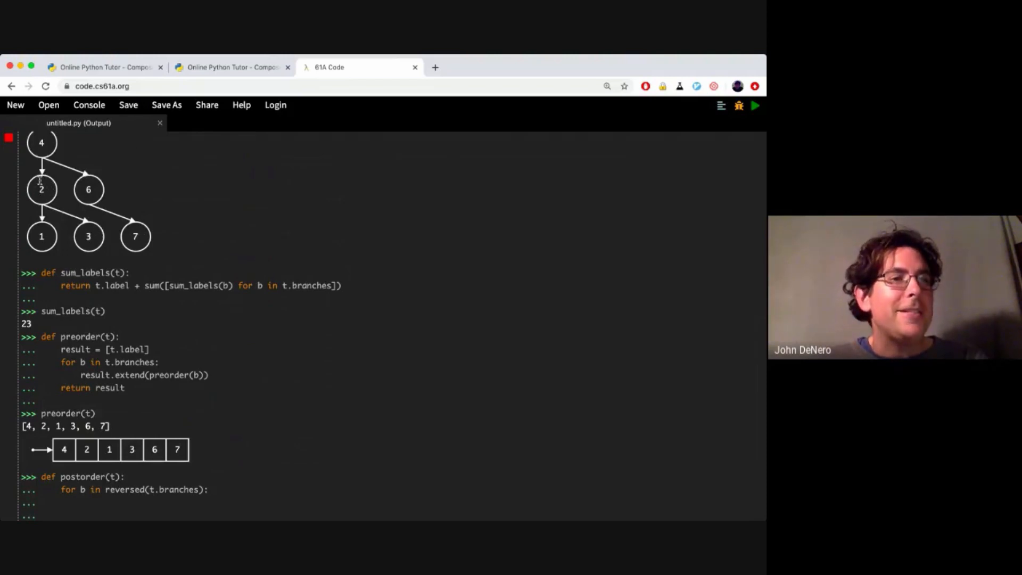
mouse_move(48, 239)
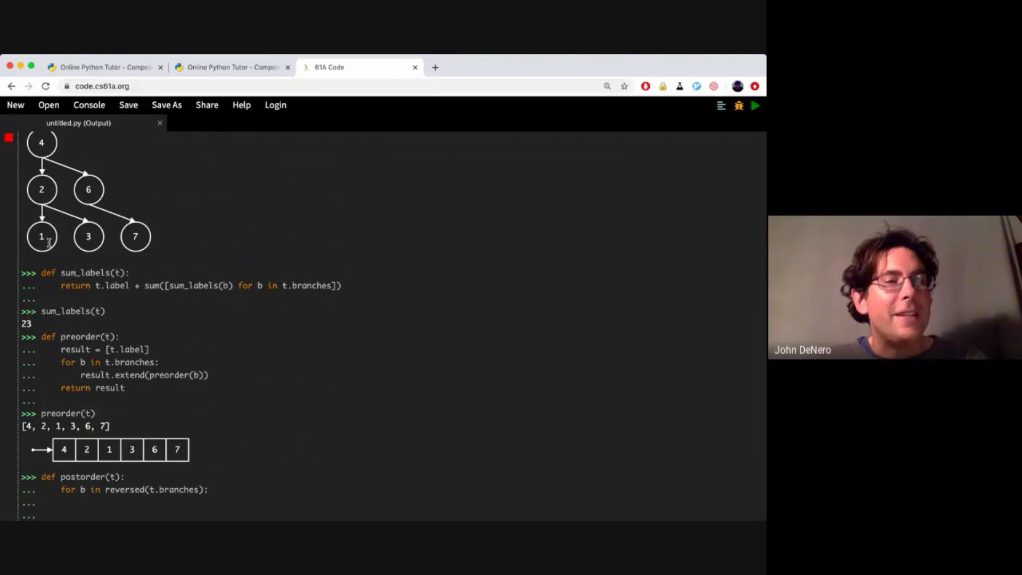
scroll("down", 3)
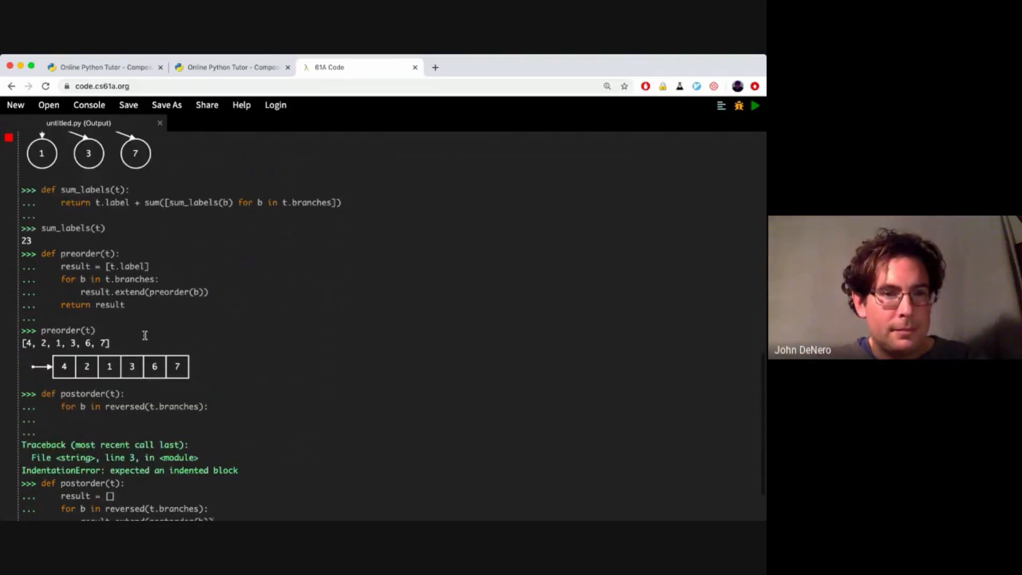
type("result.extend(postorder(b))")
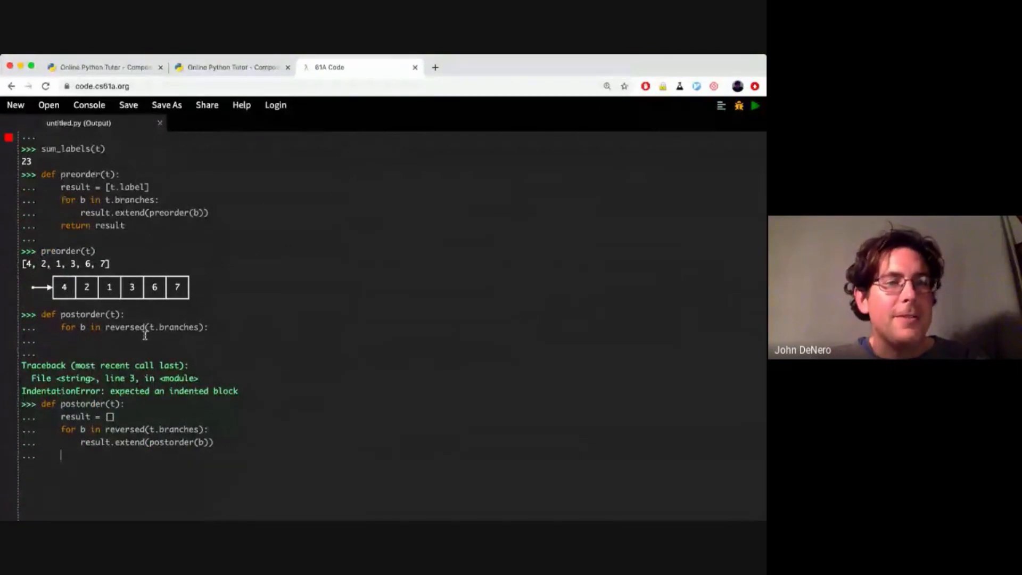
type("result.append(")
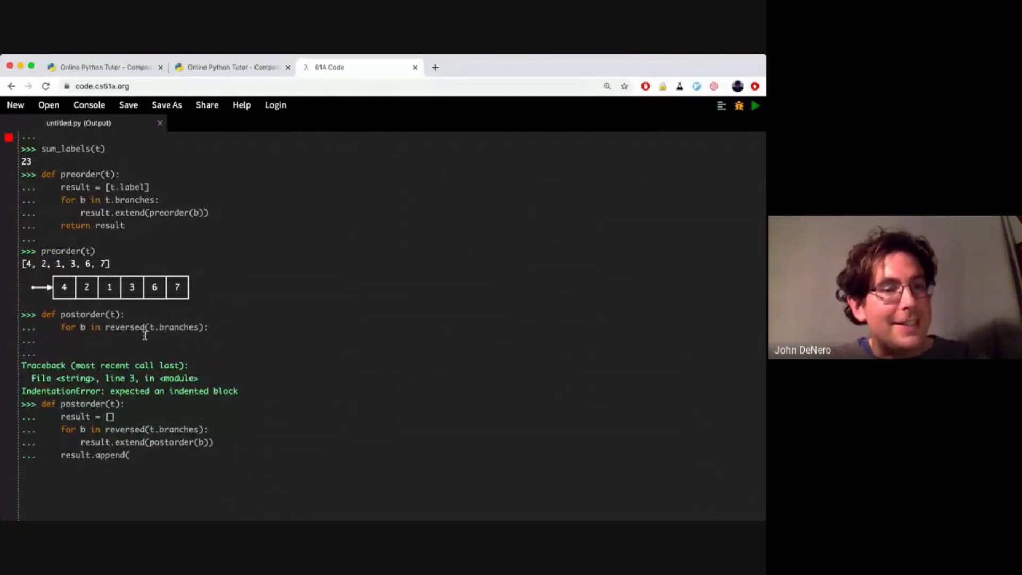
type("t.label)")
type("return result")
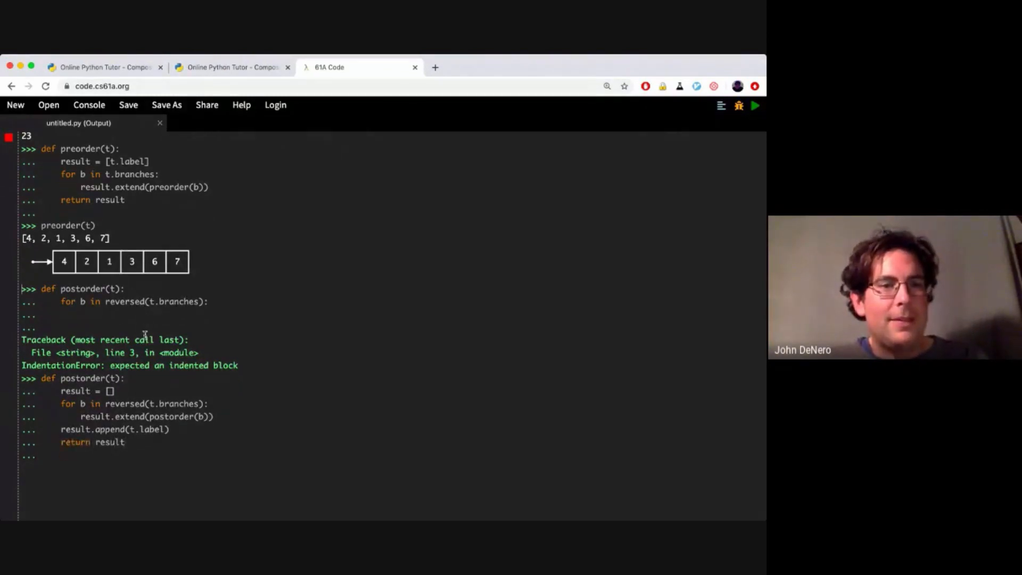
Call postorder(t) to get [7, 6, 3, 1, 2, 4] and highlight reversed in the loop.
type("postorder(t)")
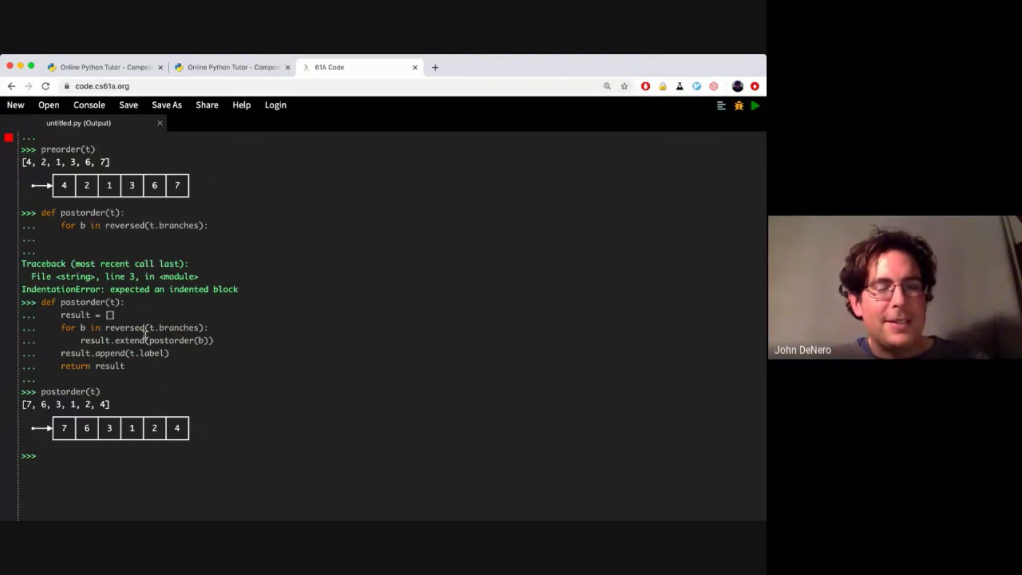
mouse_move(243, 411)
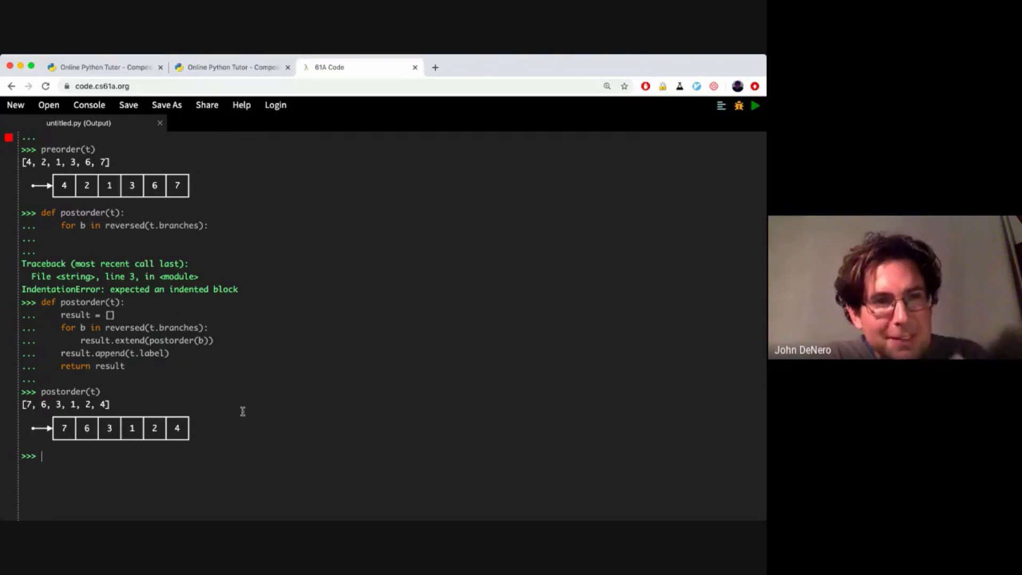
double_click(122, 328)
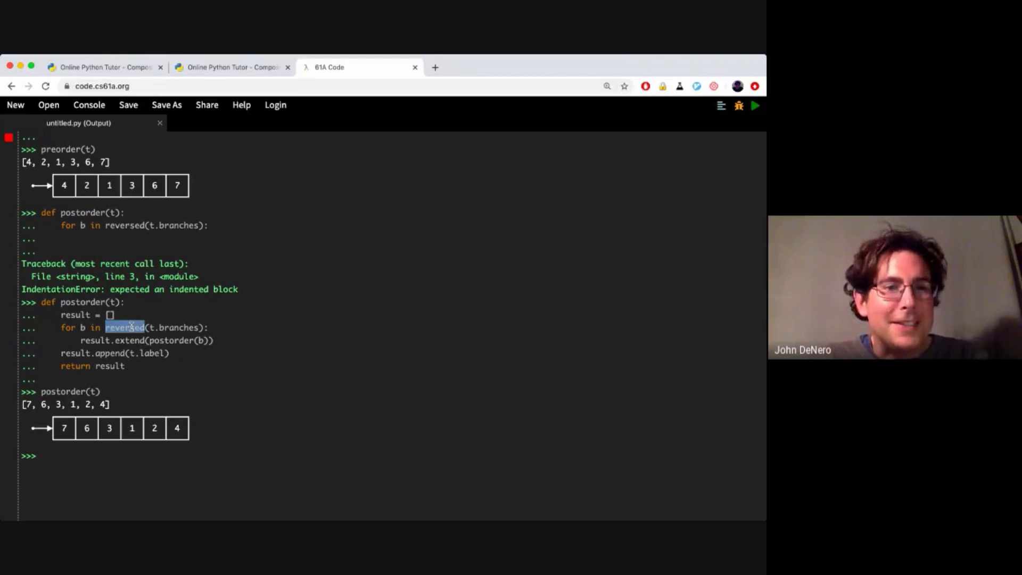